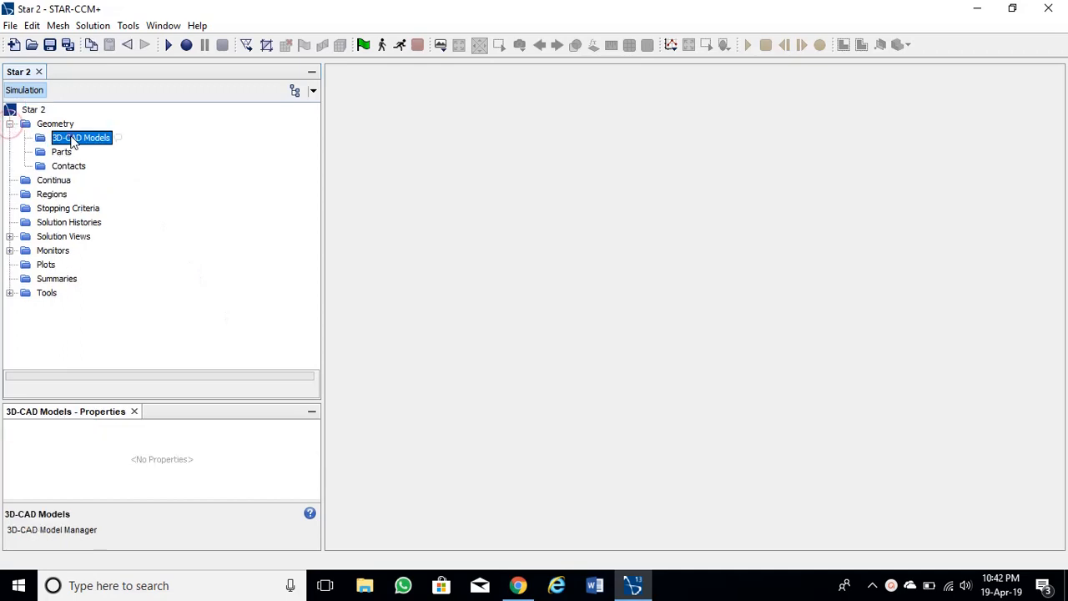
Step: Create a new 3D-CAD model and bring up the ZX reference plane's options
double_click(80, 137)
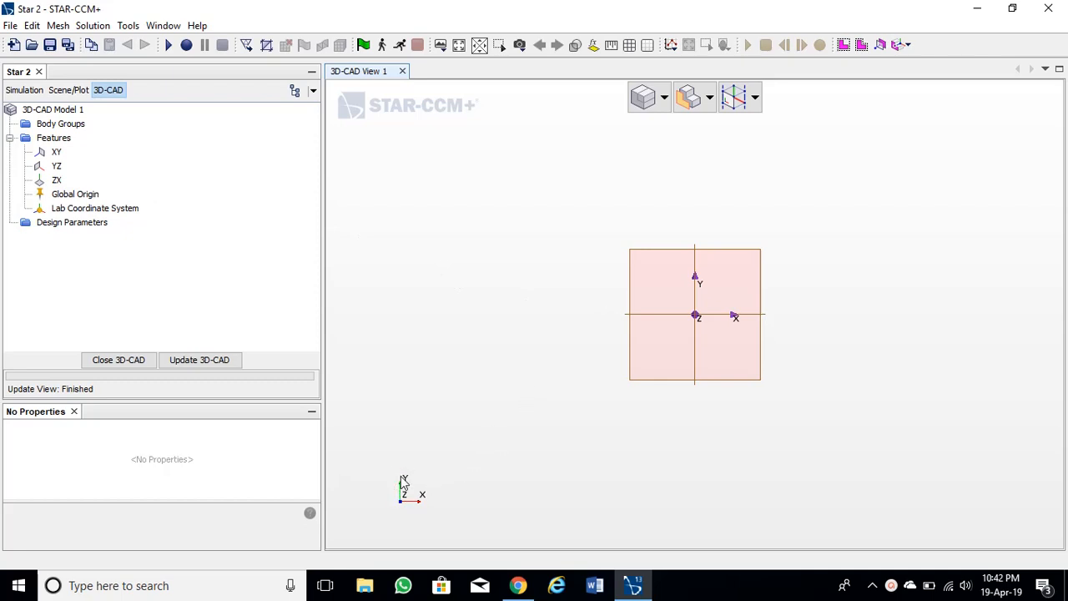
click(57, 180)
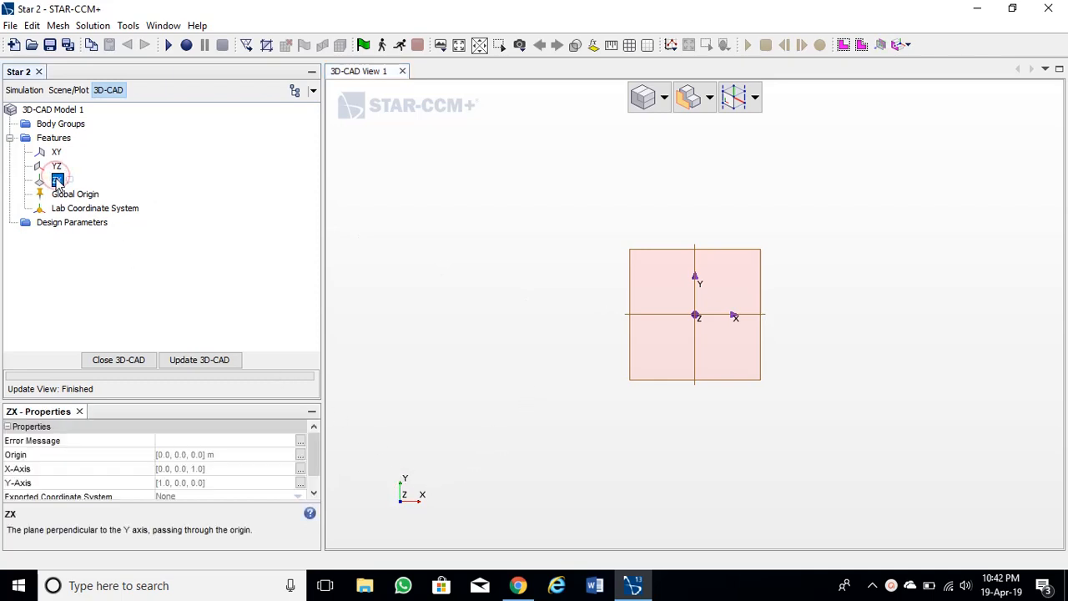
right_click(57, 180)
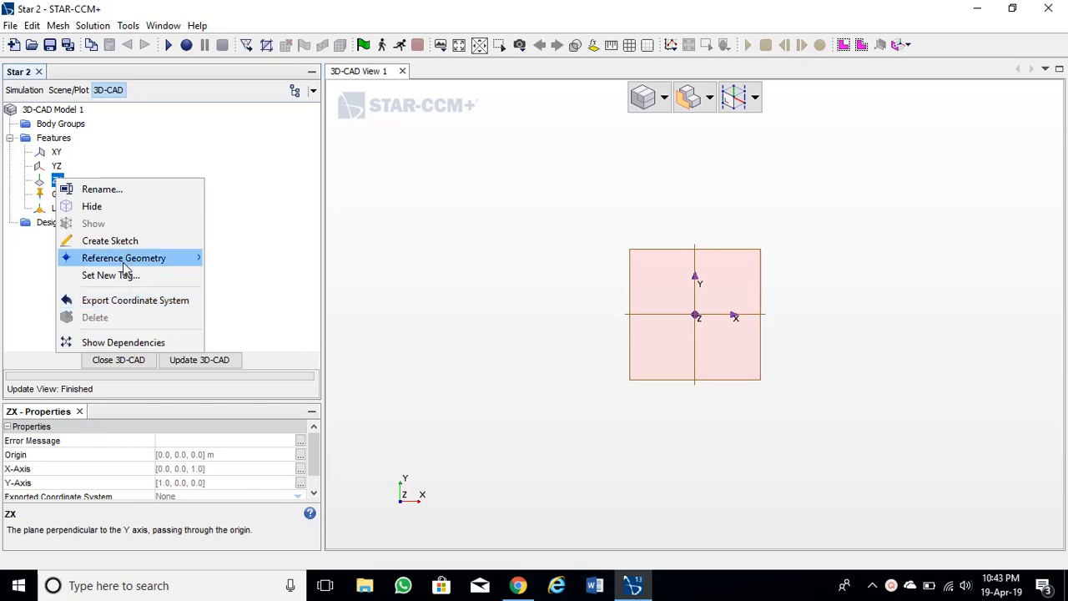
Step: Sketch a 0.05 m radius circle centred at 0,0 on the ZX plane as Sketch 1
click(110, 240)
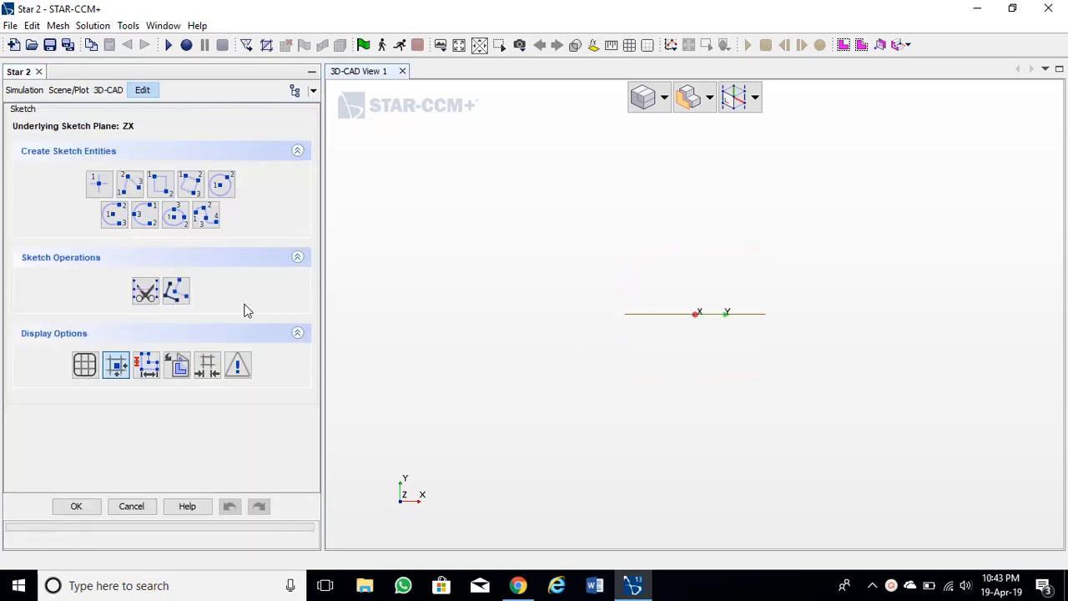
click(220, 184)
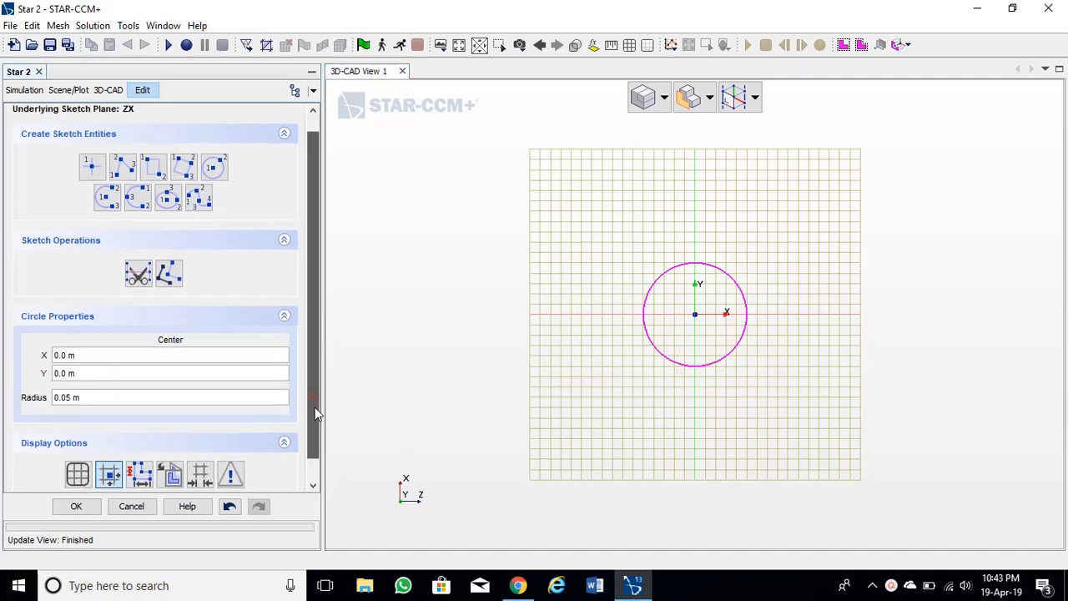
click(77, 505)
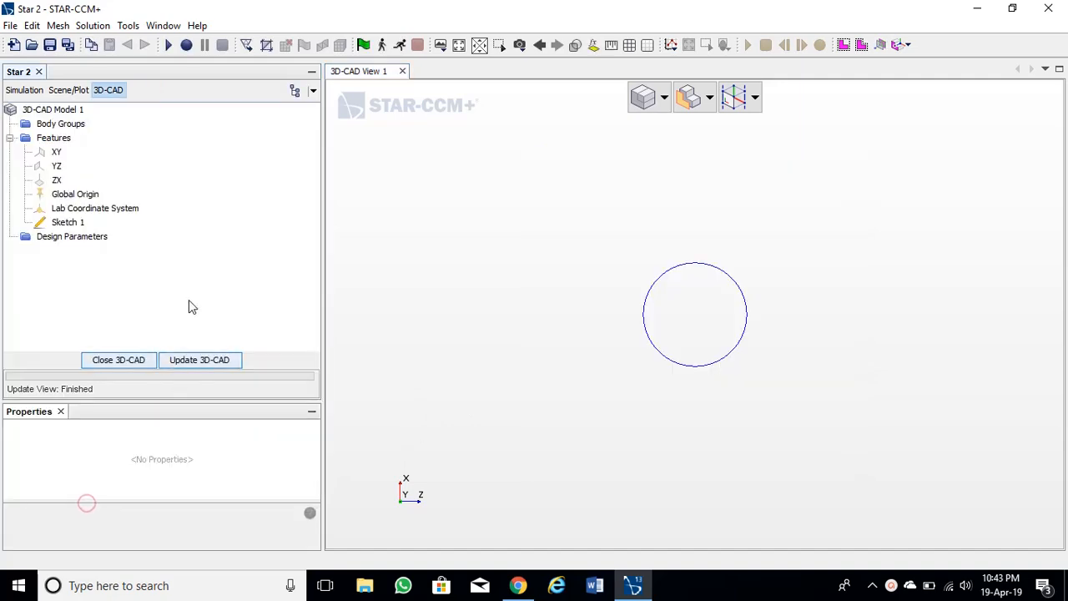
click(67, 222)
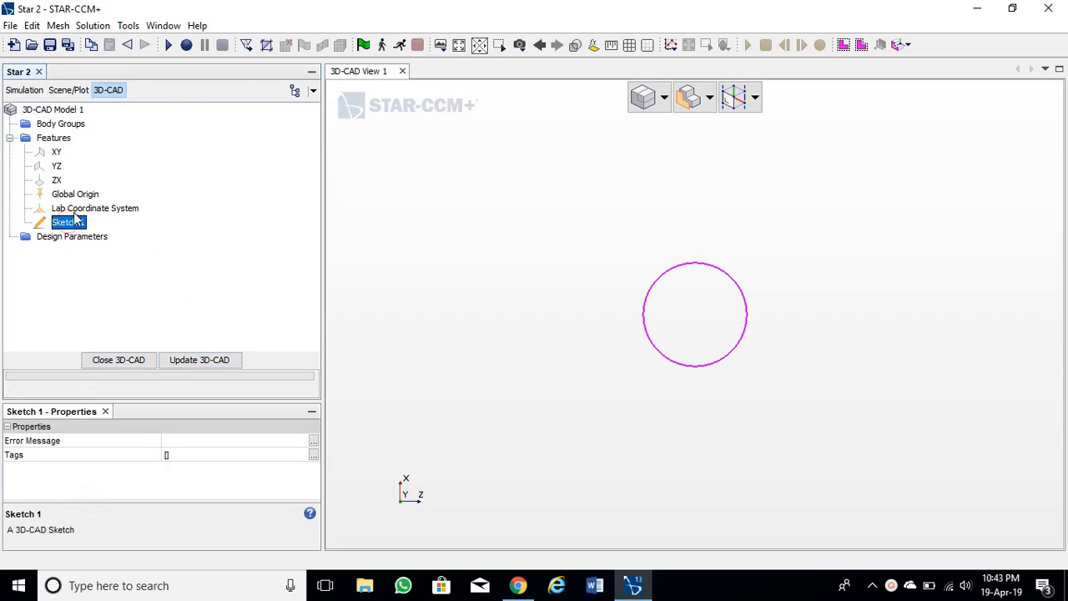
Step: Extrude Sketch 1 by 0.2 m into a solid cylinder (Extrude 1)
right_click(68, 222)
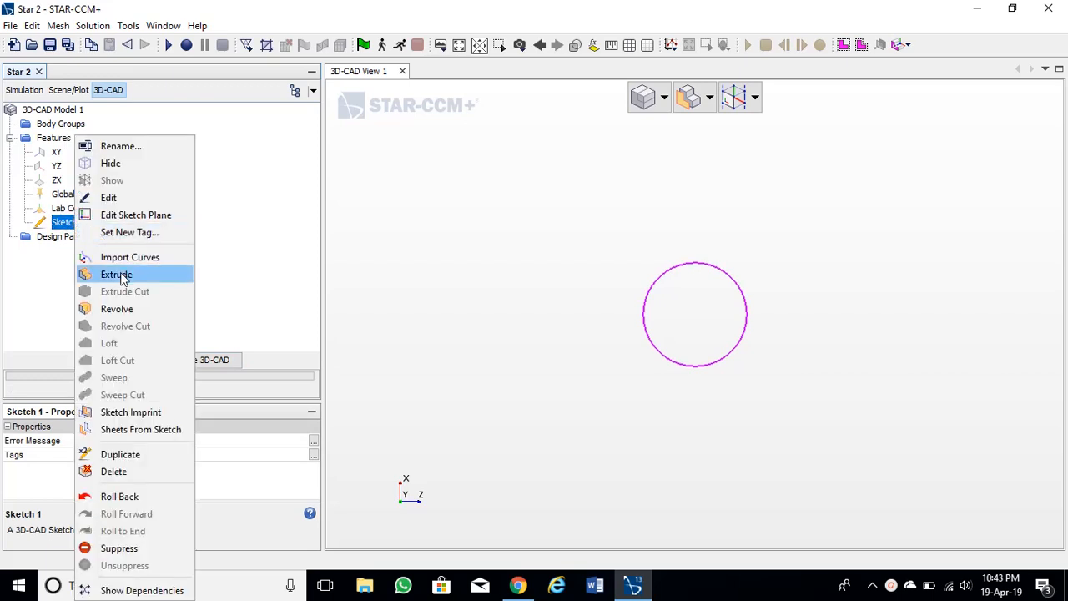
click(116, 274)
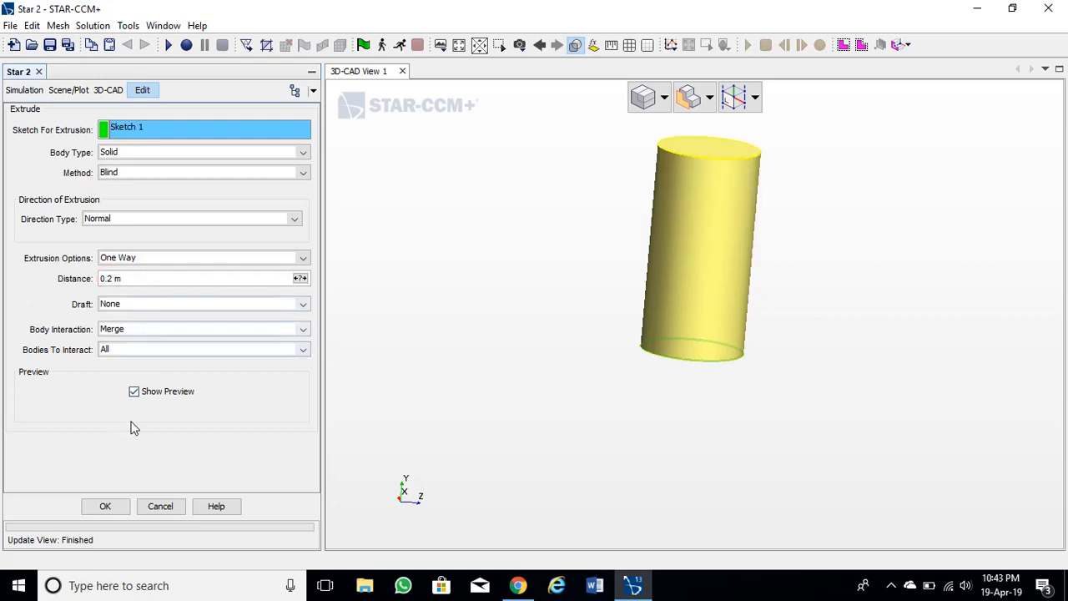
click(106, 505)
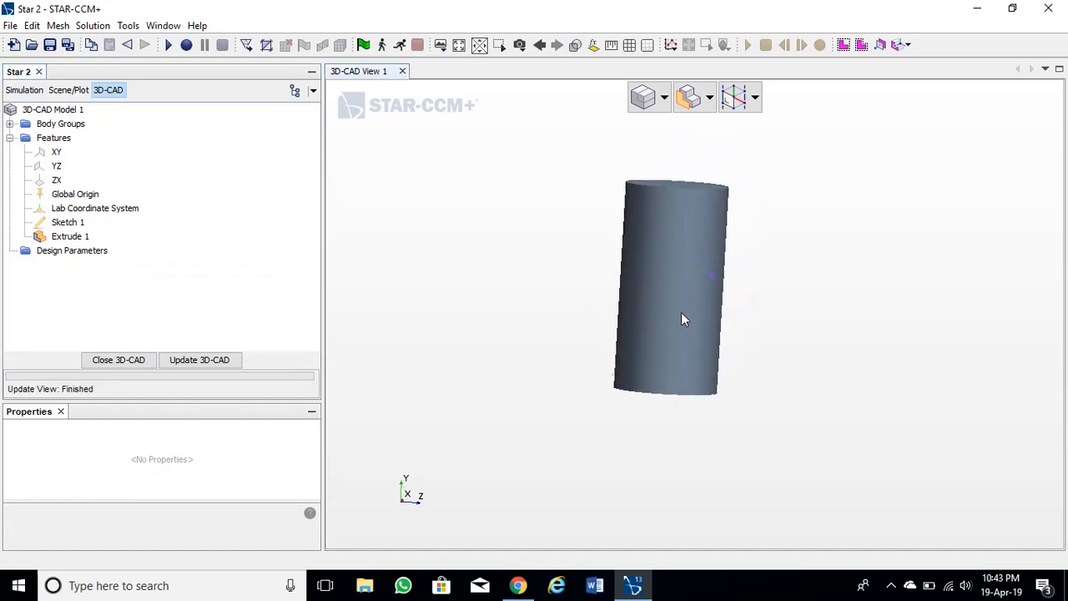
Step: Rename the cylinder's top face to top
click(674, 219)
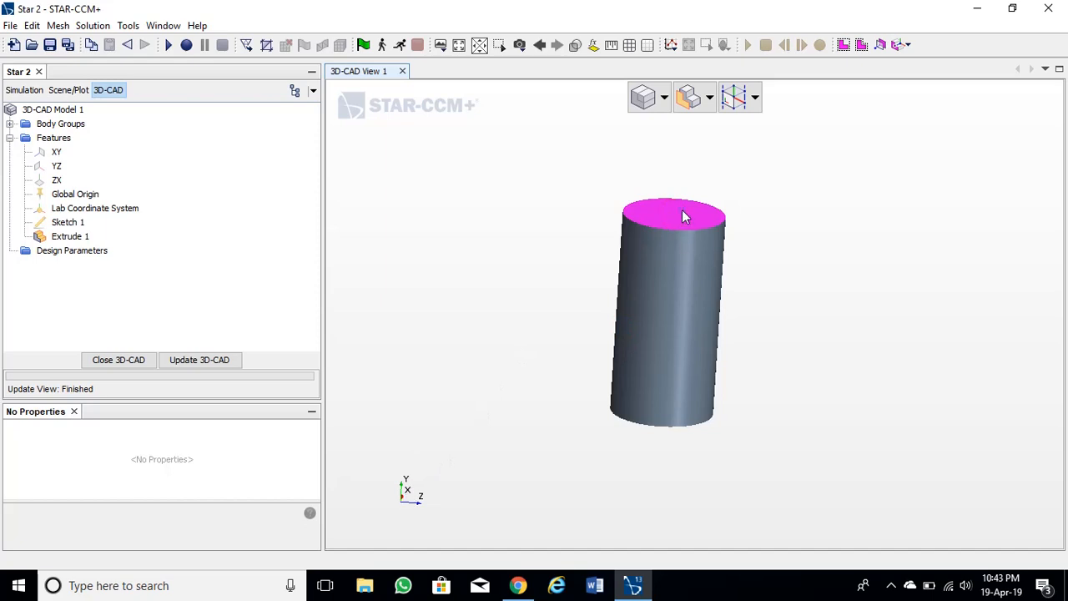
right_click(675, 215)
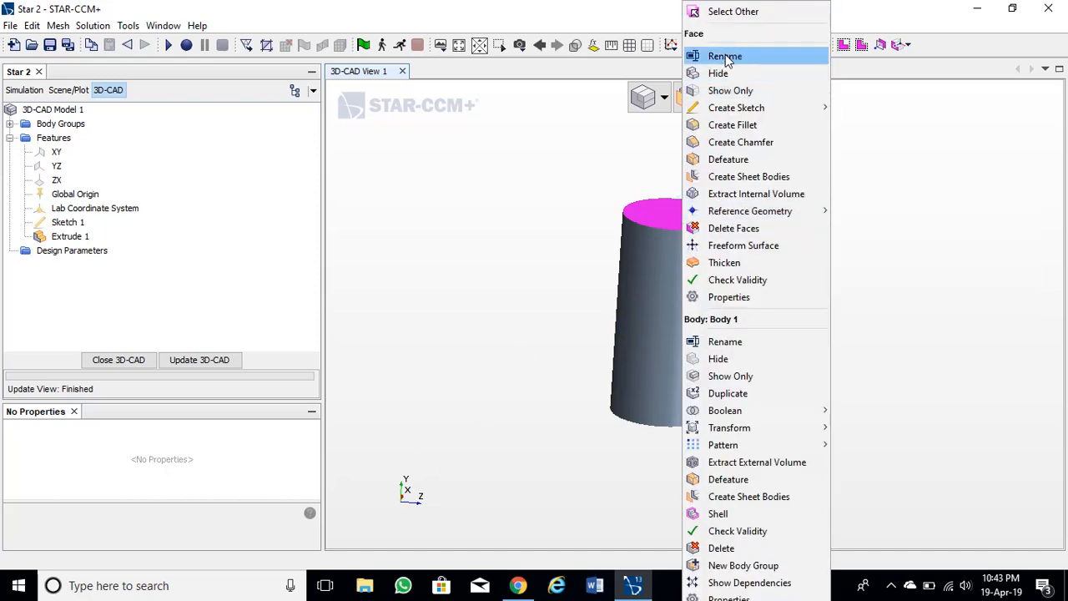
click(724, 55)
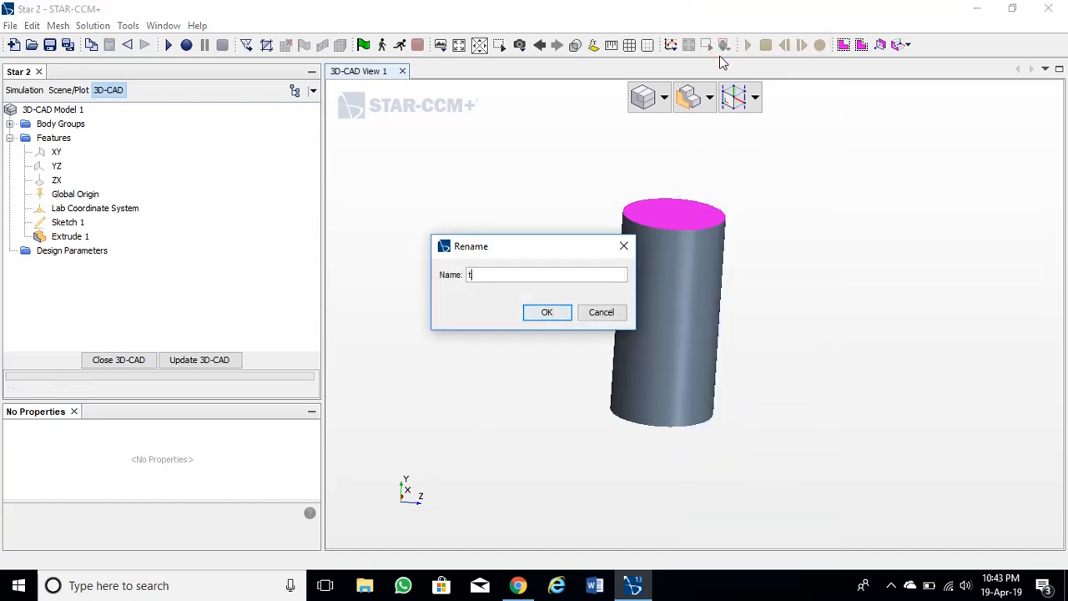
click(547, 312)
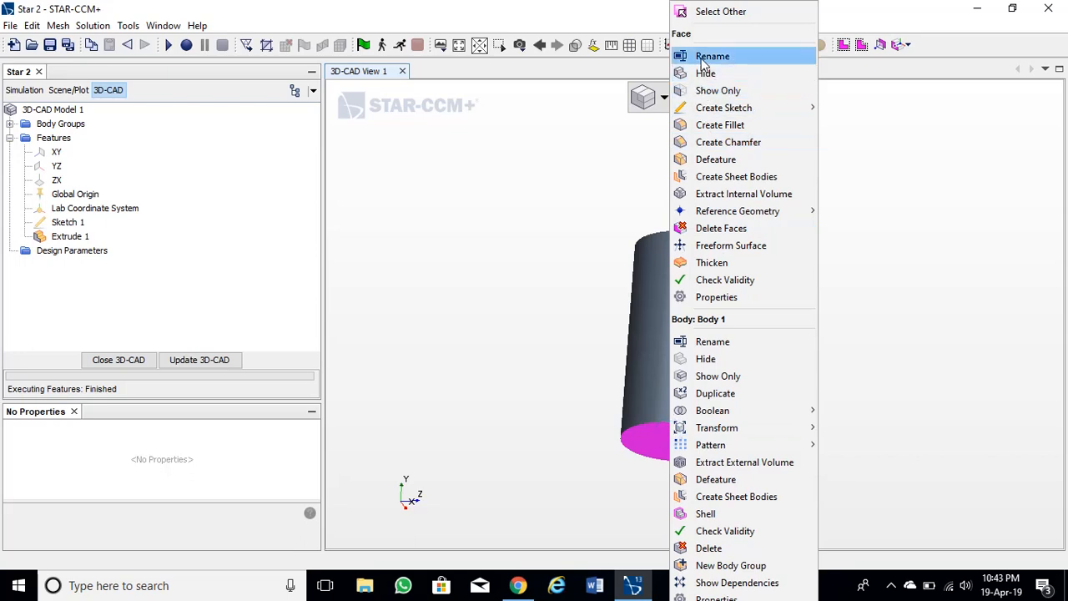
Step: Rename the bottom face to bottom and the curved wall to side
click(713, 57)
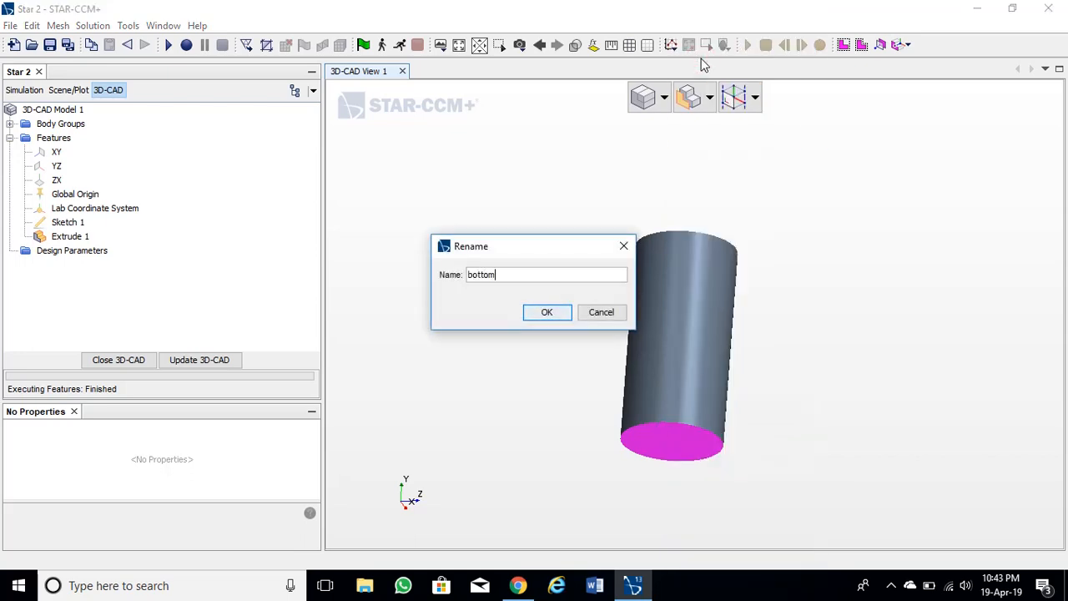
click(547, 312)
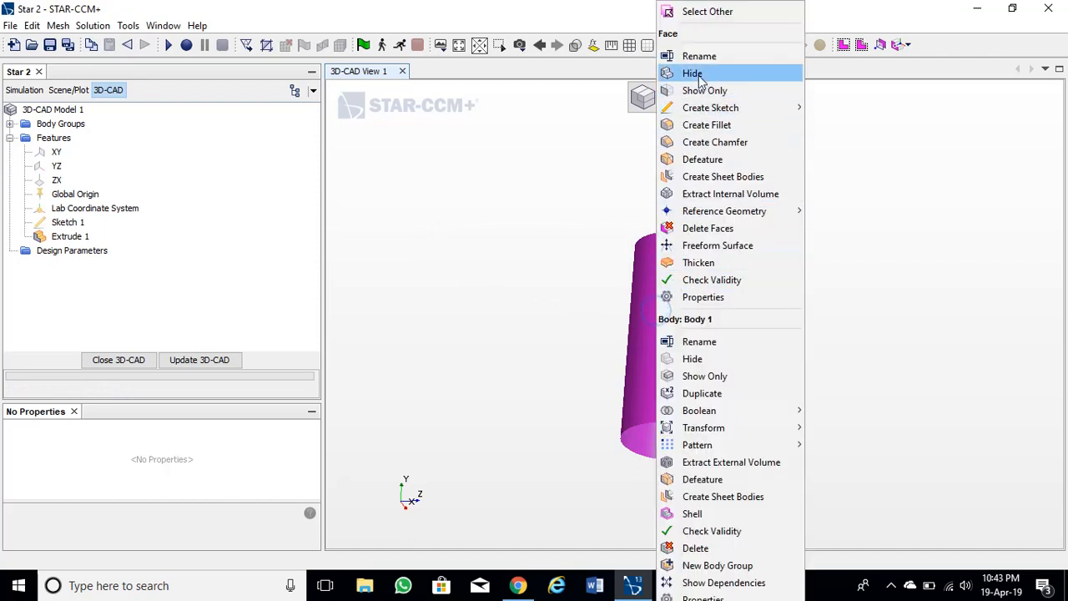
click(699, 57)
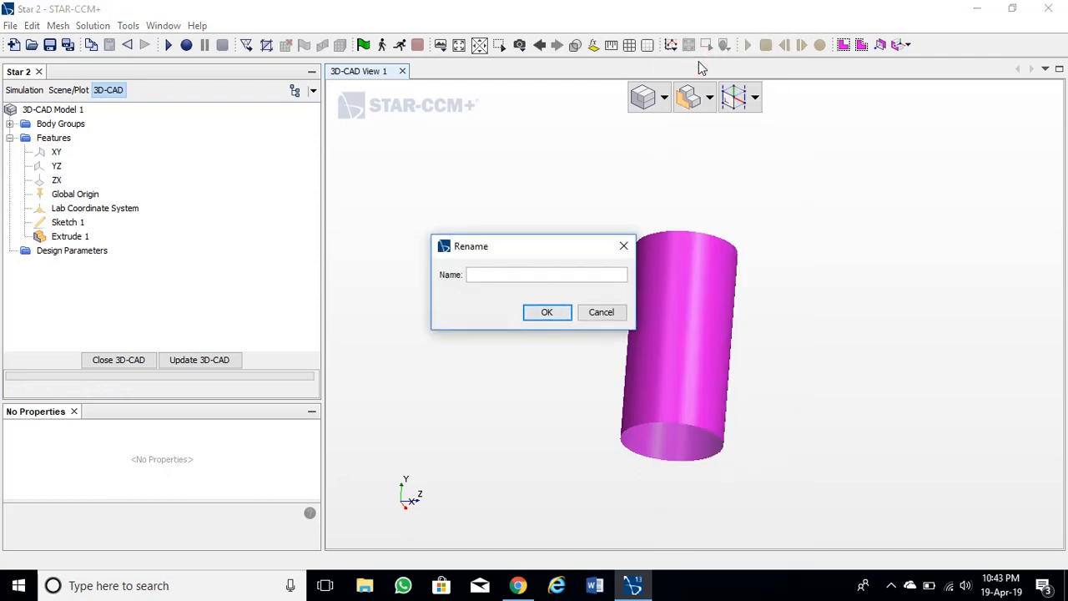
text(side)
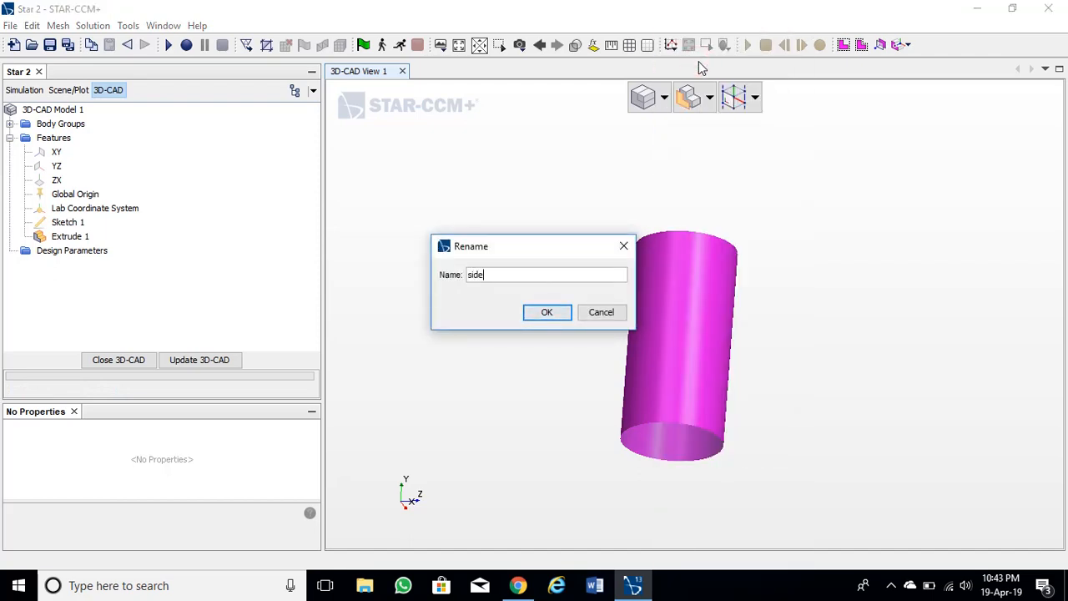
click(547, 312)
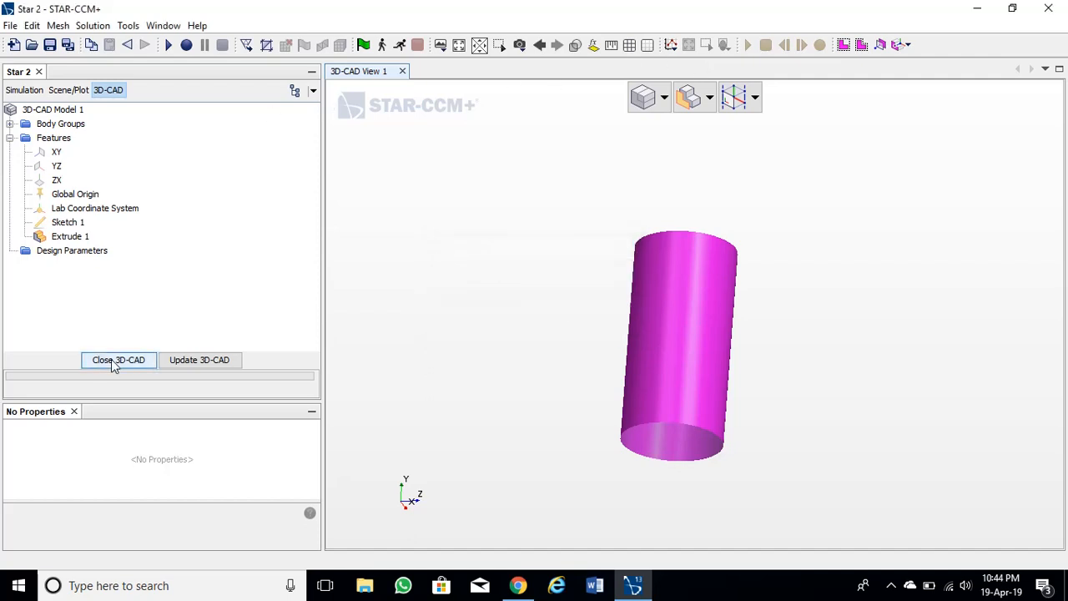
Step: Close the 3D-CAD editor and make a geometry part from 3D-CAD Model 1
click(118, 361)
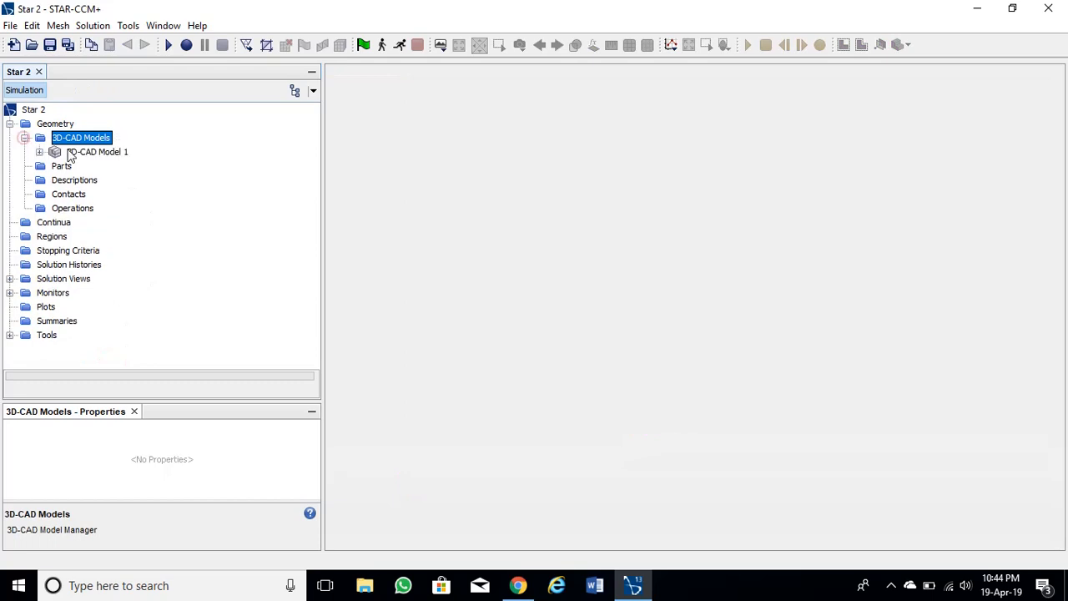
right_click(97, 151)
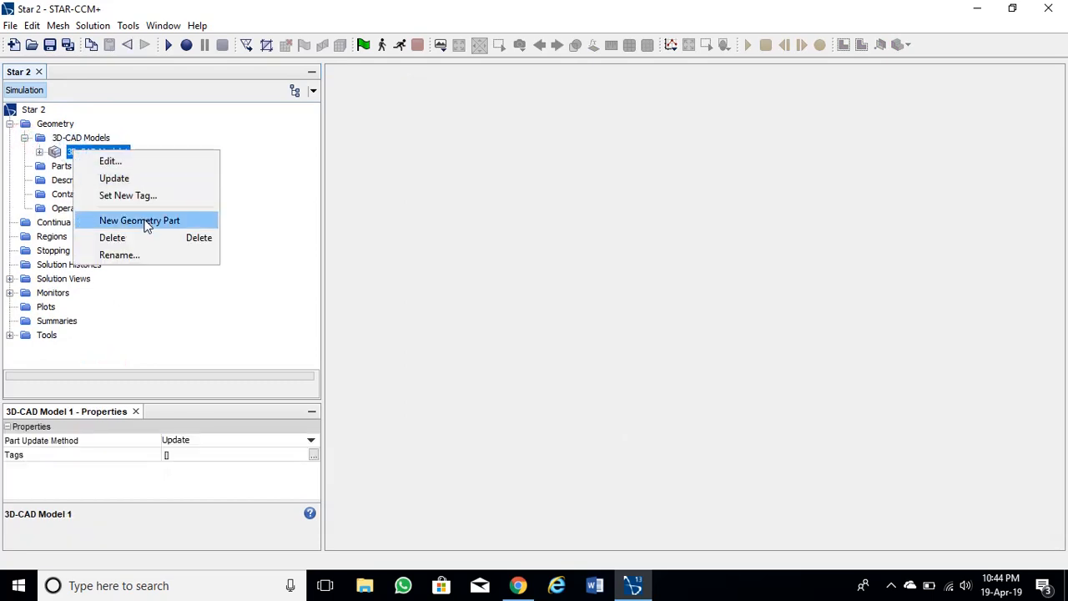
click(140, 220)
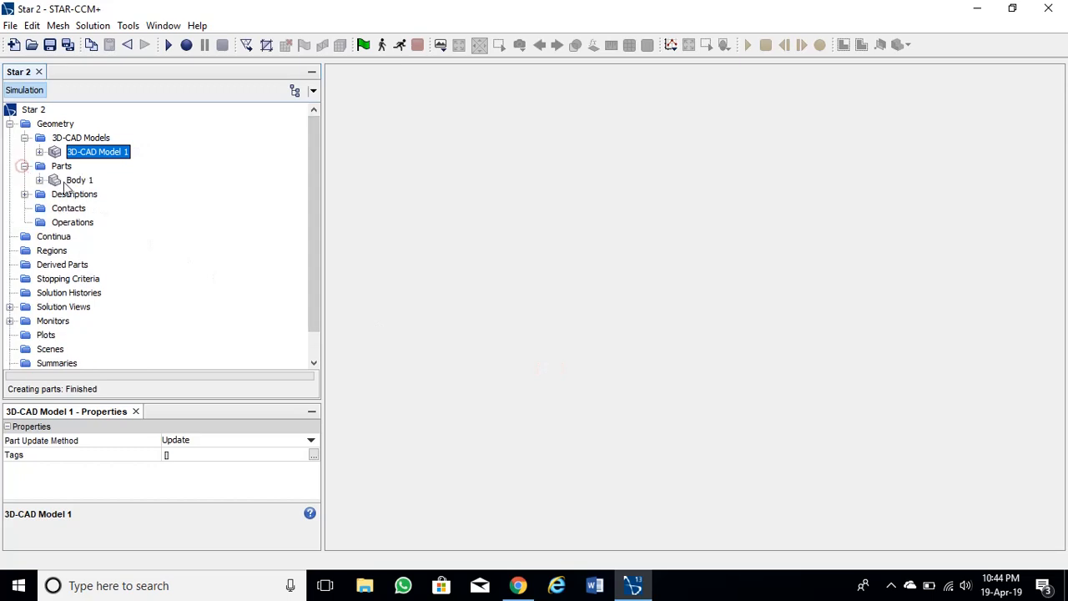
Step: Assign Body 1 to a region with one boundary per part surface
right_click(79, 181)
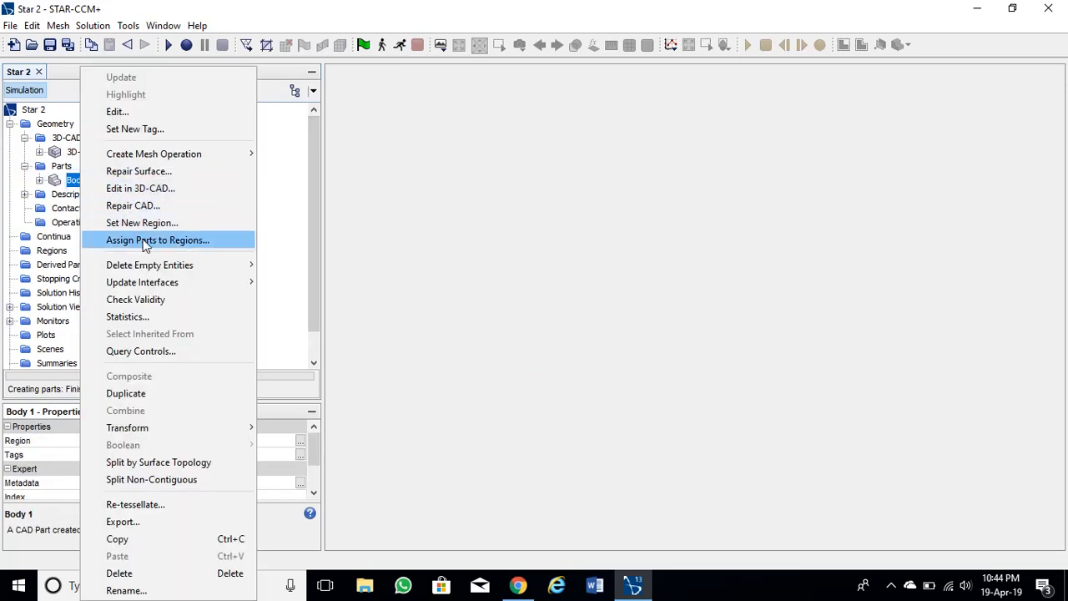
click(157, 240)
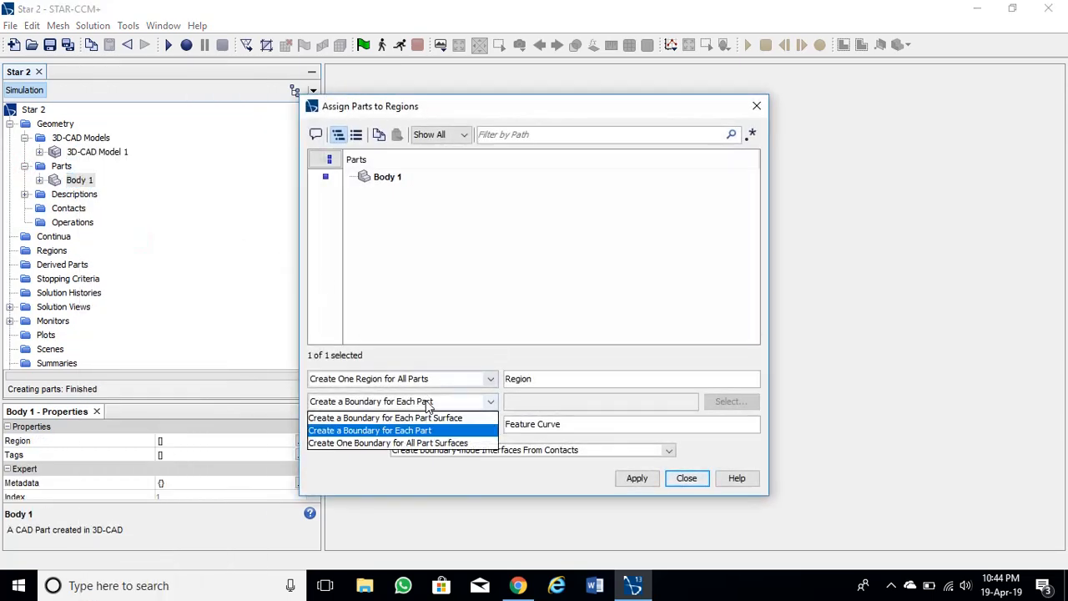
click(383, 417)
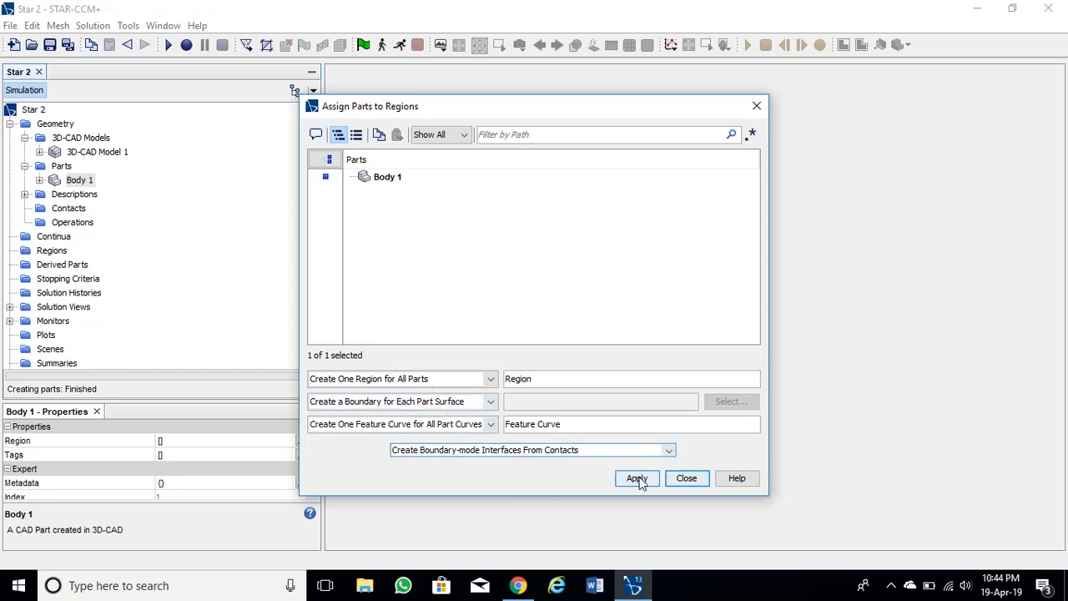
click(686, 478)
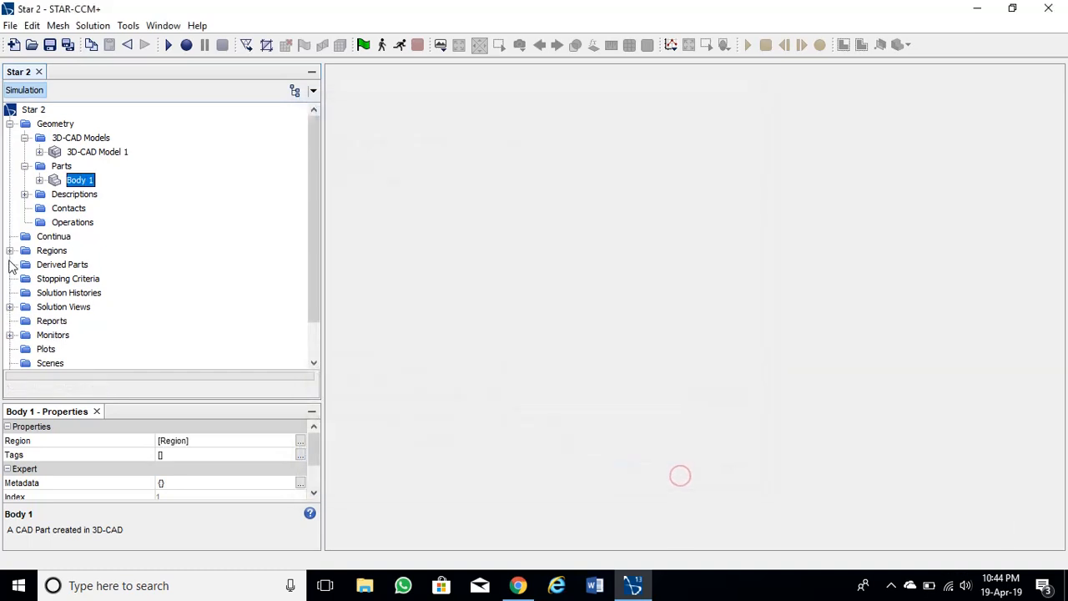
Step: Add a mesh continuum Mesh 1 with the Surface Remesher and Trimmer models
right_click(53, 237)
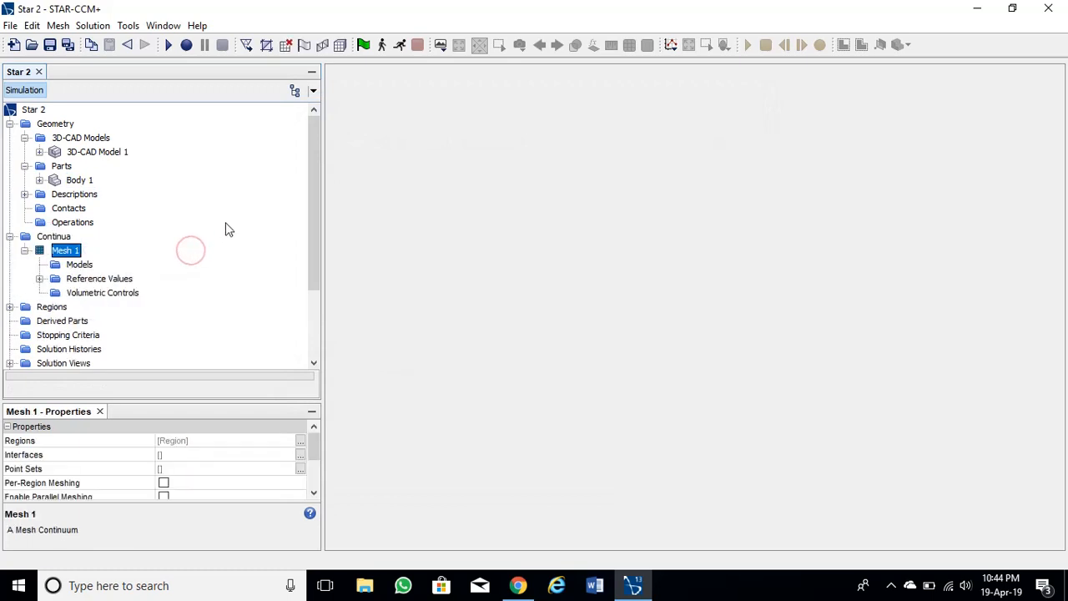
click(80, 264)
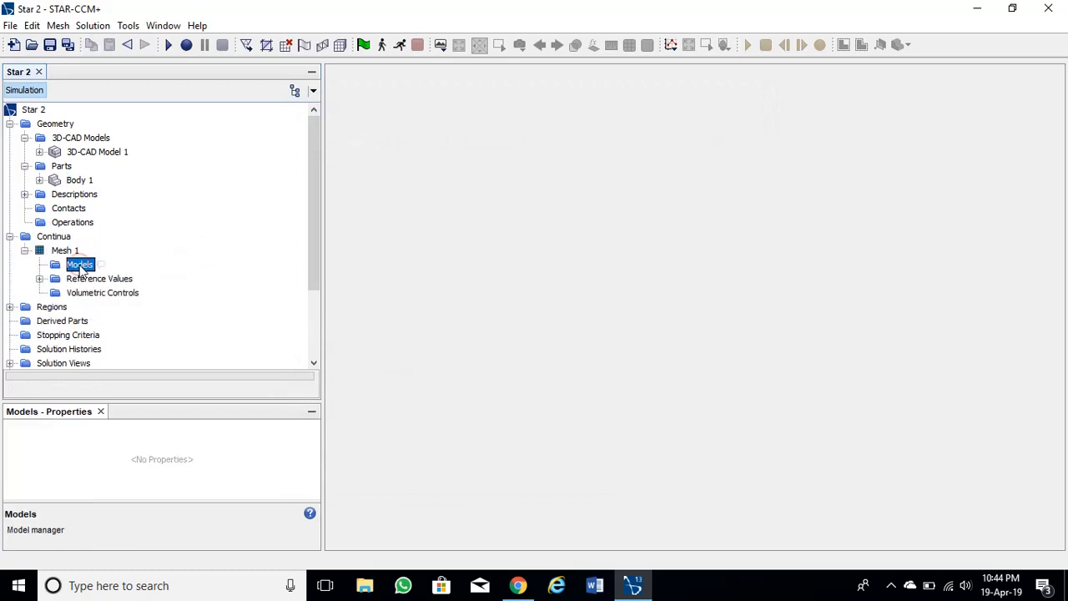
double_click(81, 263)
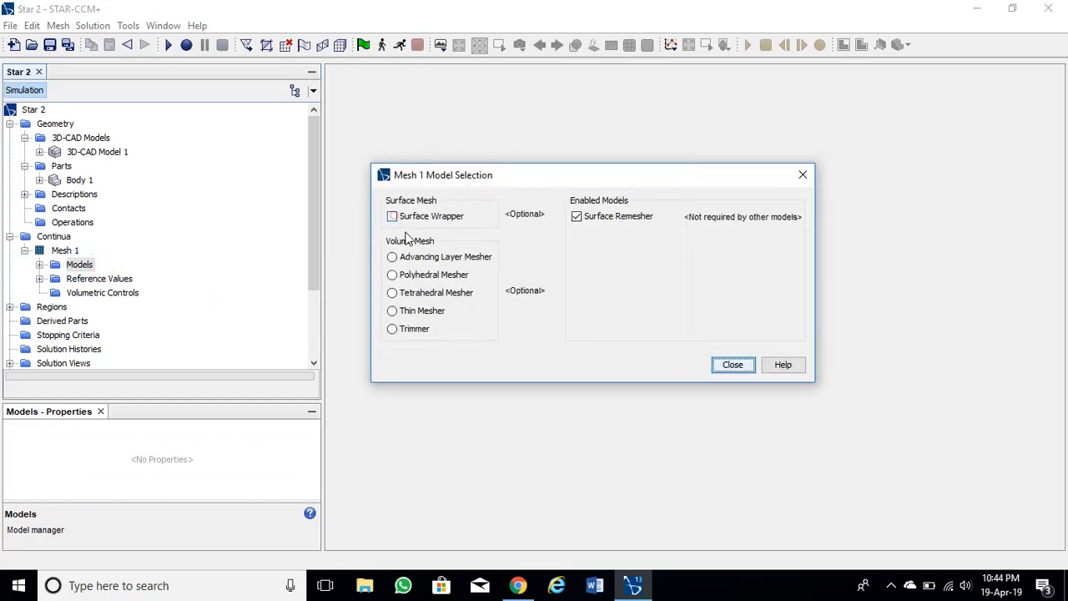
click(390, 327)
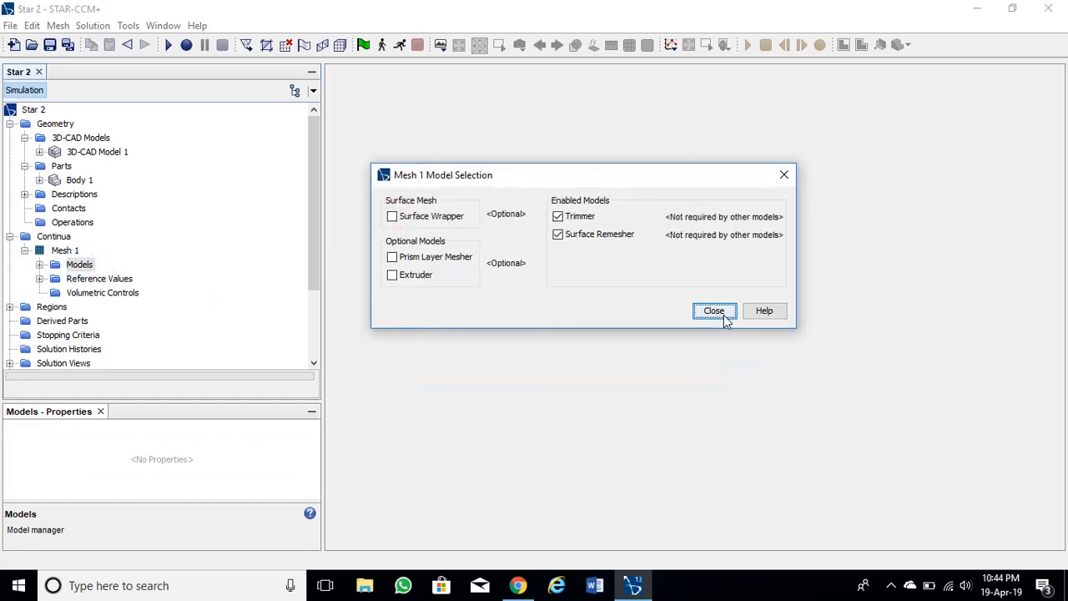
click(714, 311)
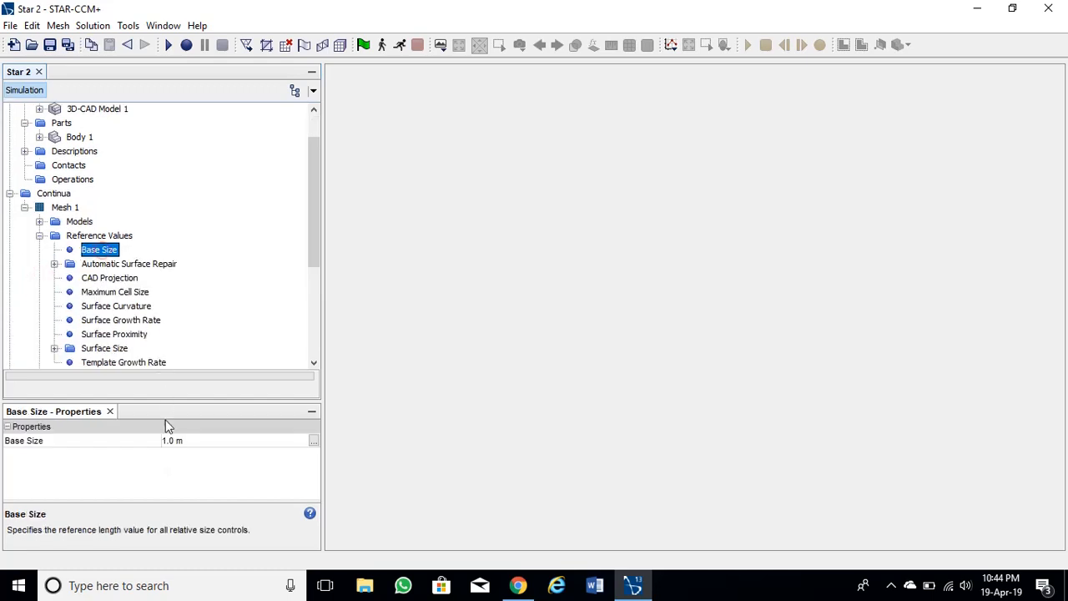
Step: Set the base size to 0.01 m, generate the volume mesh and show it in a Mesh Scene
click(237, 441)
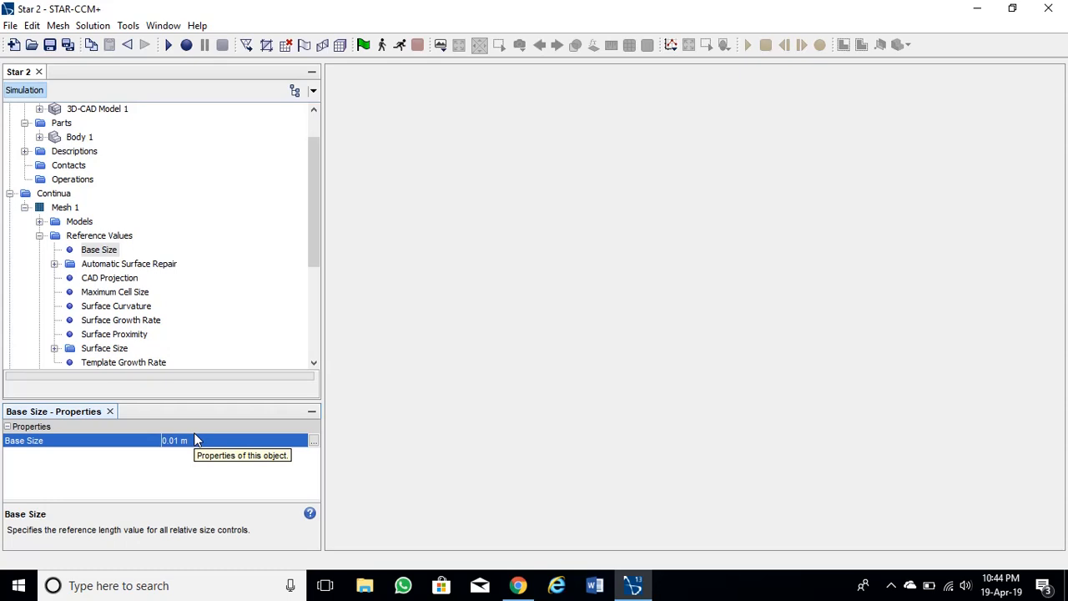
scroll(down, 3)
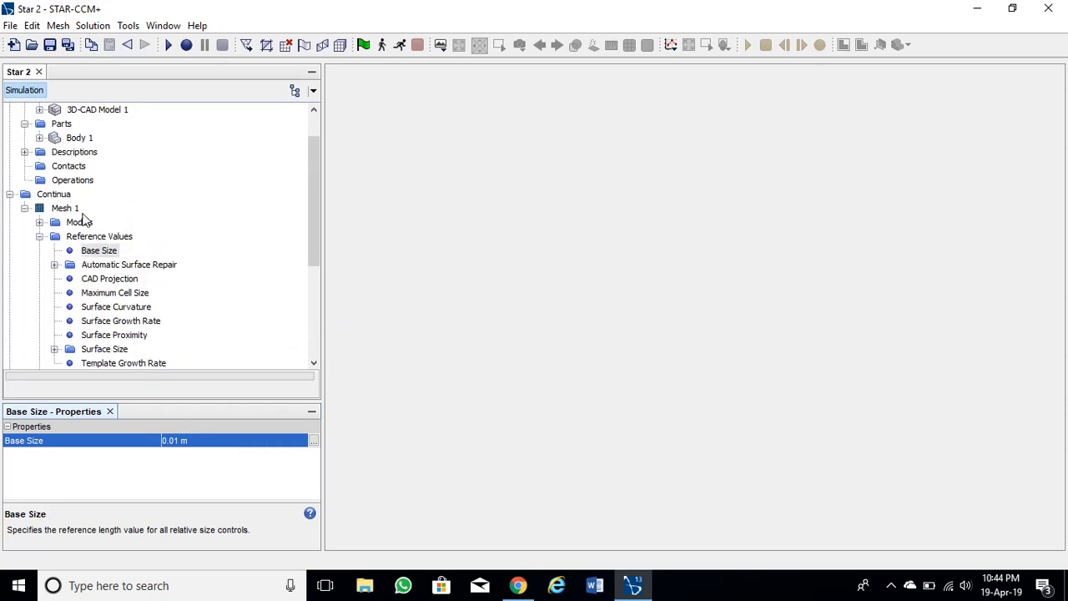
click(65, 207)
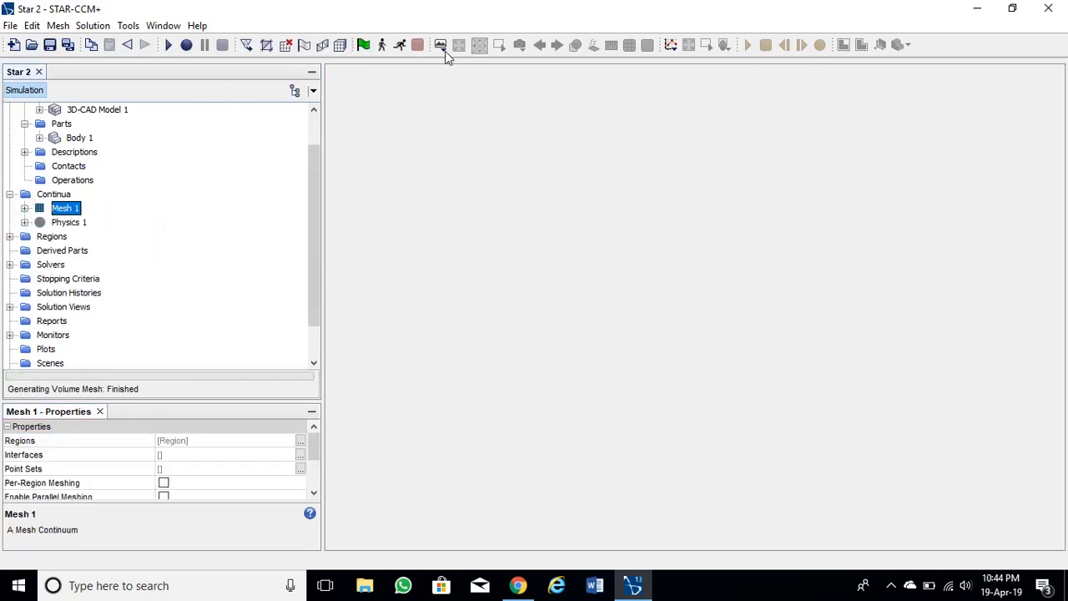
click(441, 45)
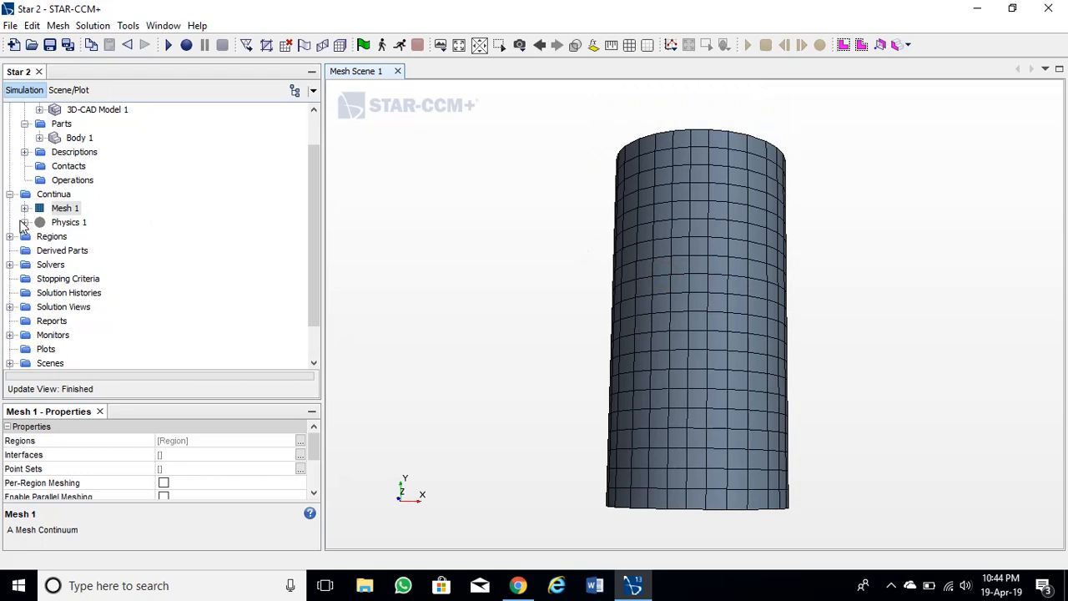
Step: Select implicit unsteady, gas, laminar, gravity, Lagrangian multiphase and DEM models for Physics 1
click(26, 222)
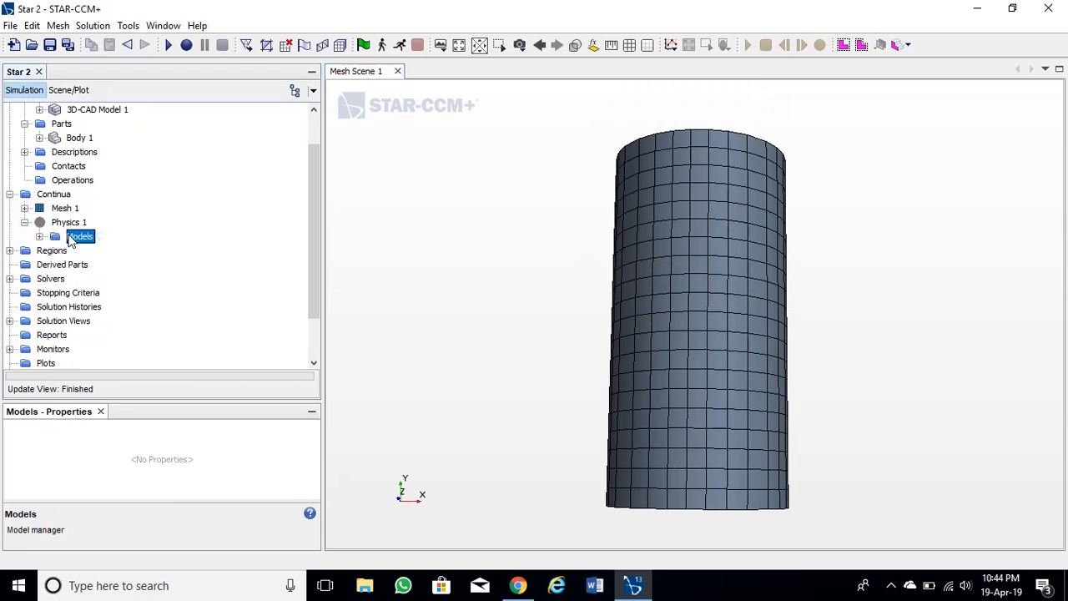
double_click(80, 237)
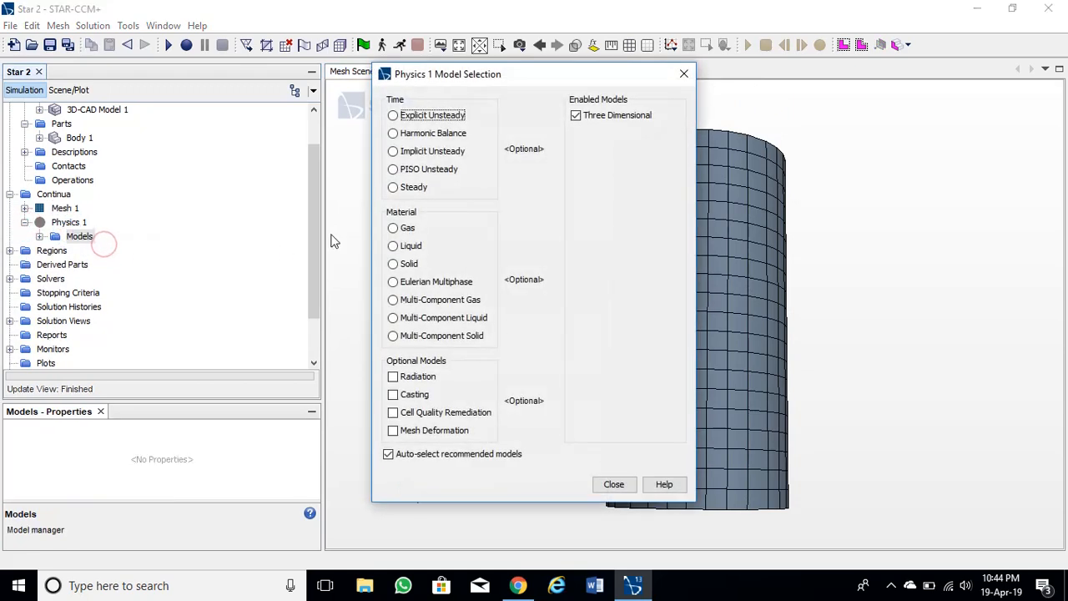
click(392, 150)
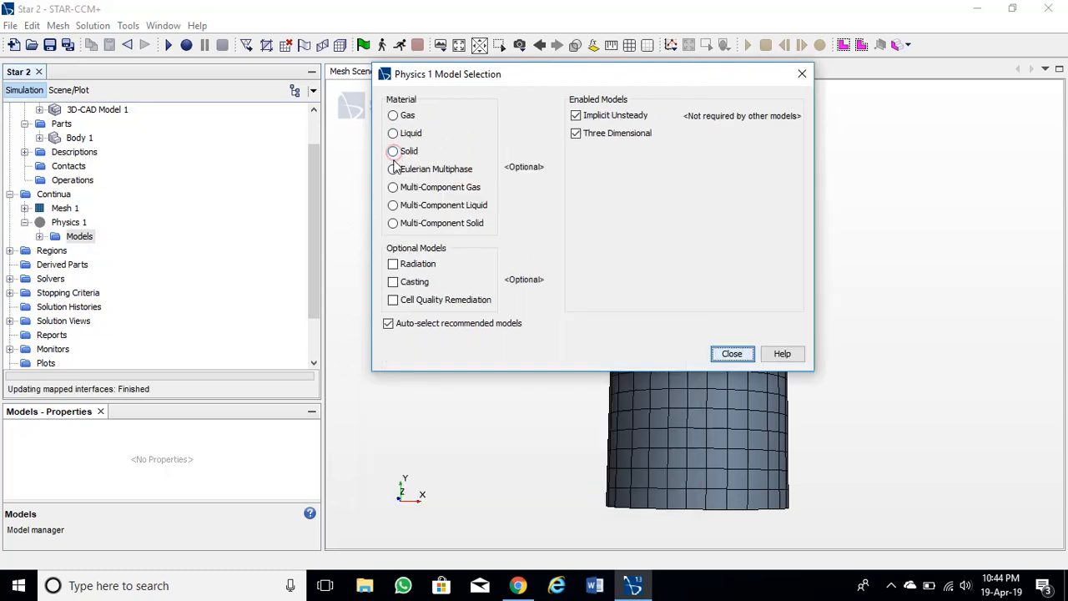
click(392, 115)
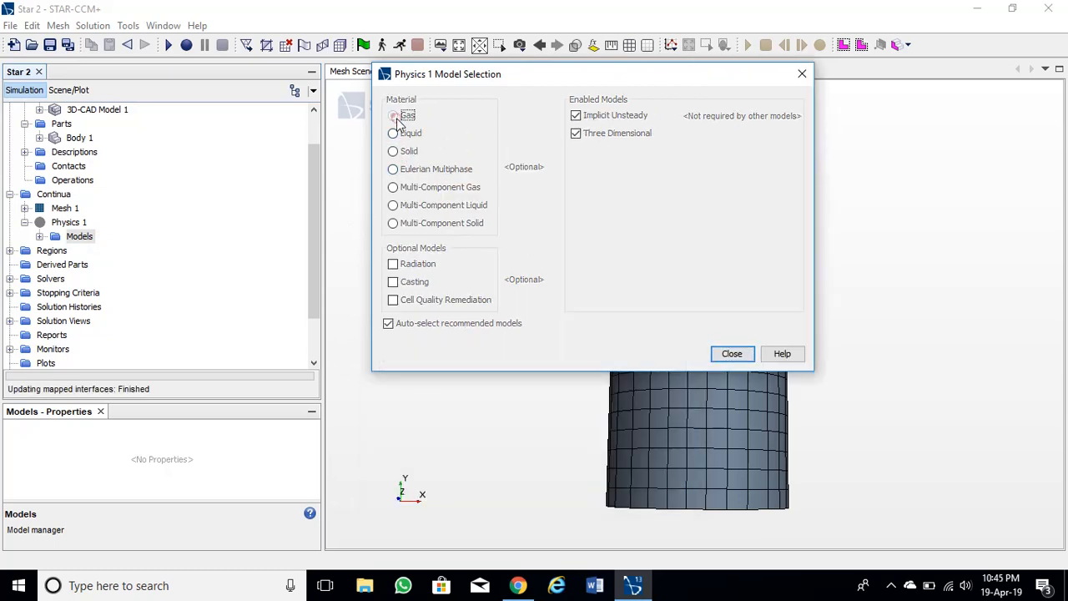
click(394, 115)
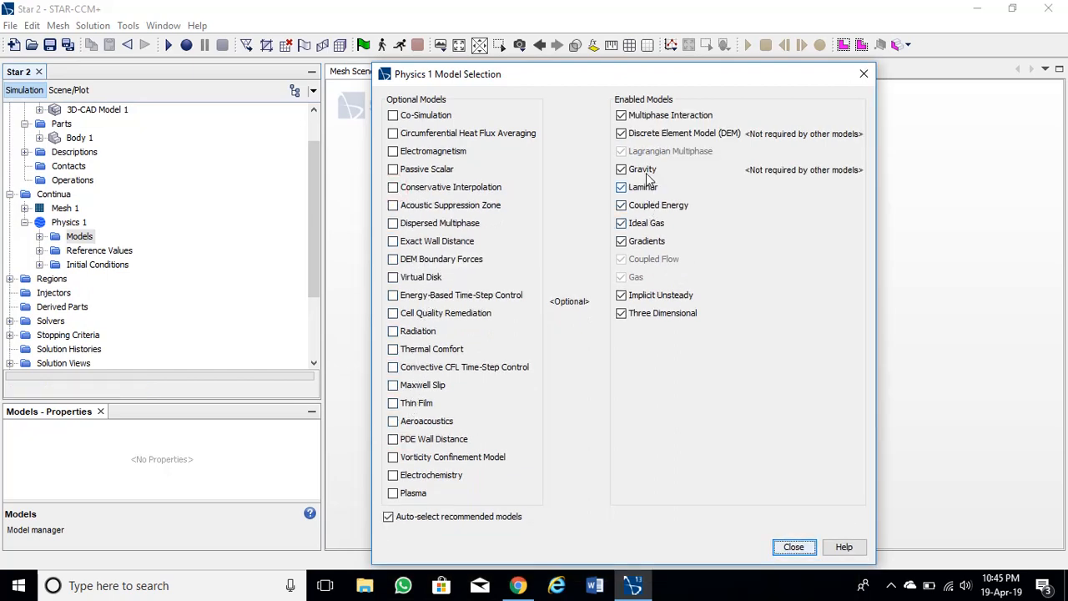
click(793, 547)
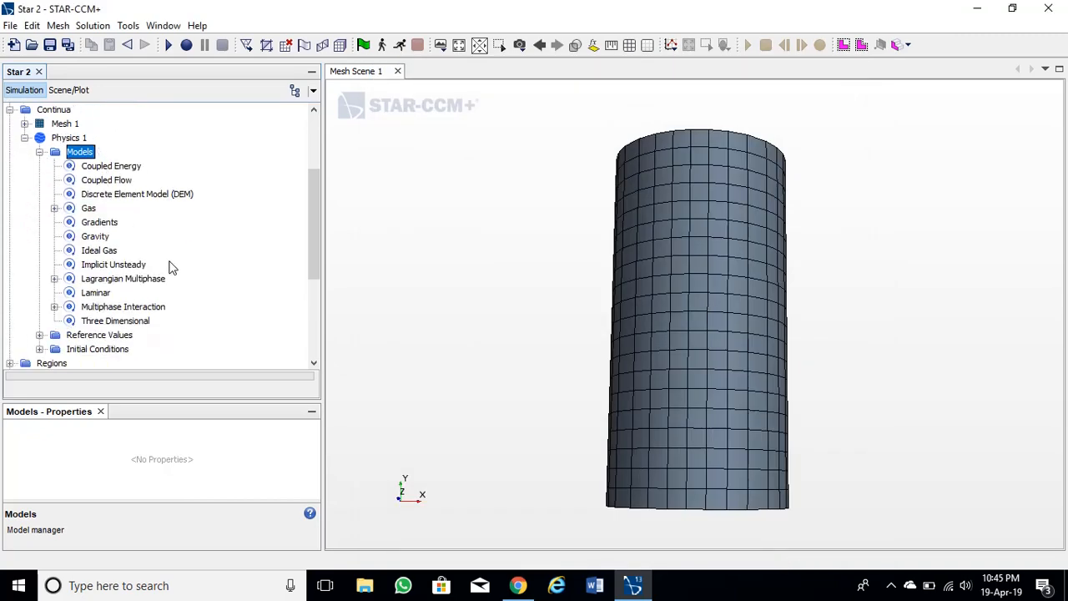
Step: Create a new Lagrangian phase and rename it particles
right_click(125, 292)
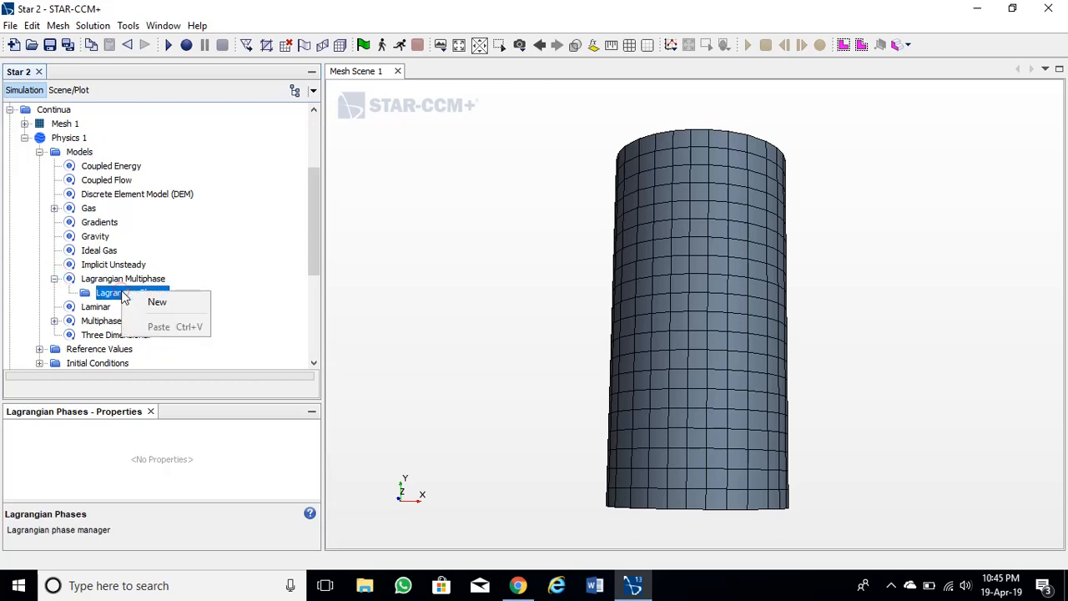
click(157, 300)
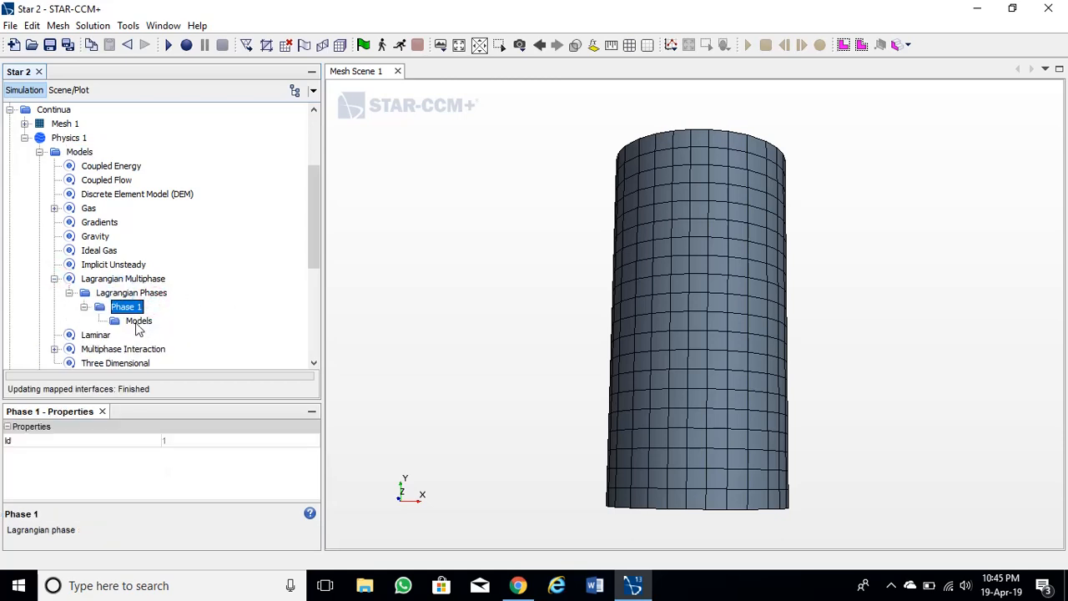
right_click(125, 307)
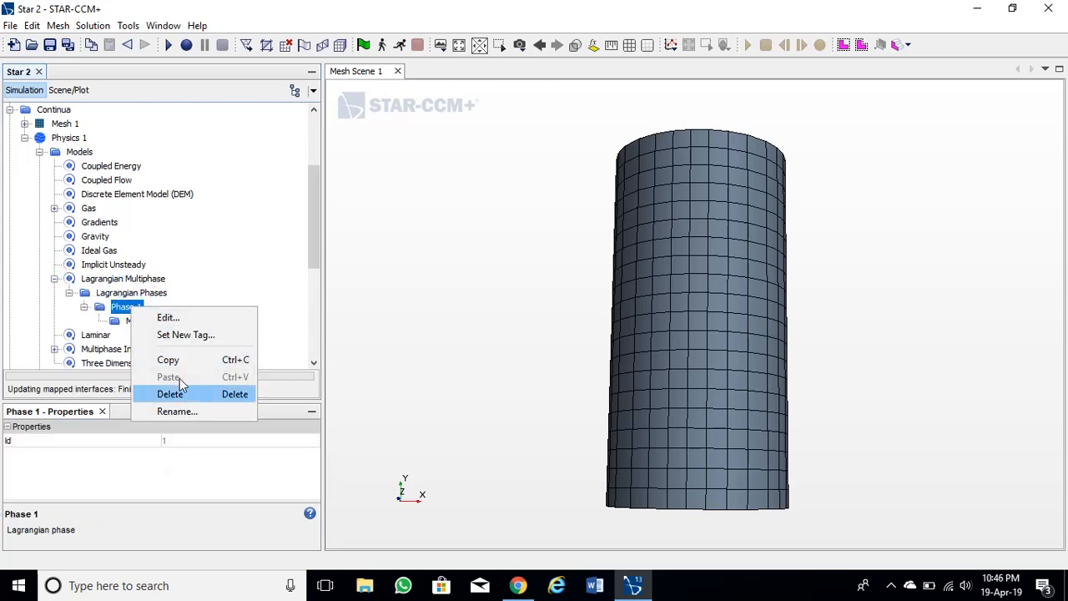
click(177, 411)
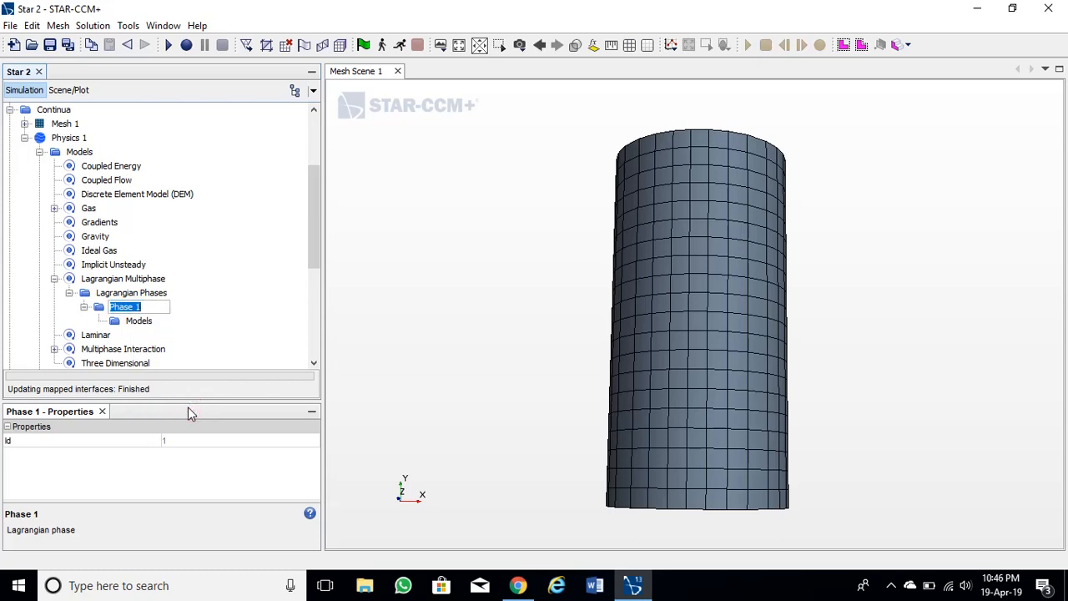
text(particles)
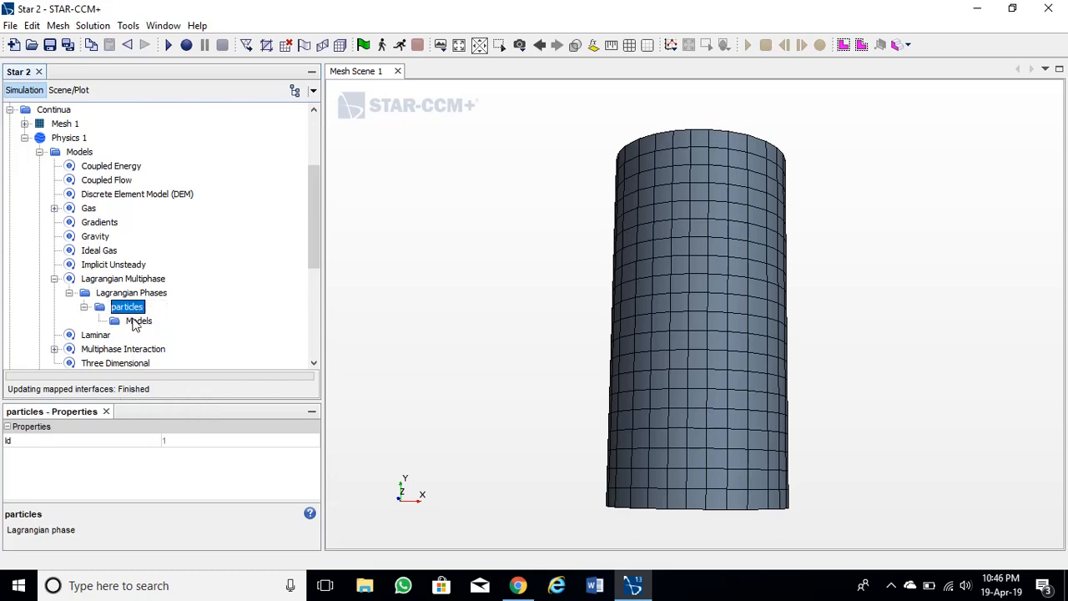
Step: Give the particles phase DEM, spherical, solid, constant density, energy and residence time models
double_click(138, 320)
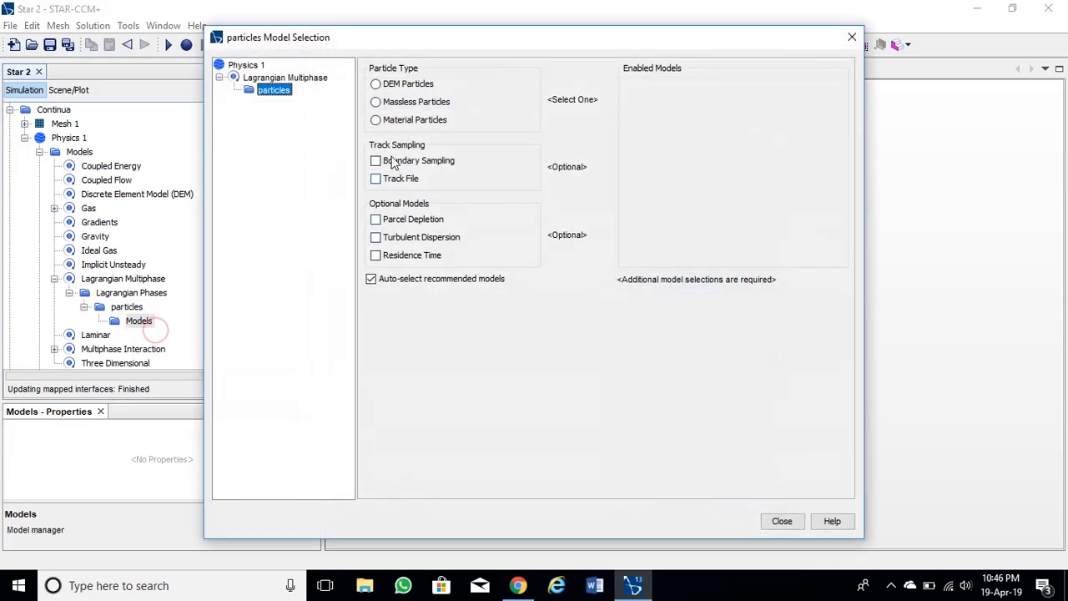
click(376, 84)
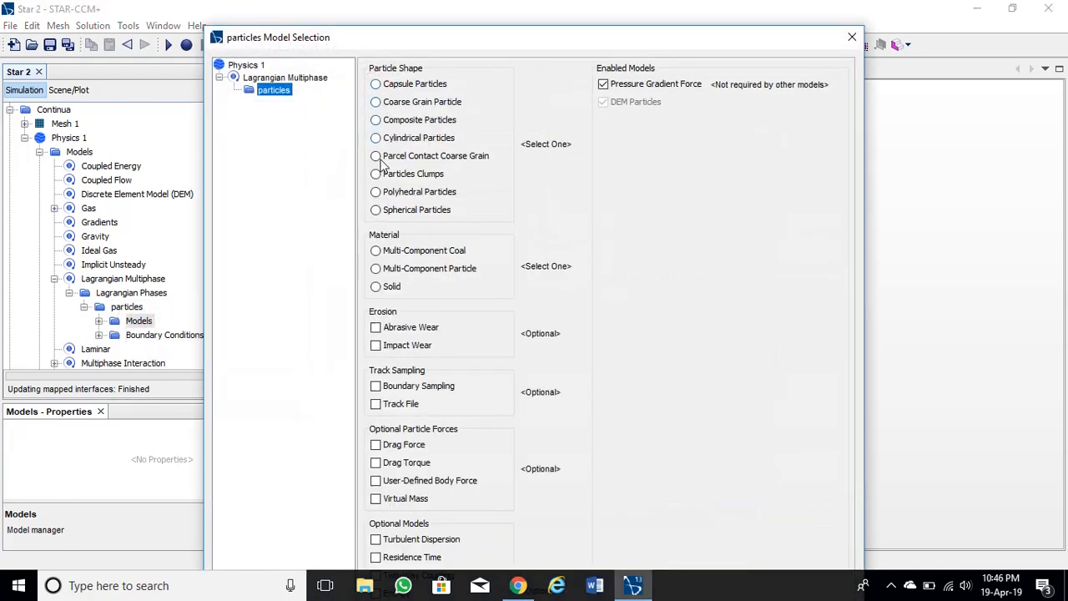
click(376, 210)
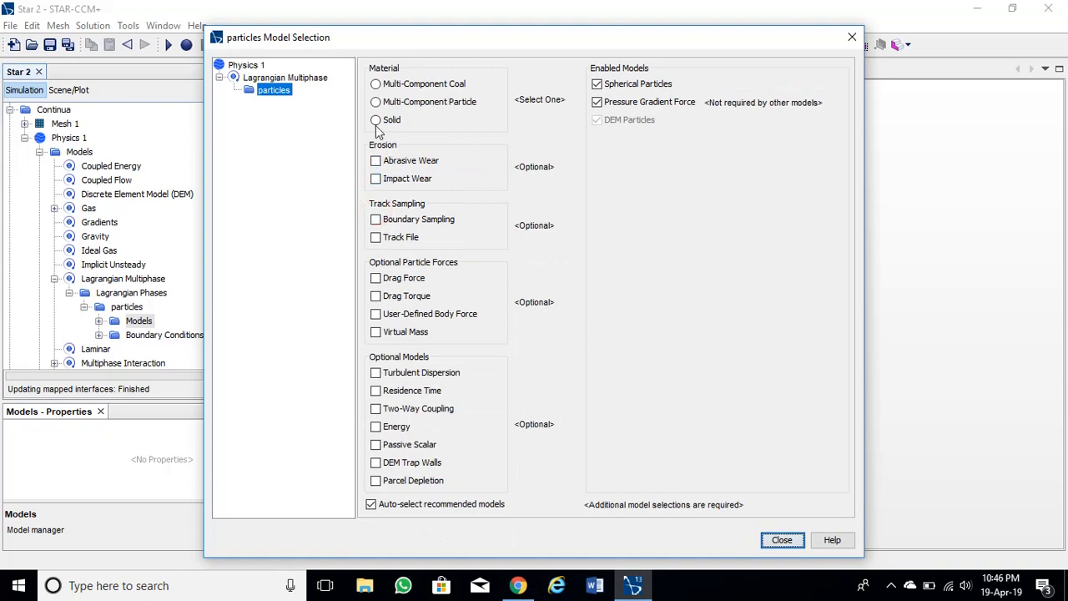
click(375, 120)
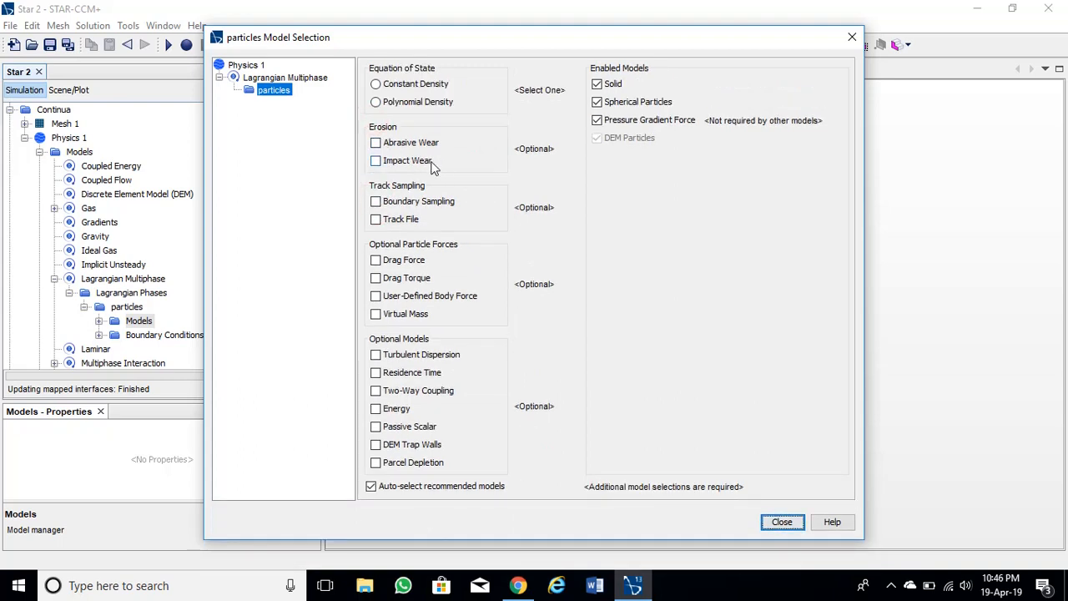
click(376, 83)
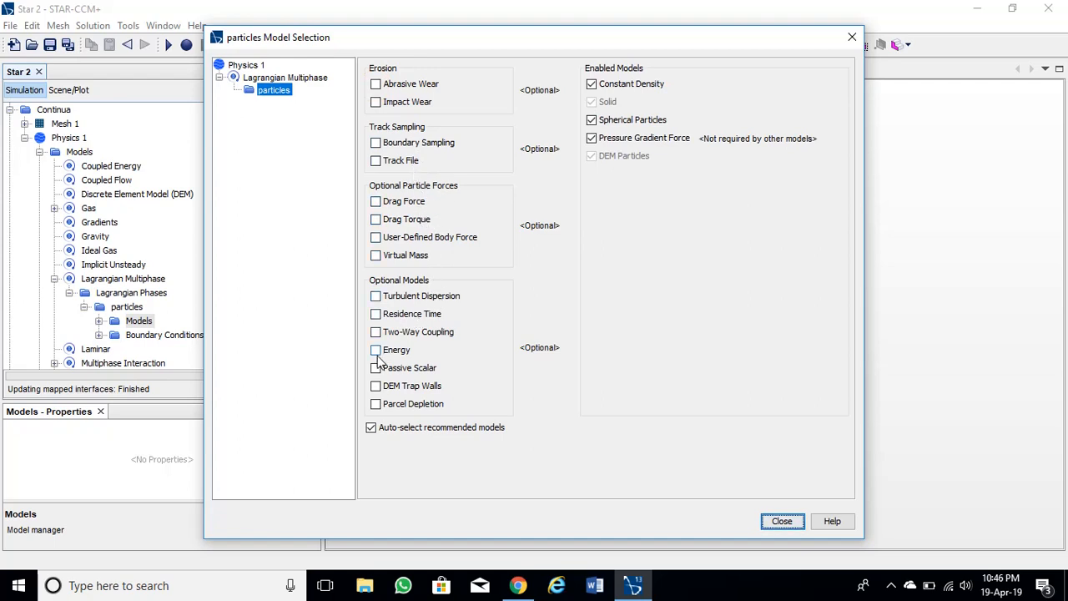
click(376, 350)
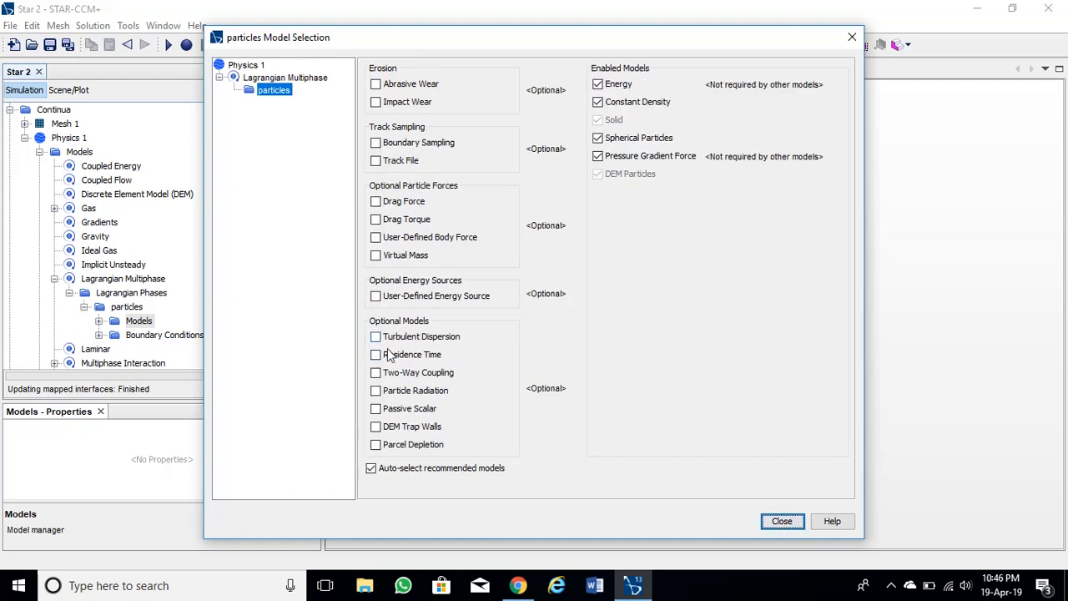
click(376, 354)
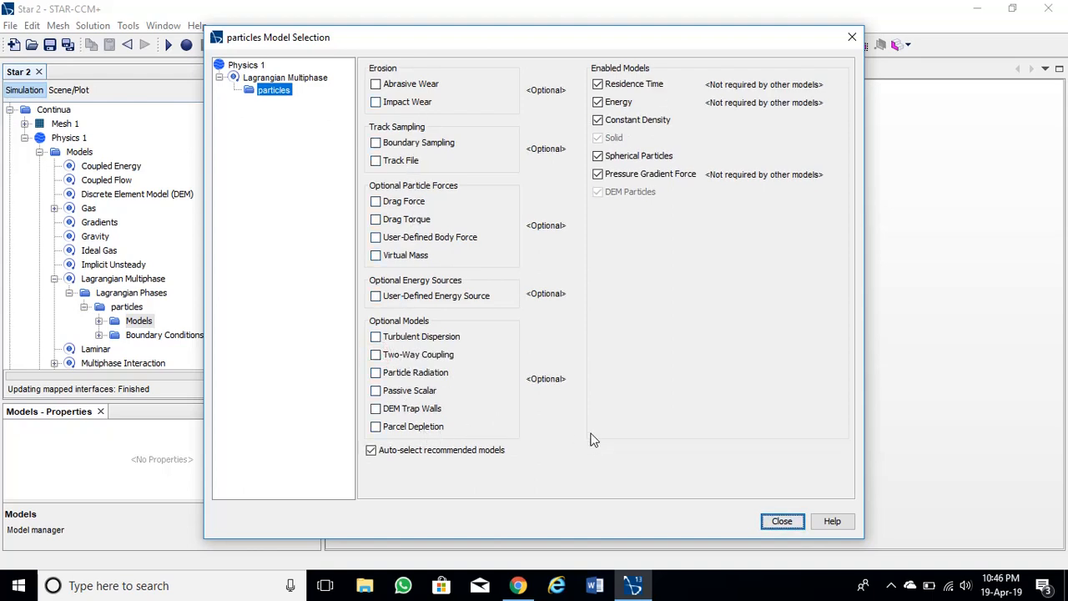
click(781, 521)
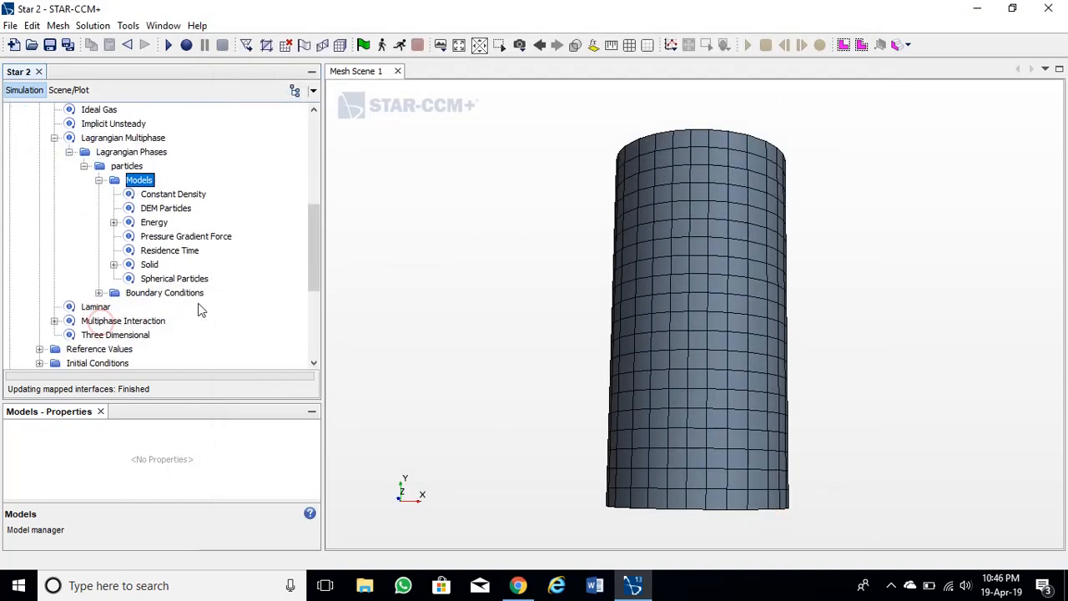
click(113, 264)
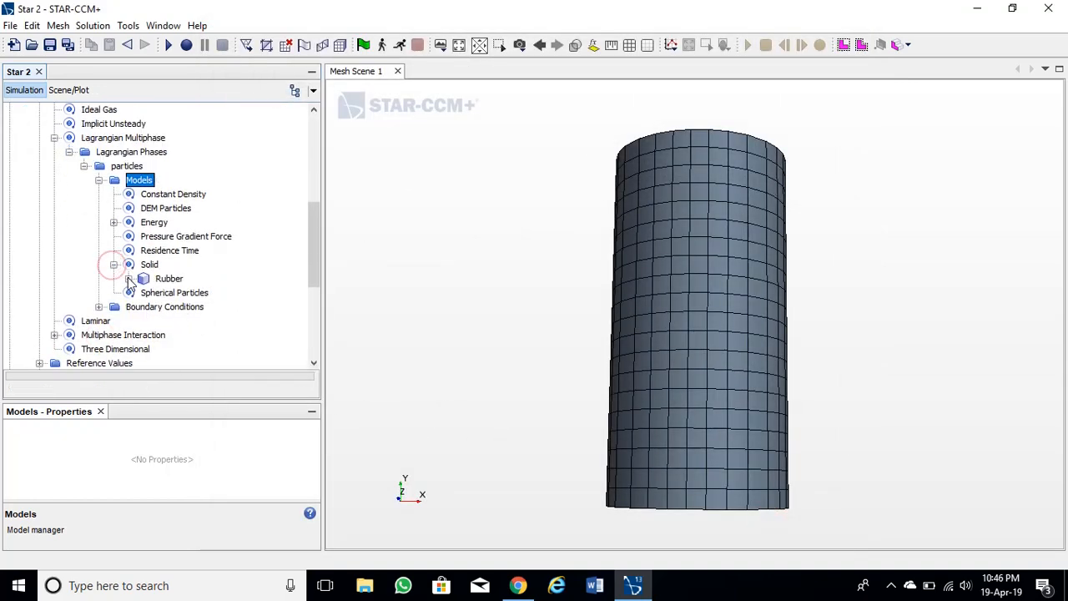
click(144, 277)
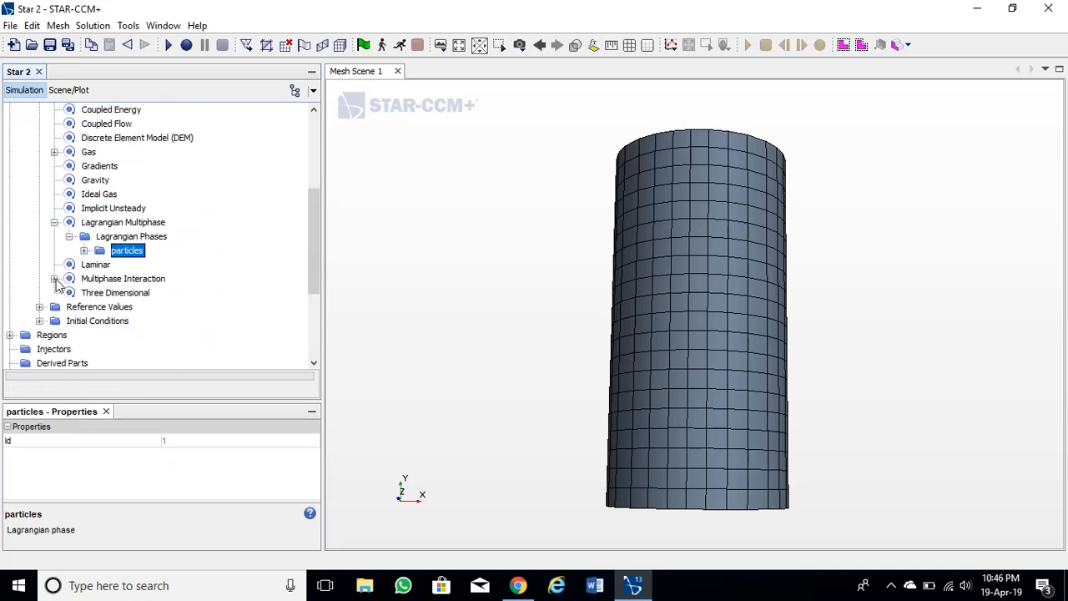
Step: Rename the phase interaction to particle-particle and enable Rolling Resistance with DEM Phase Interaction and Hertz Mindlin
click(53, 278)
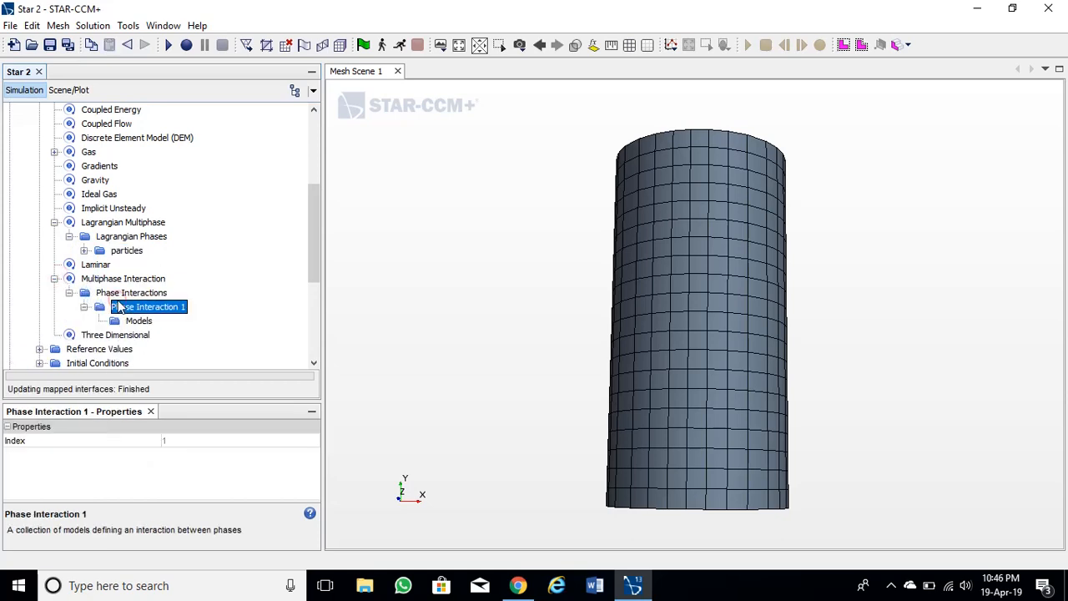
right_click(147, 307)
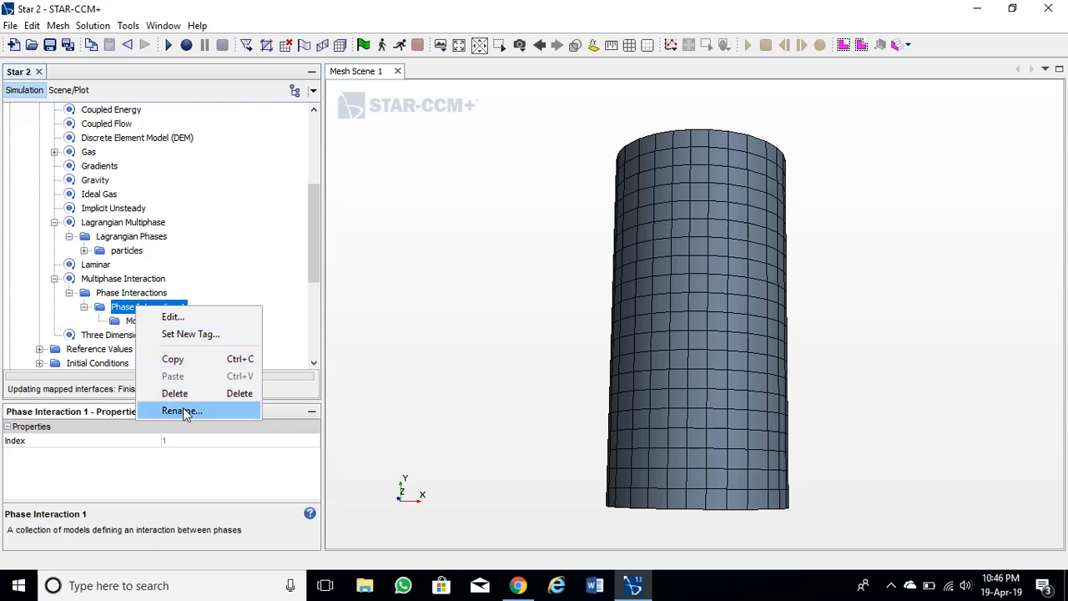
click(182, 411)
text(parrticle-particle)
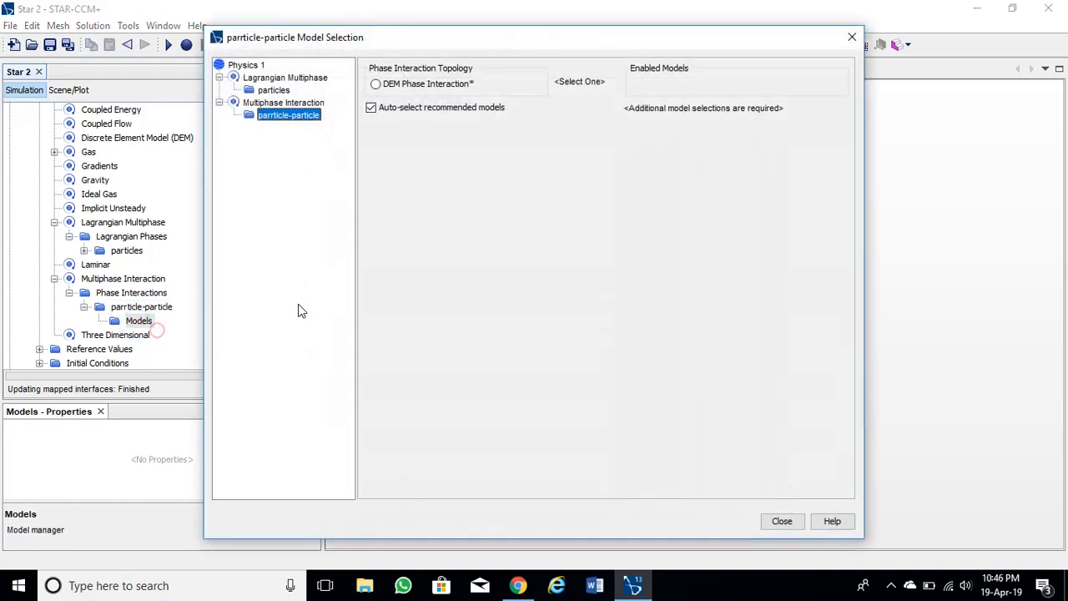
click(374, 84)
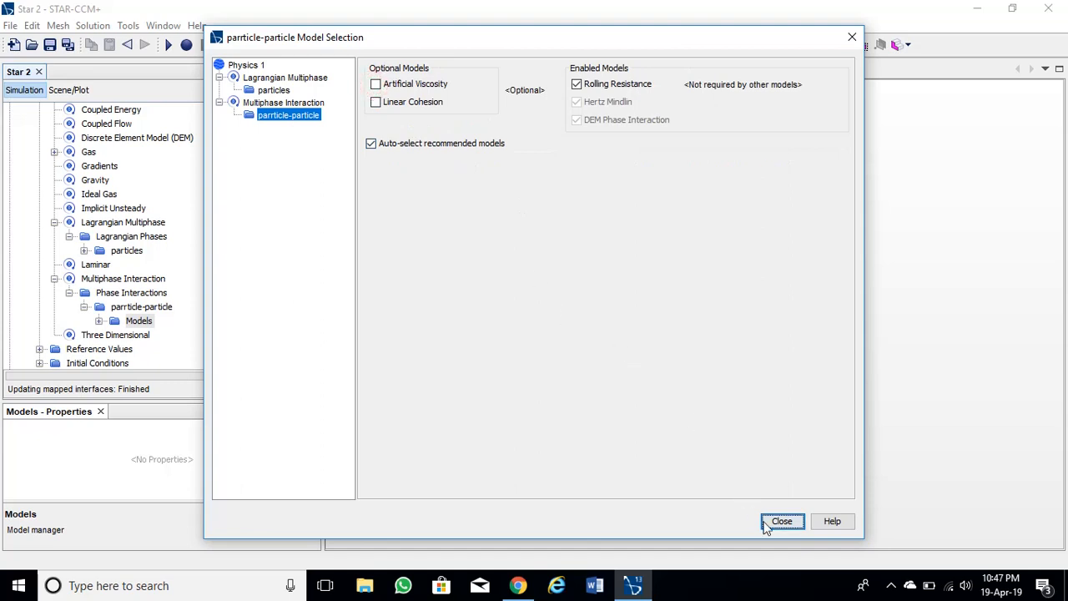
click(781, 520)
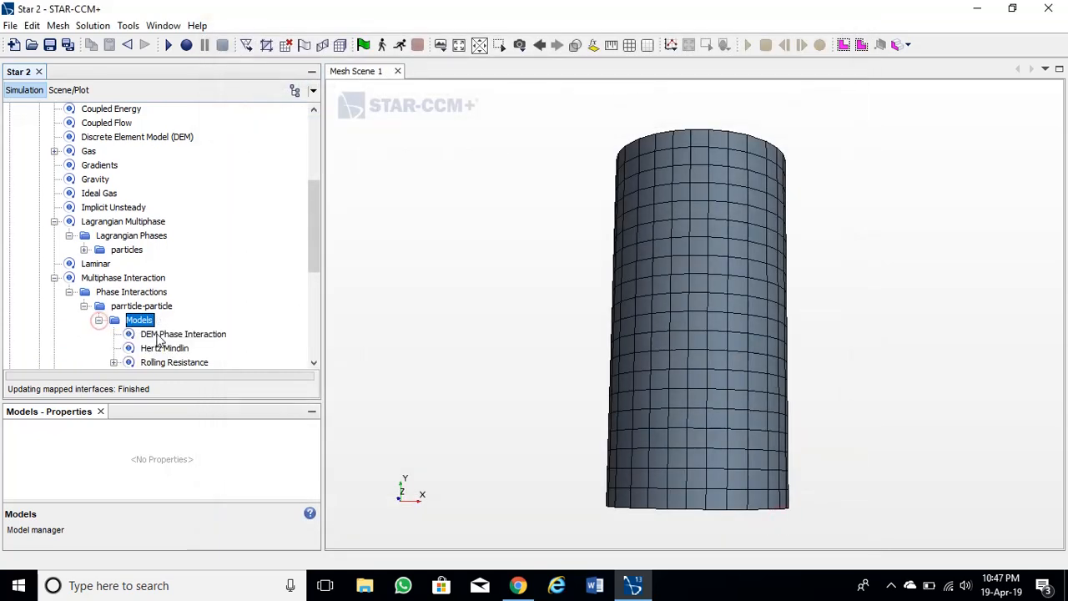
Step: Set the DEM Phase Interaction's first and second phases both to particles
click(184, 333)
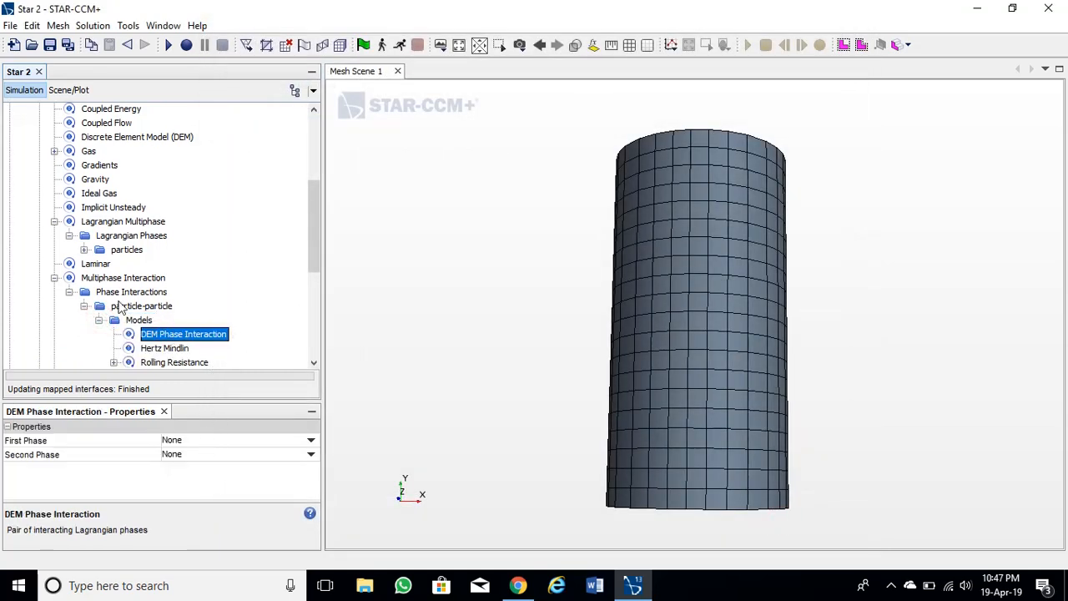
click(311, 441)
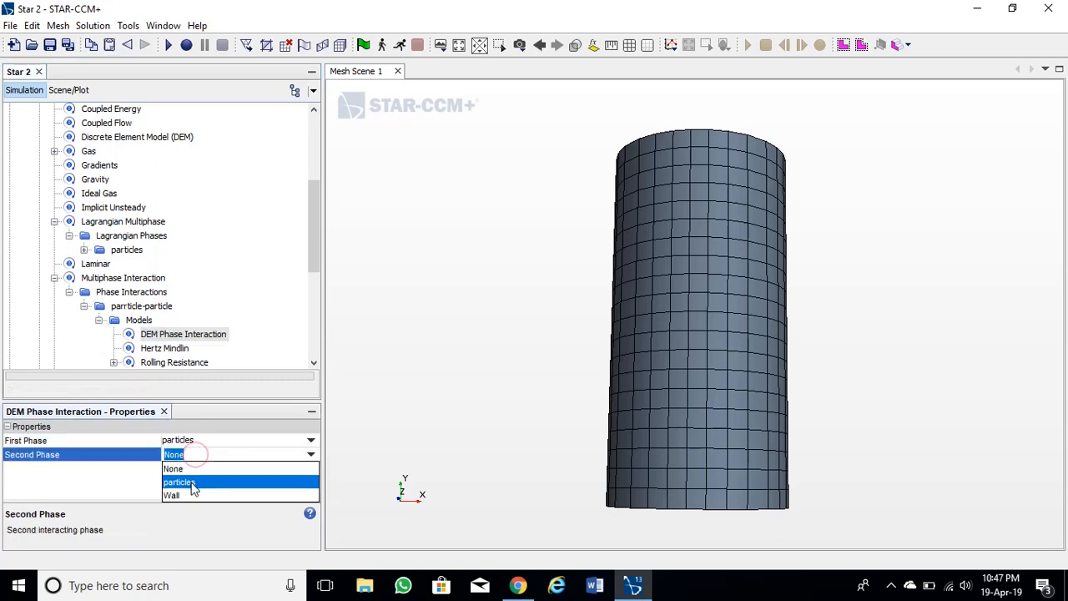
click(180, 481)
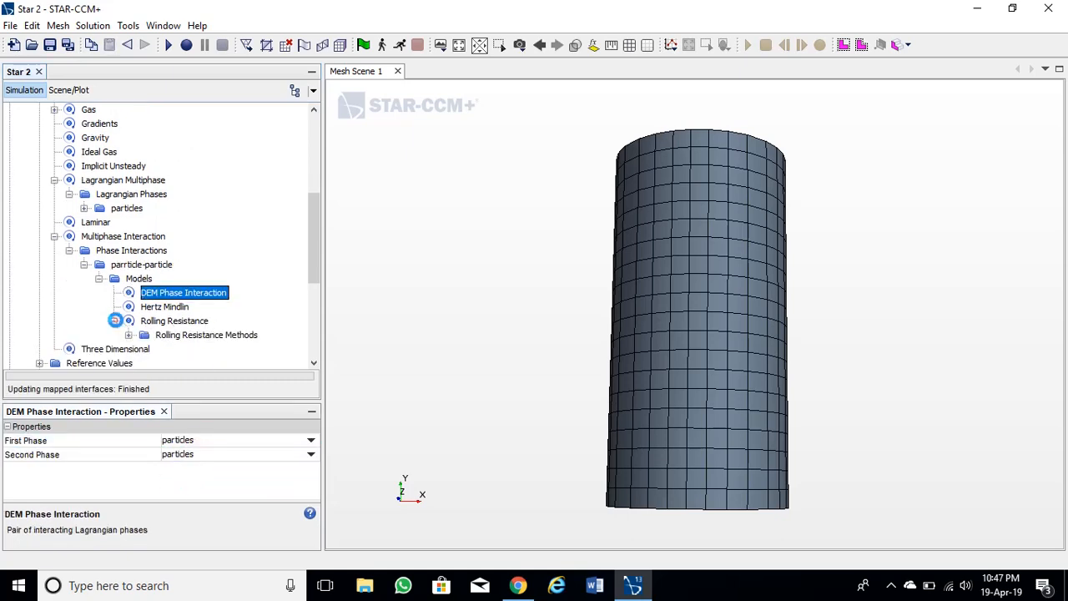
double_click(206, 334)
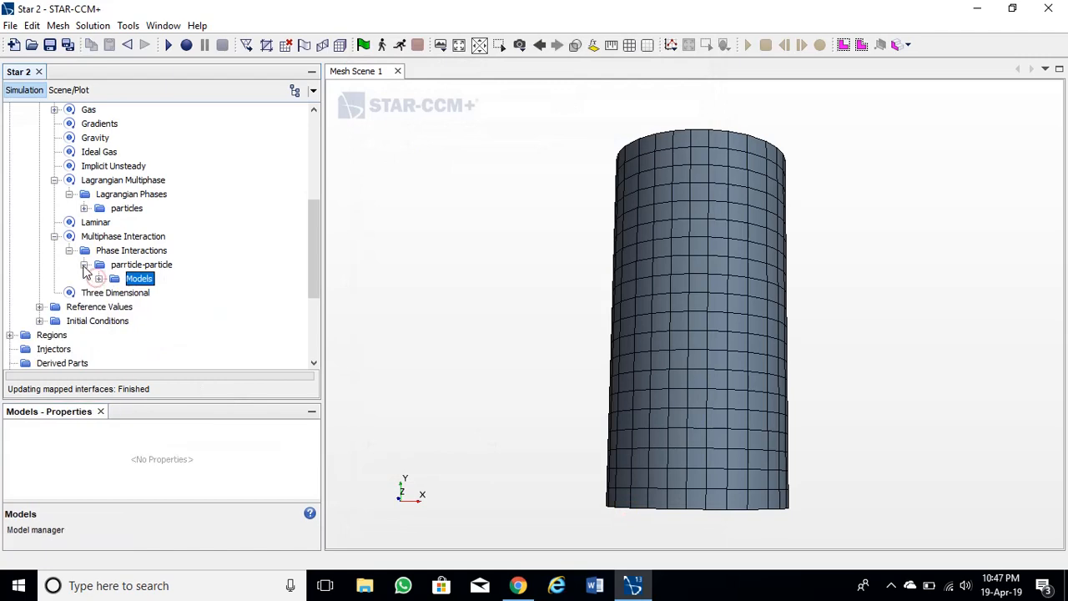
Step: Paste a copy of particle-particle under Phase Interactions and rename it wall-particle
right_click(140, 263)
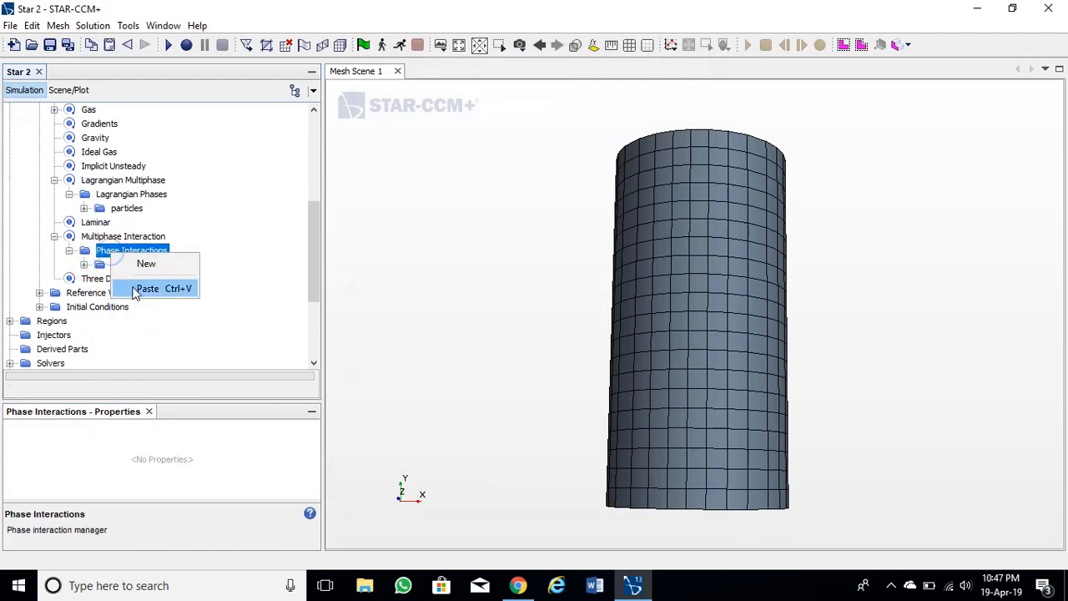
click(147, 287)
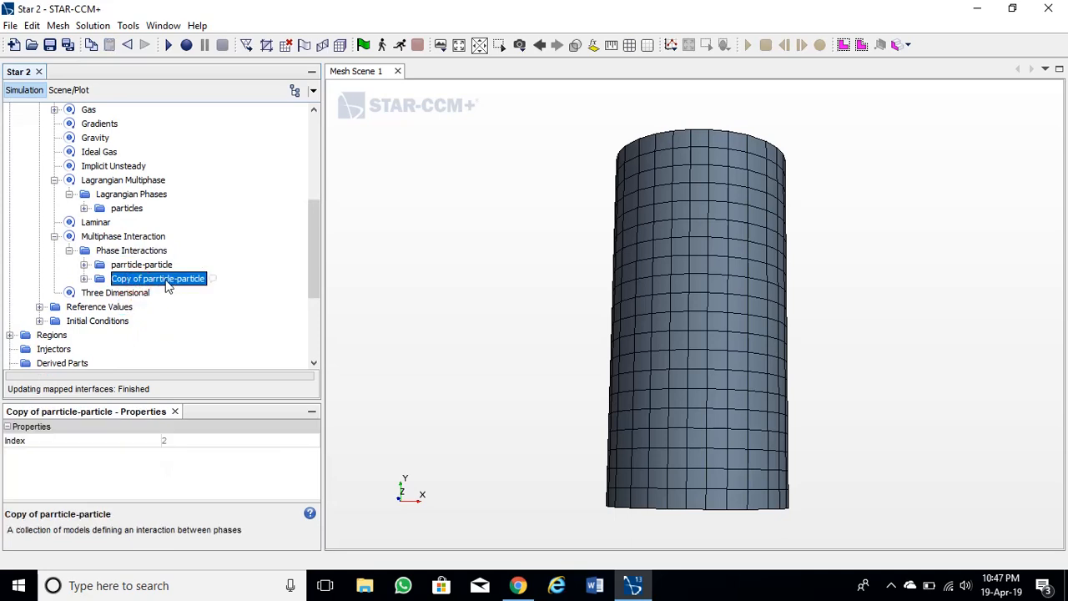
right_click(157, 277)
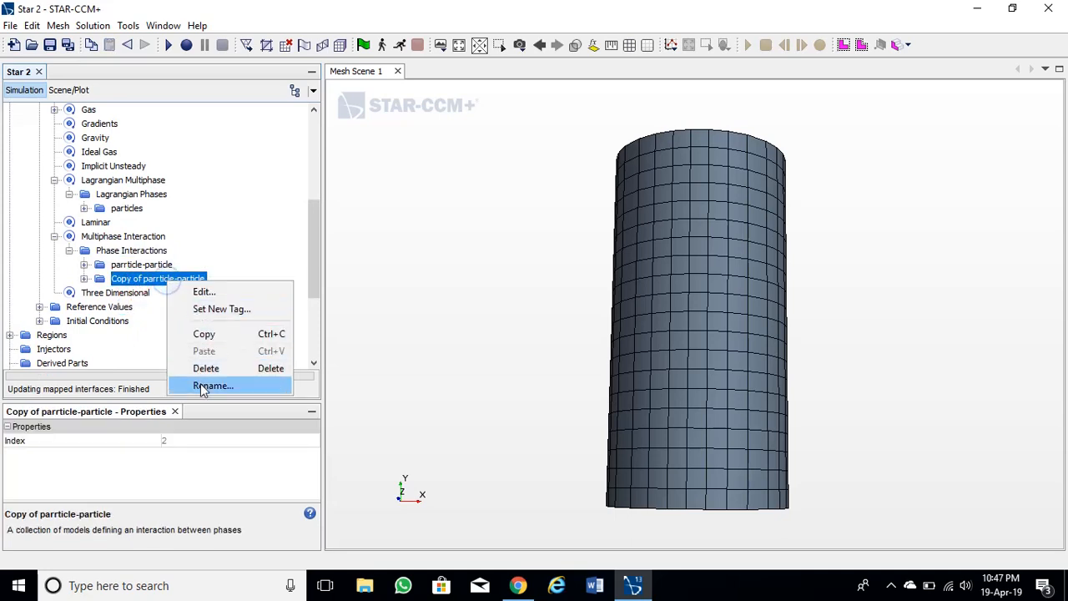
click(213, 386)
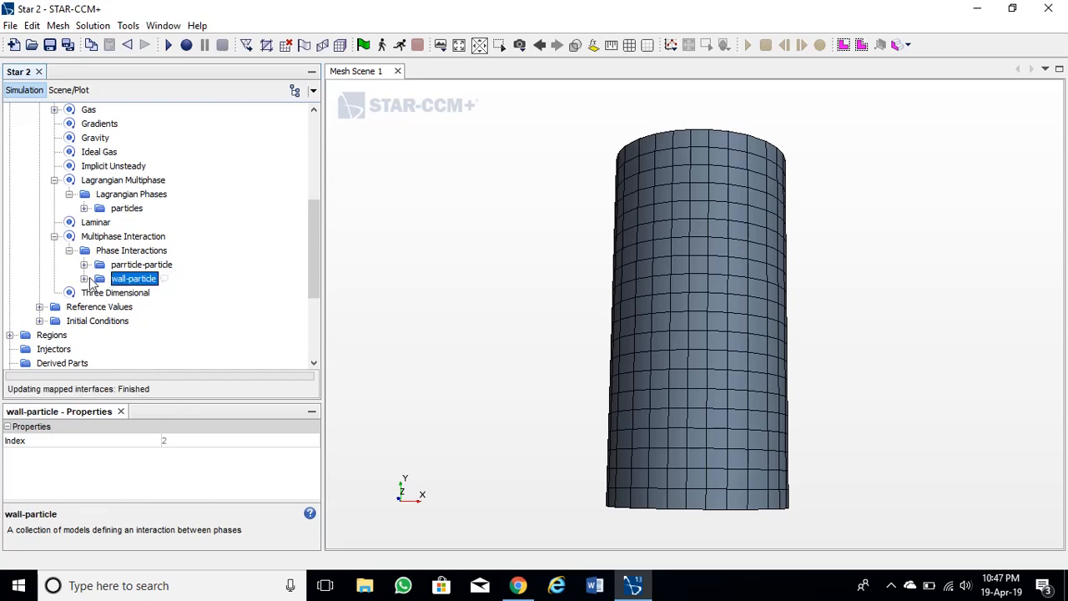
Step: Set the wall-particle DEM Phase Interaction's second phase to Wall
click(84, 277)
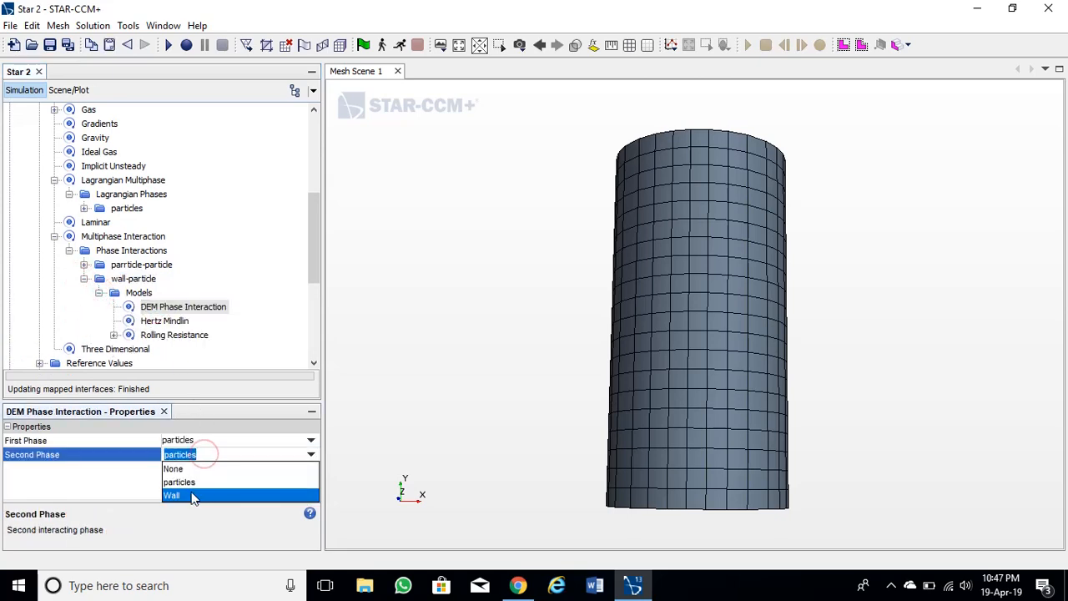
click(164, 320)
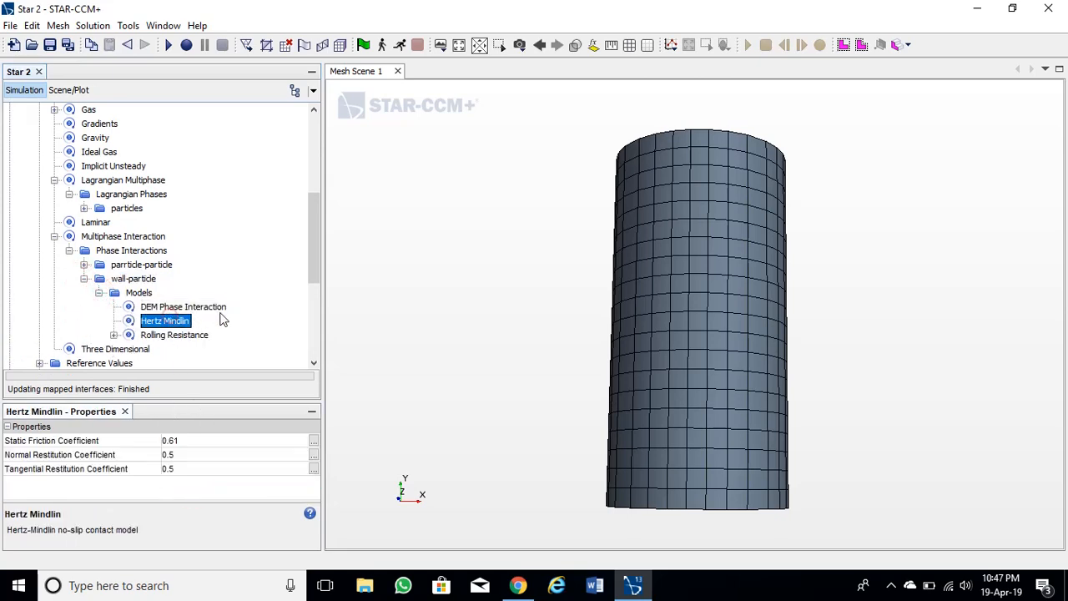
scroll(down, 3)
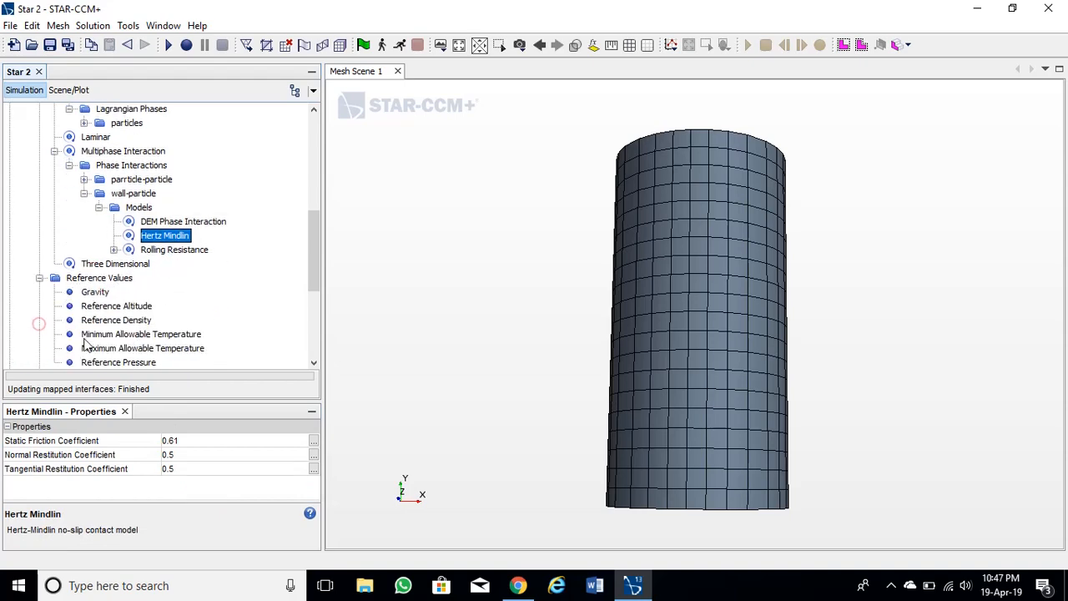
Step: Set the Gravity reference value to [0.0, -9.81, 0.0] m/s^2
click(95, 291)
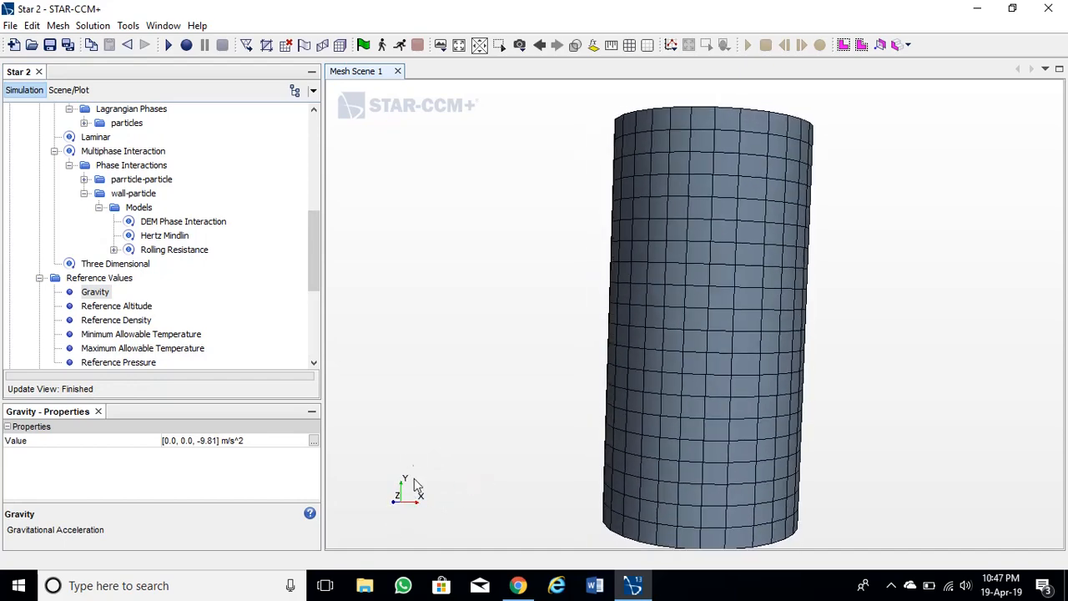
click(200, 441)
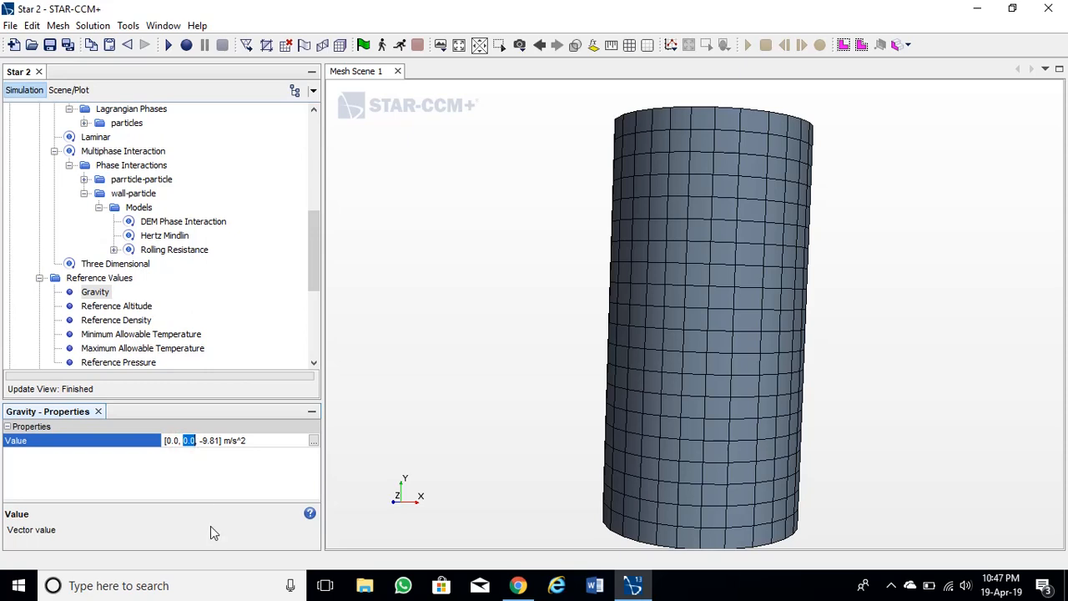
text(-9.81)
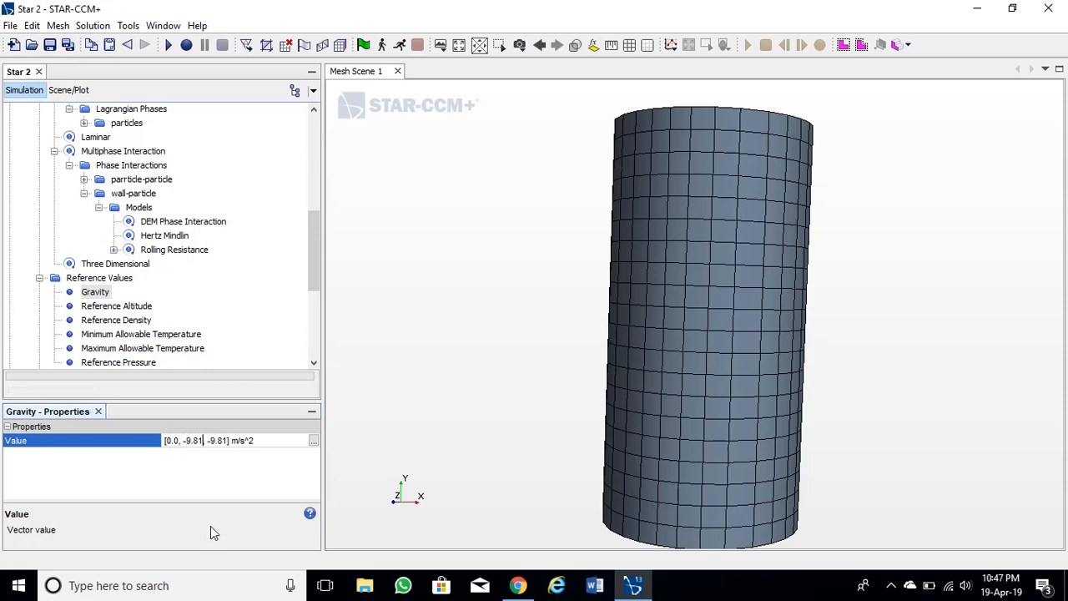
text(-9.81)
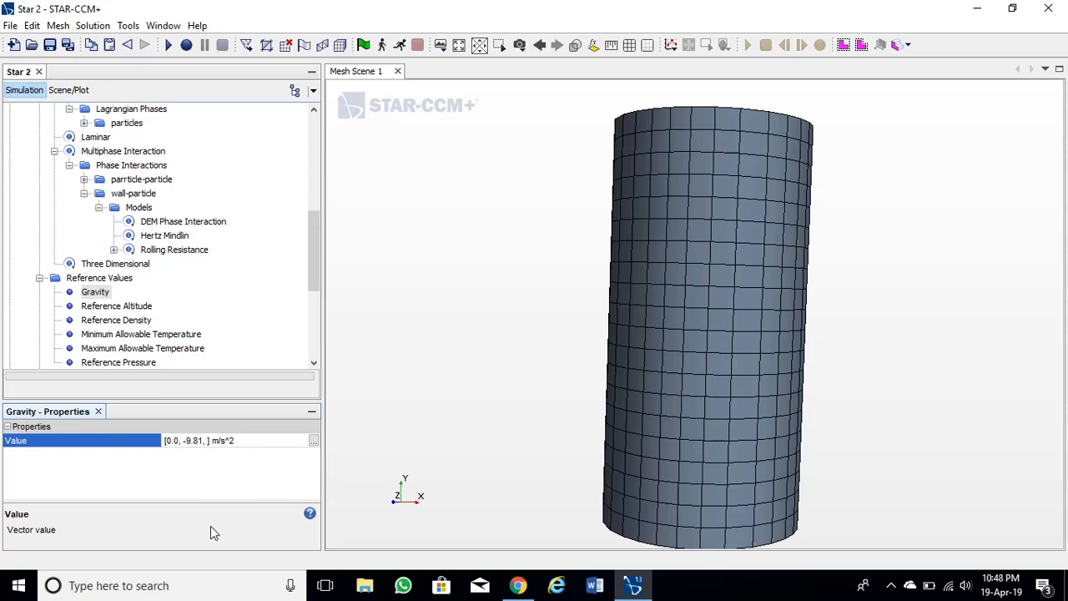
text(0.0)
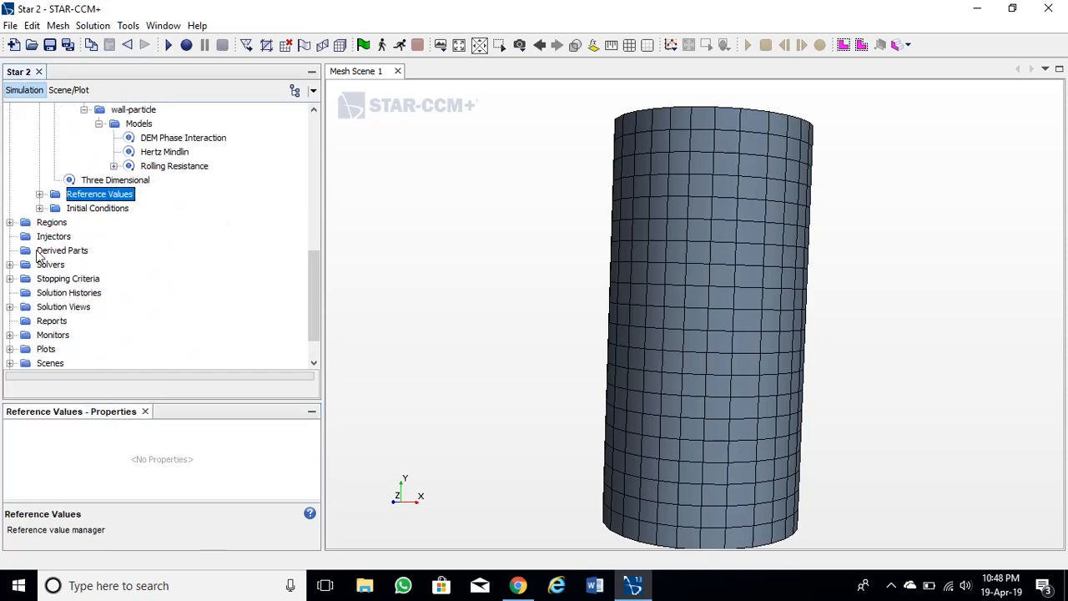
Step: Create a Presentation Grid probe centred at y = 0.19 m with normal [0, 1, 0]
right_click(62, 250)
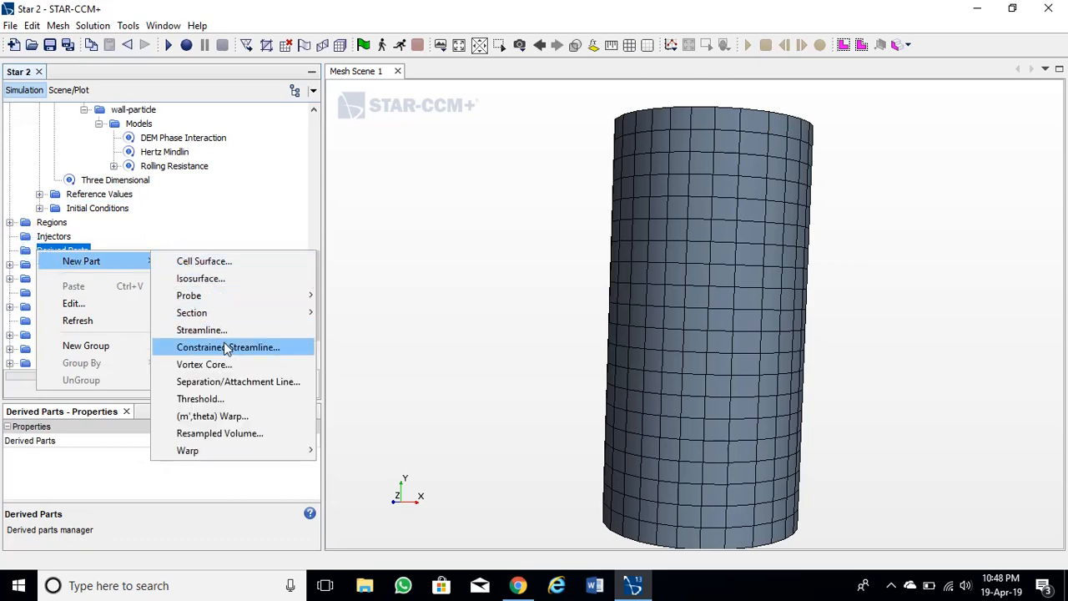
mouse_move(189, 295)
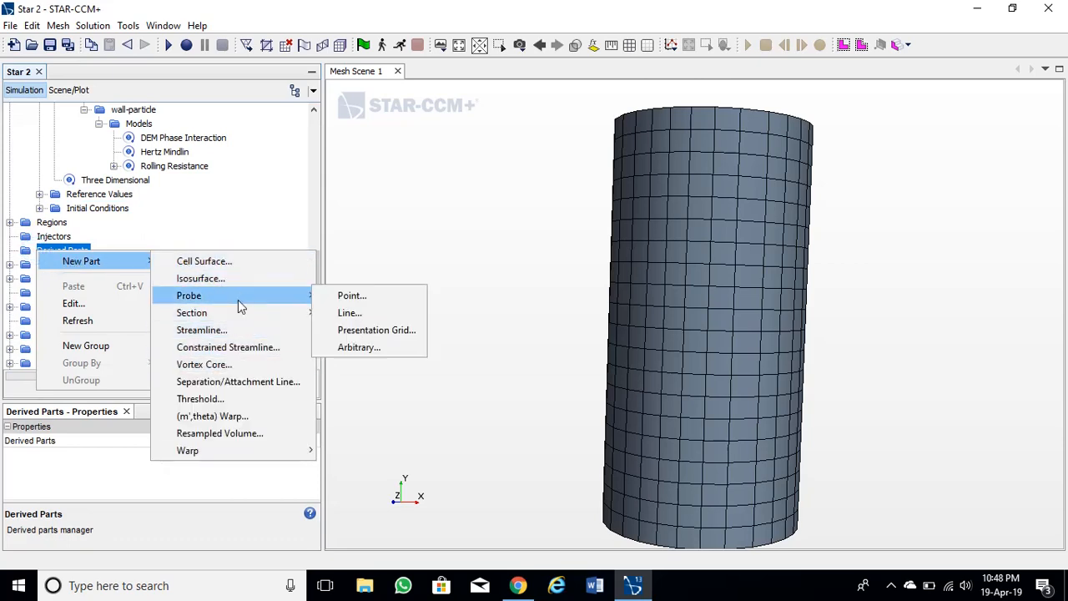
click(375, 330)
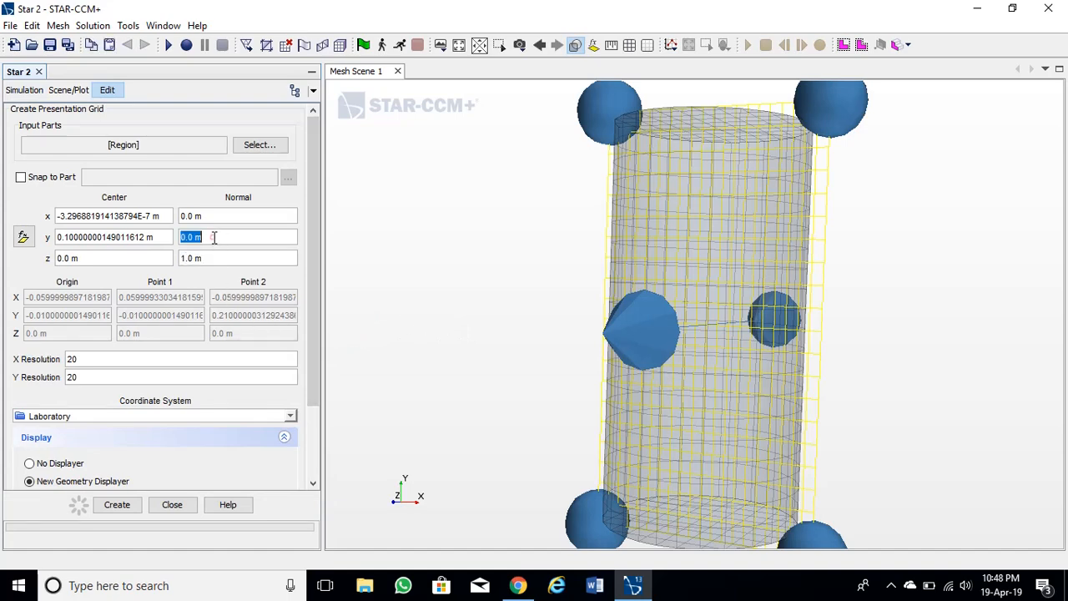
text(0.7071067811865476)
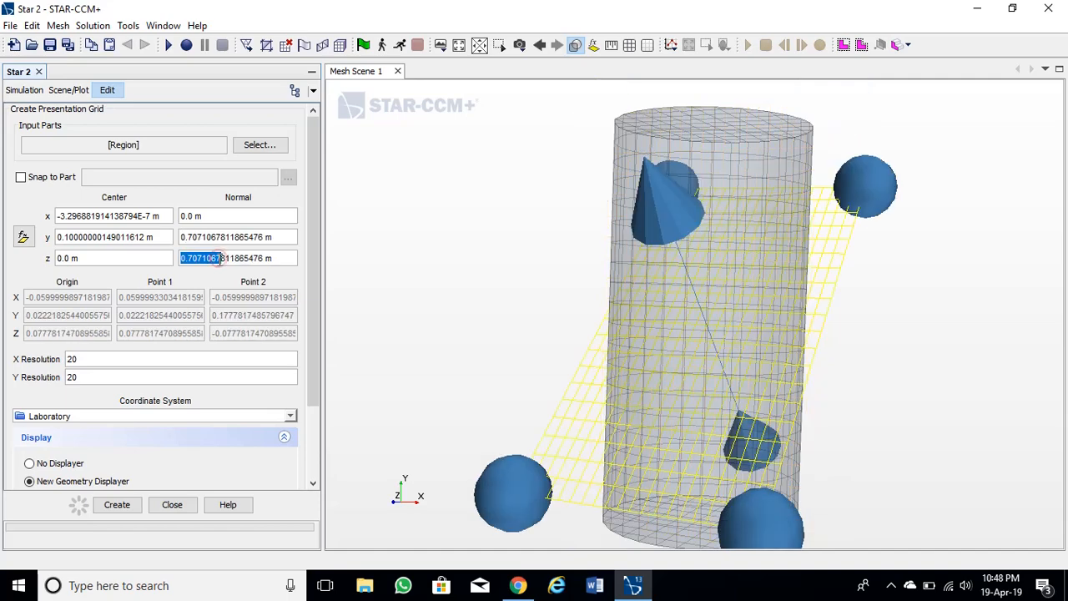
click(237, 257)
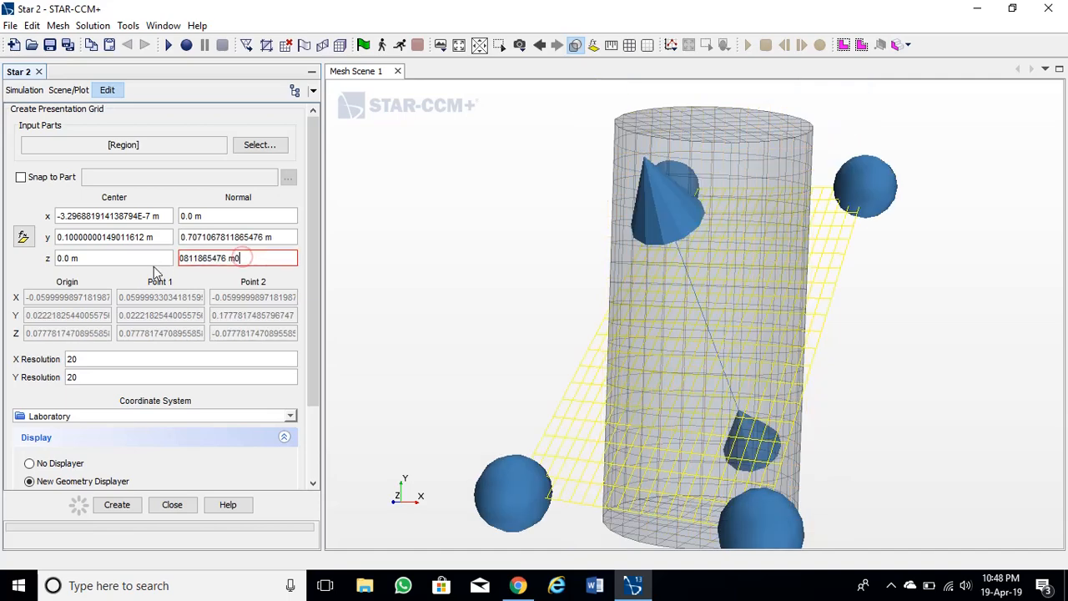
text(0.19 m)
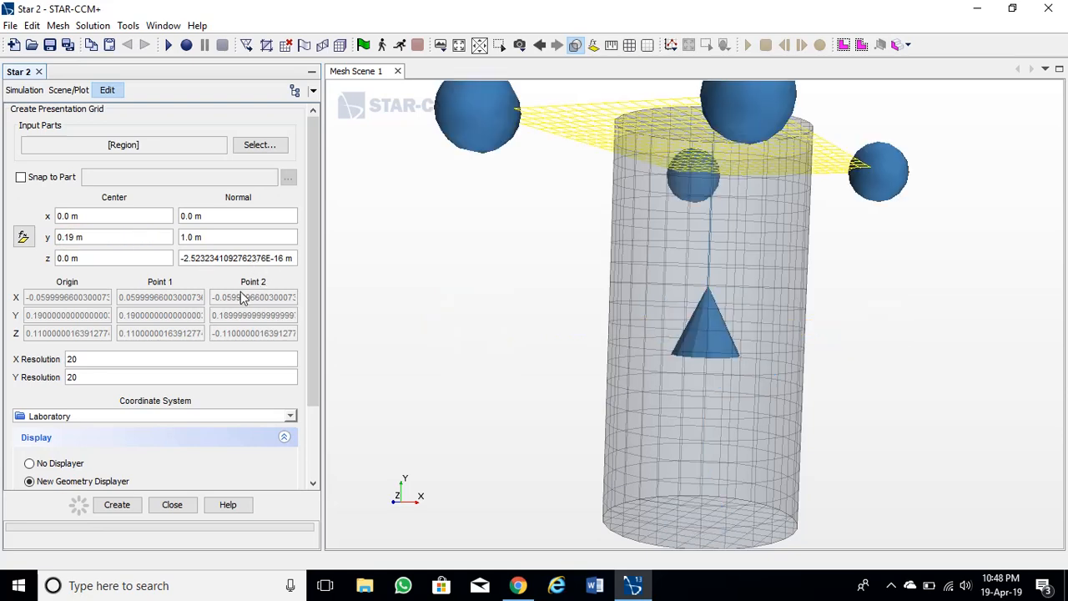
mouse_move(182, 420)
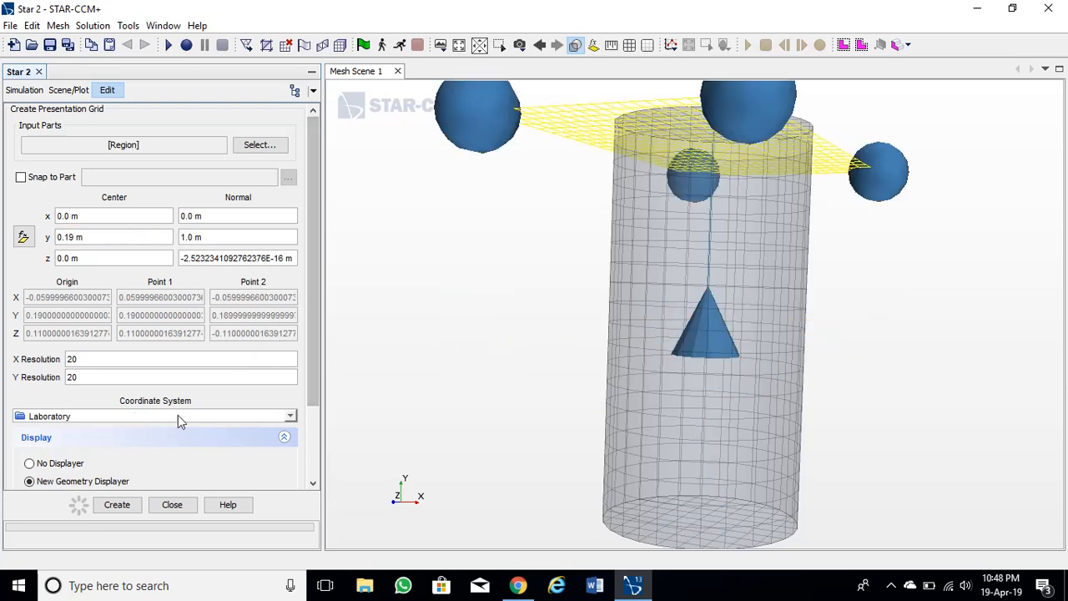
click(172, 504)
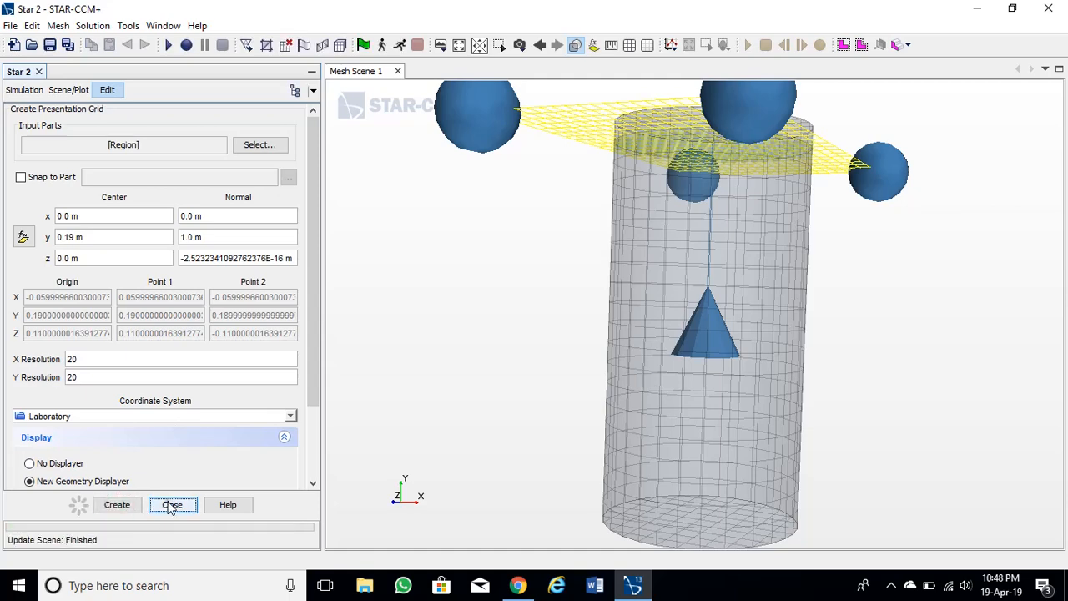
click(173, 504)
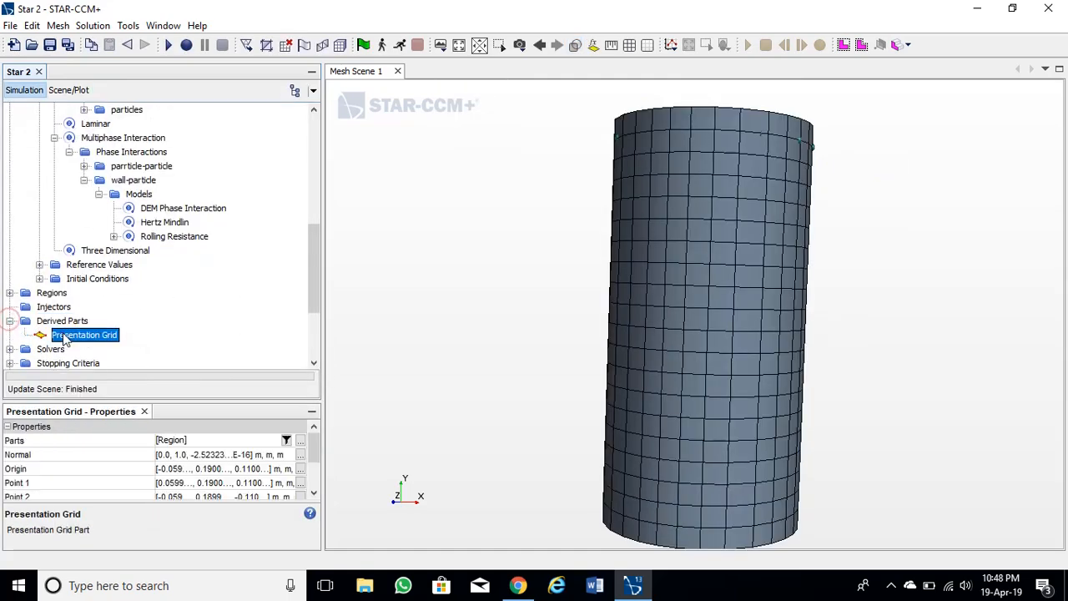
Step: Set Injector 1's input part to the Presentation Grid derived part
click(54, 307)
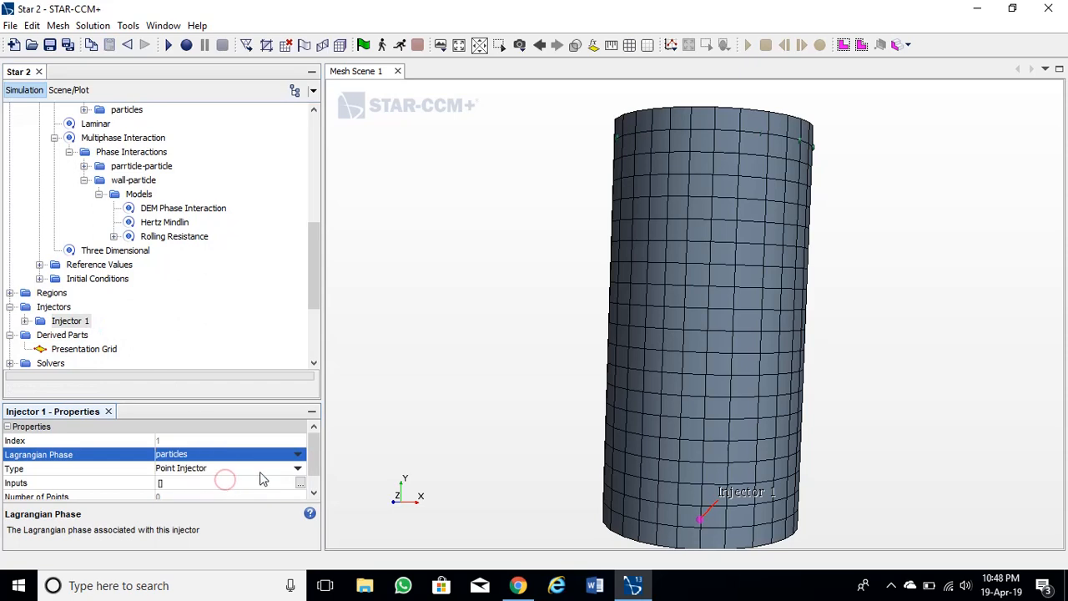
click(297, 468)
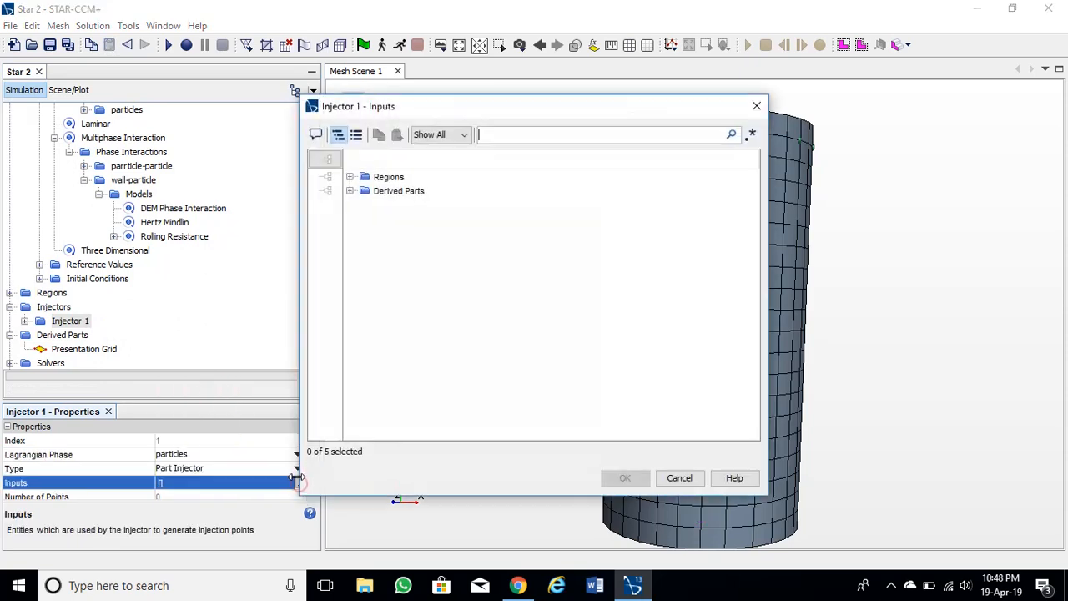
click(351, 190)
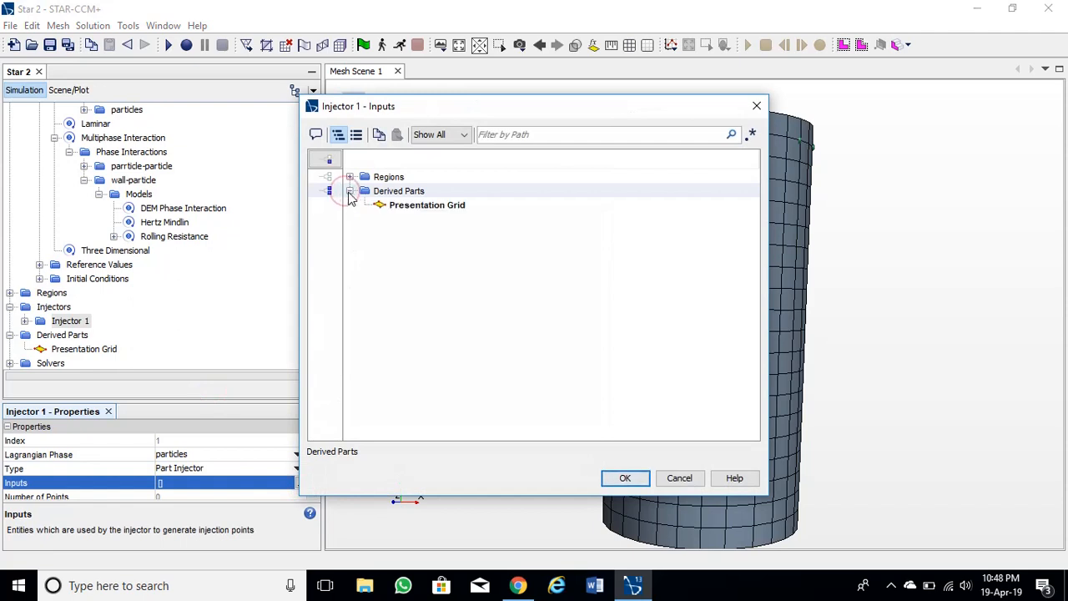
click(420, 204)
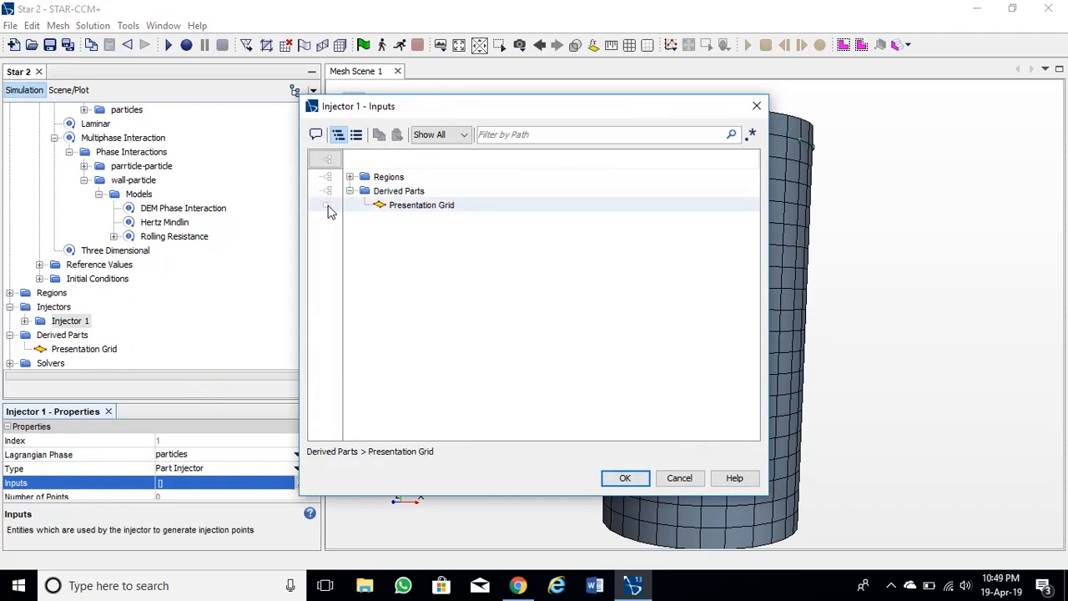
click(624, 477)
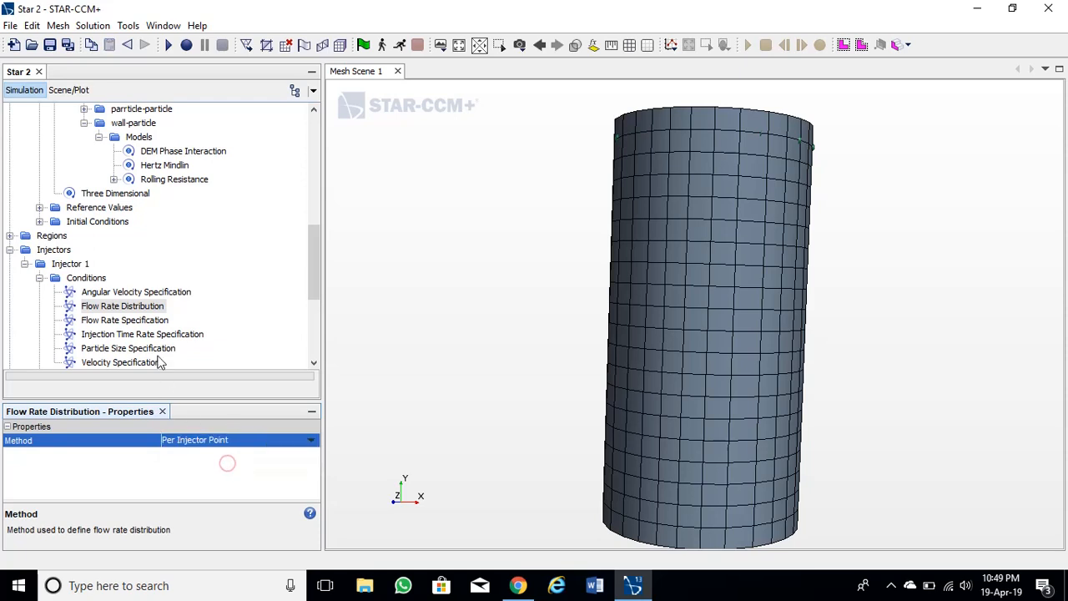
Step: Review Injector 1's conditions and set its particle flow rate to 100 /s
click(124, 321)
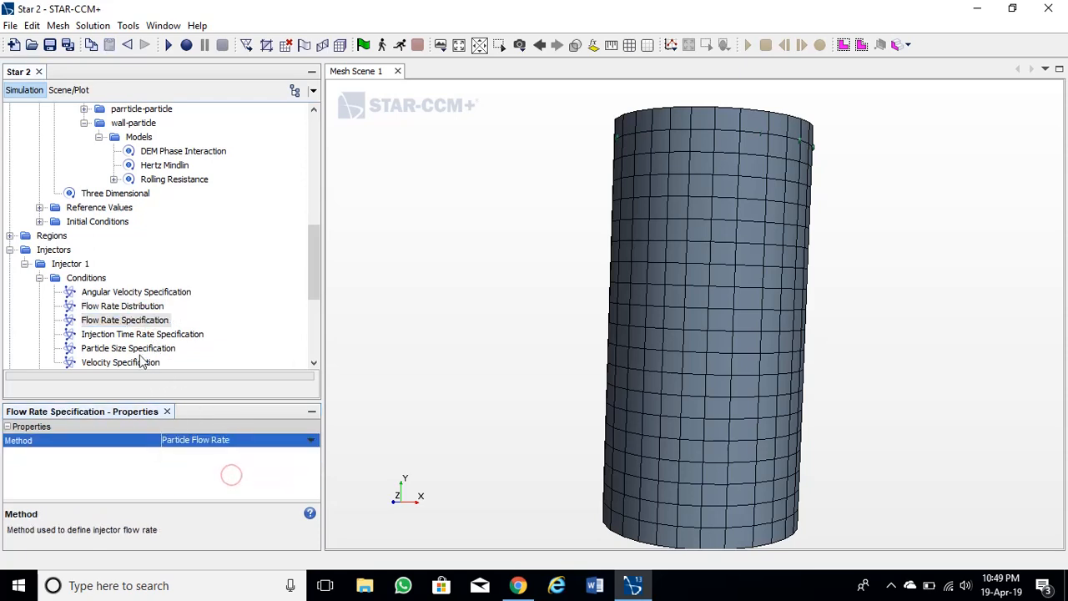
click(127, 349)
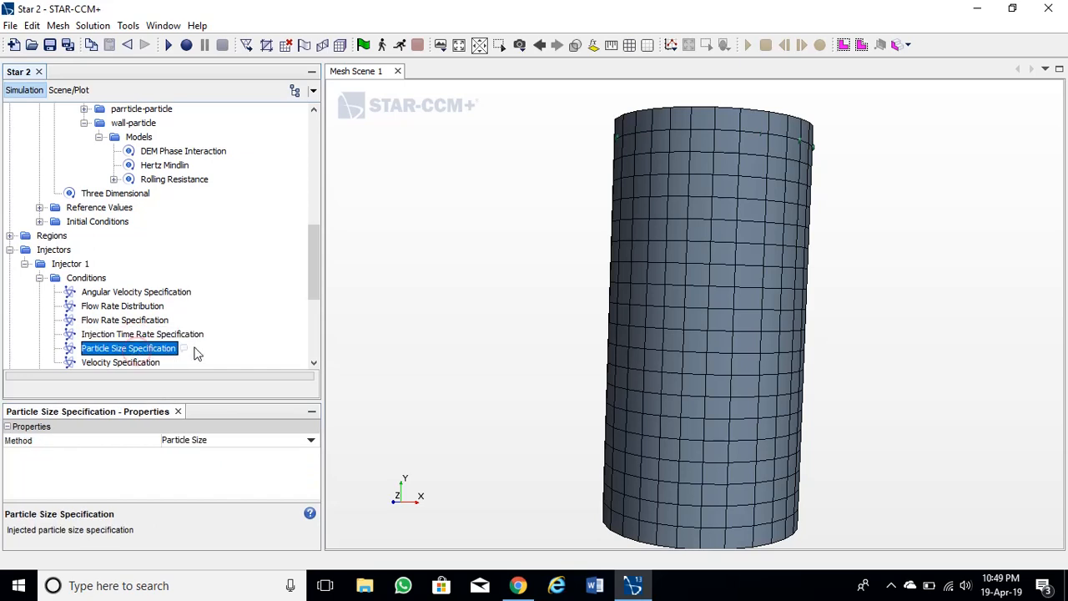
click(121, 277)
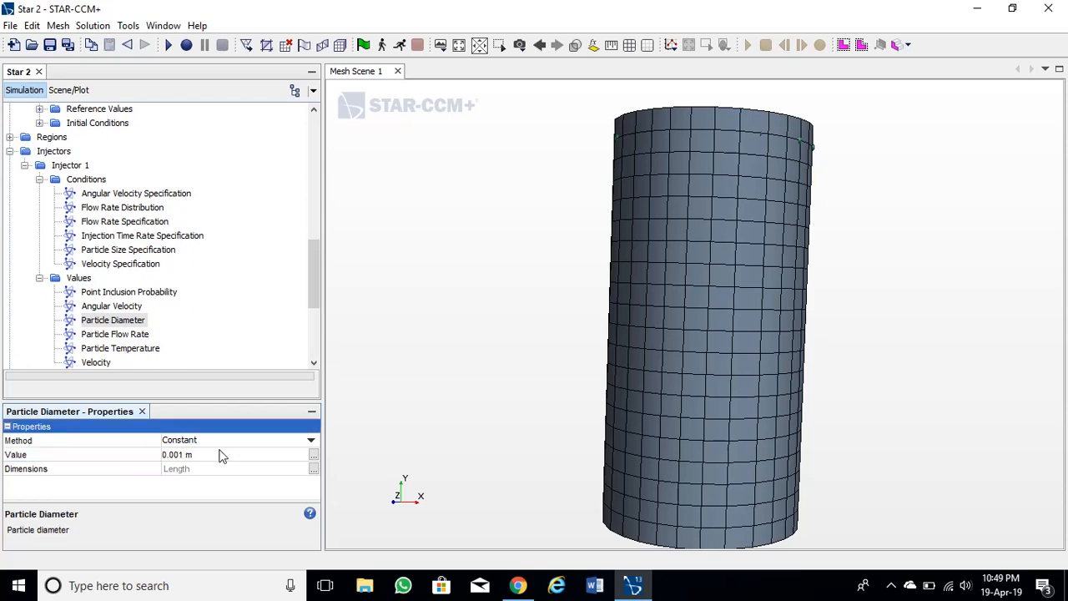
click(115, 334)
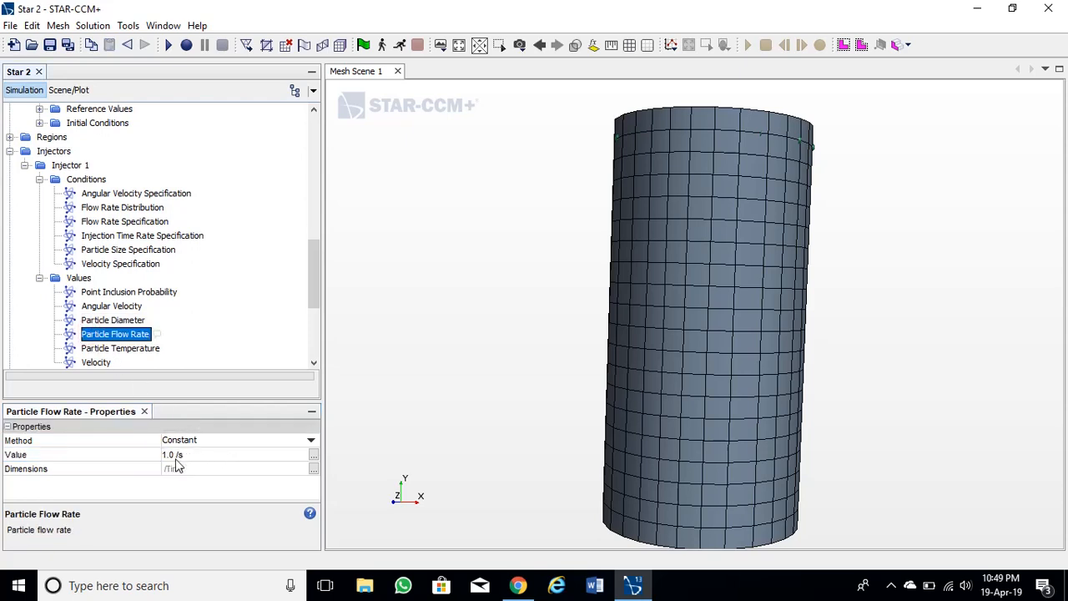
text(100)
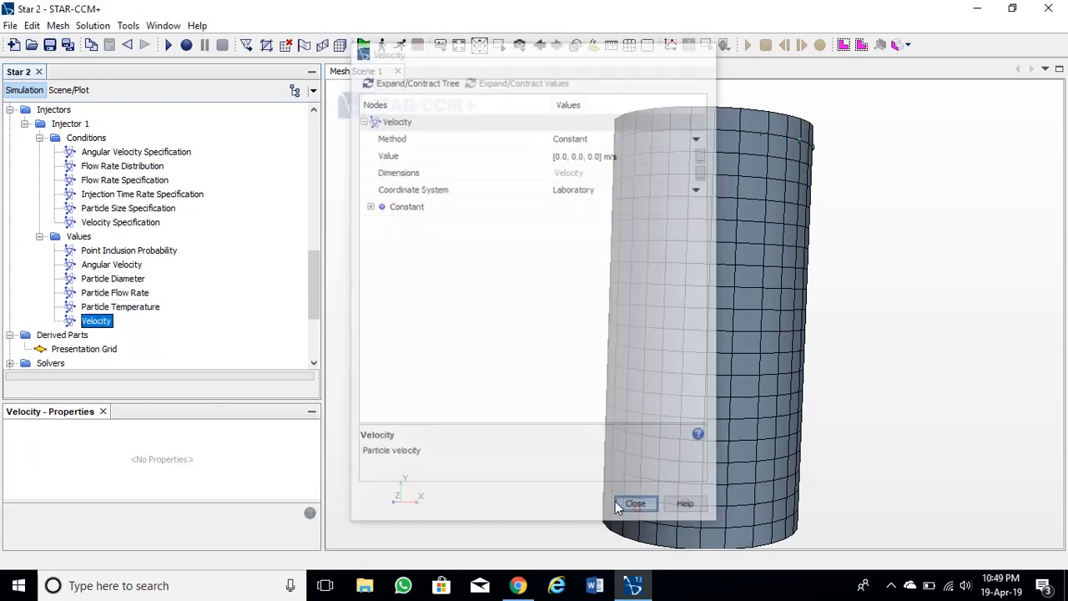
Step: Give the injected particles a -1 m/s velocity component
click(634, 504)
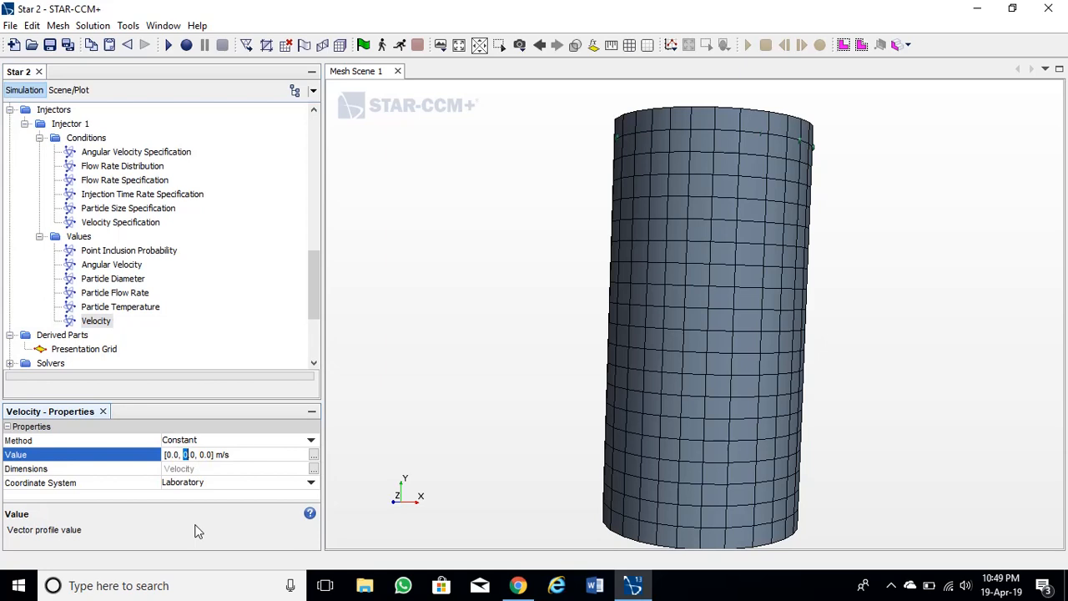
text(-1)
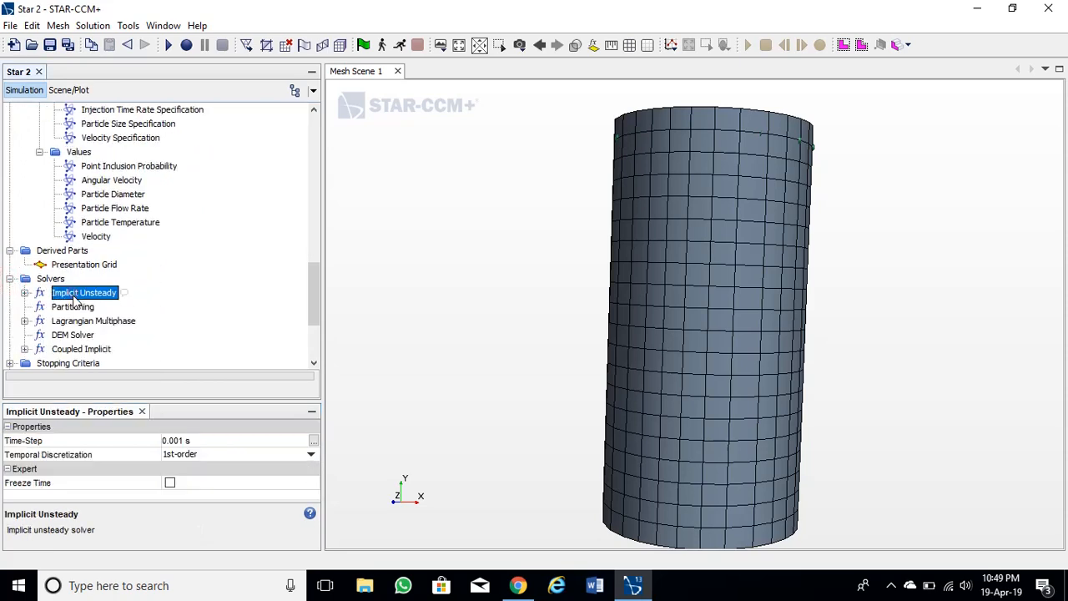
Step: Set the Implicit Unsteady time-step to 0.01 s and review the Lagrangian and DEM solvers
click(175, 441)
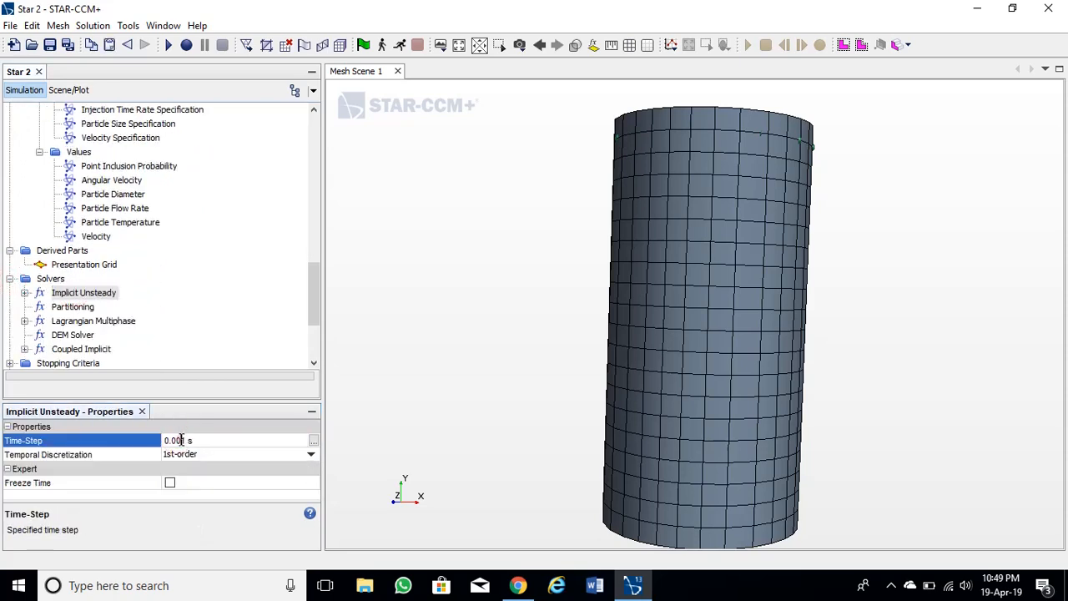
mouse_move(192, 437)
text(0.01)
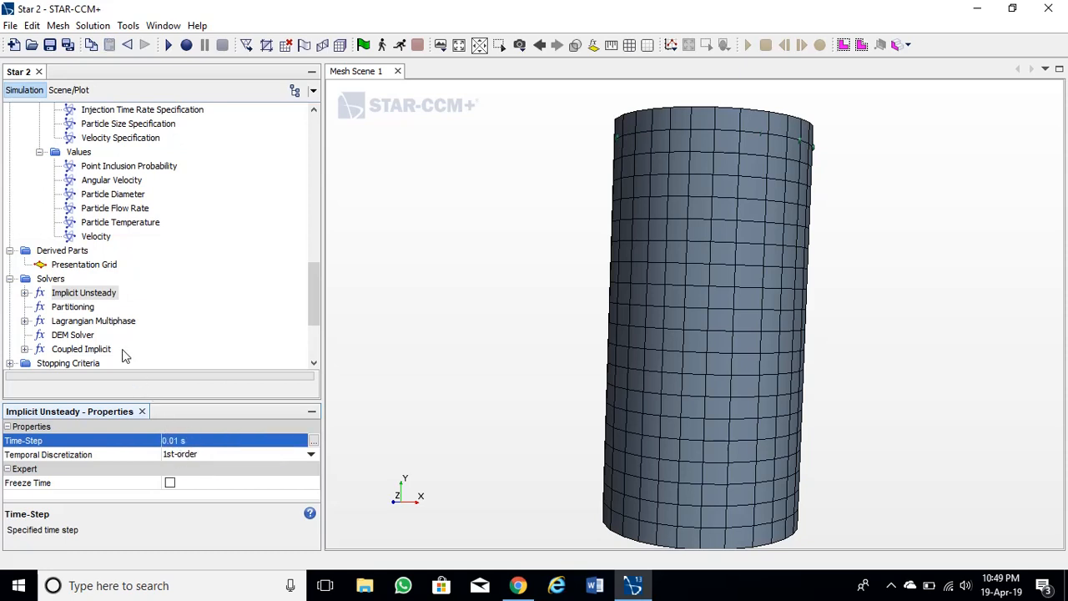
click(94, 320)
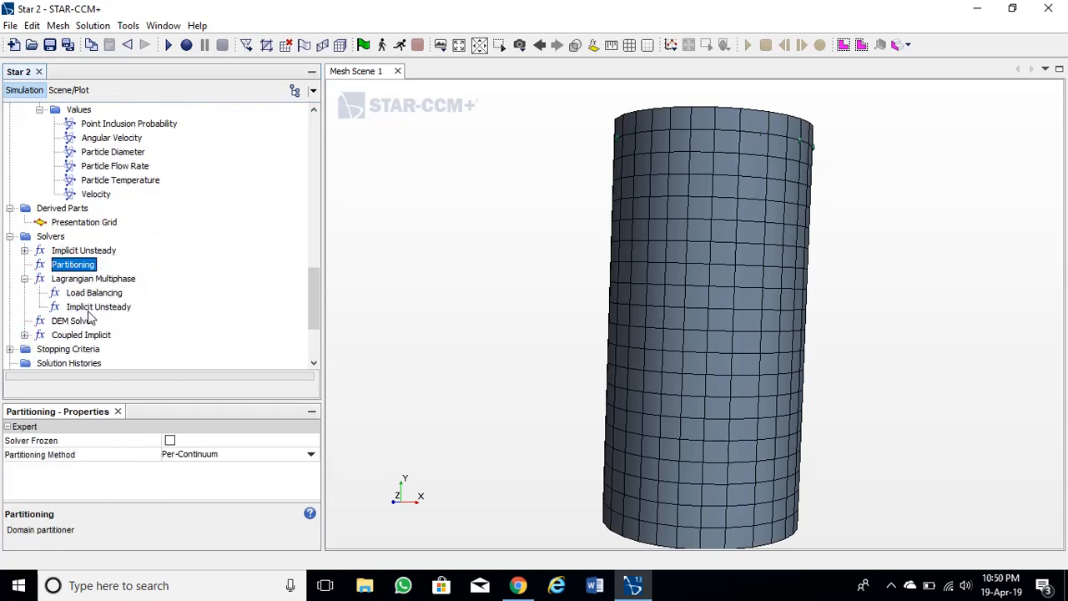
click(99, 307)
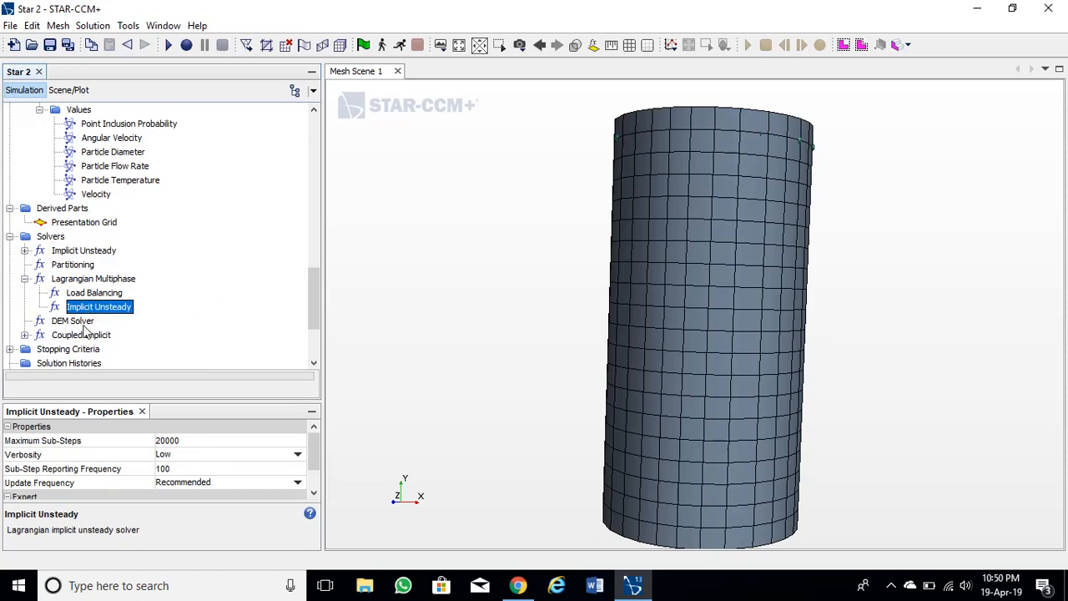
click(73, 321)
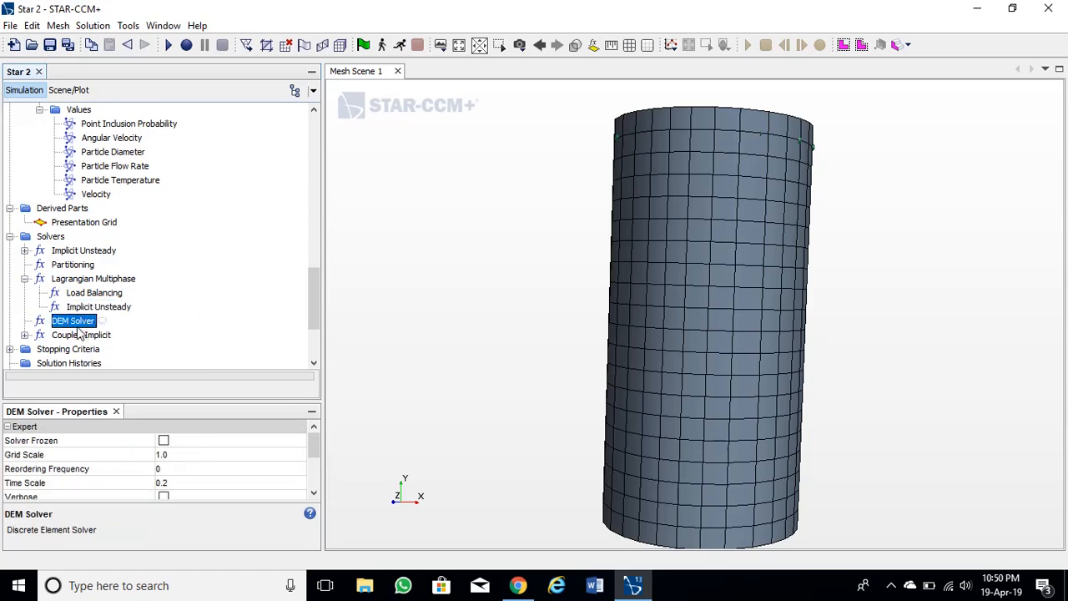
Step: Enable Freeze Flow on the Coupled Implicit solver
click(80, 334)
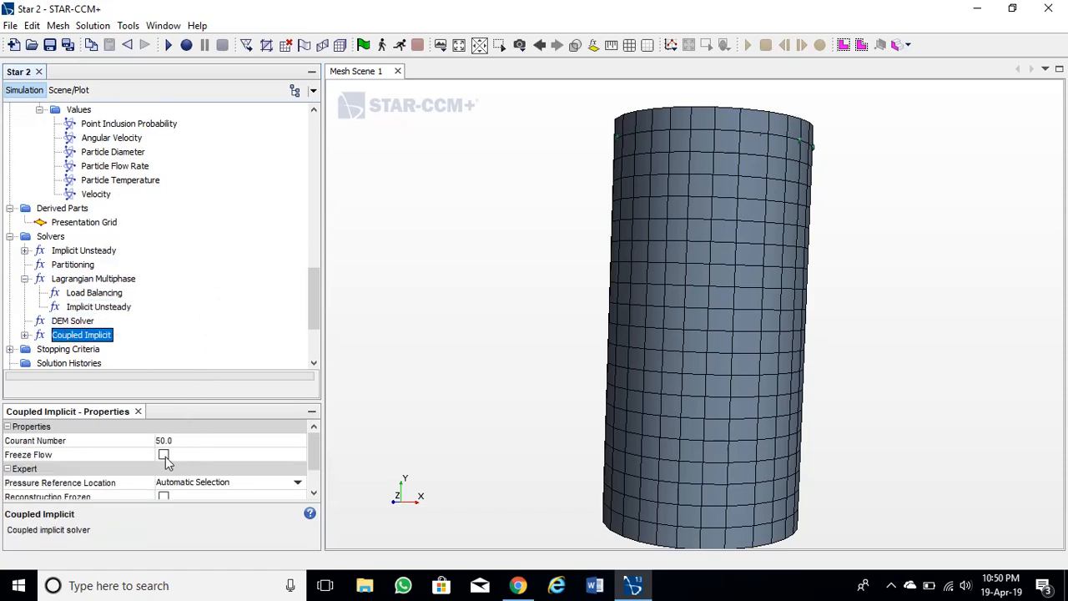
click(164, 454)
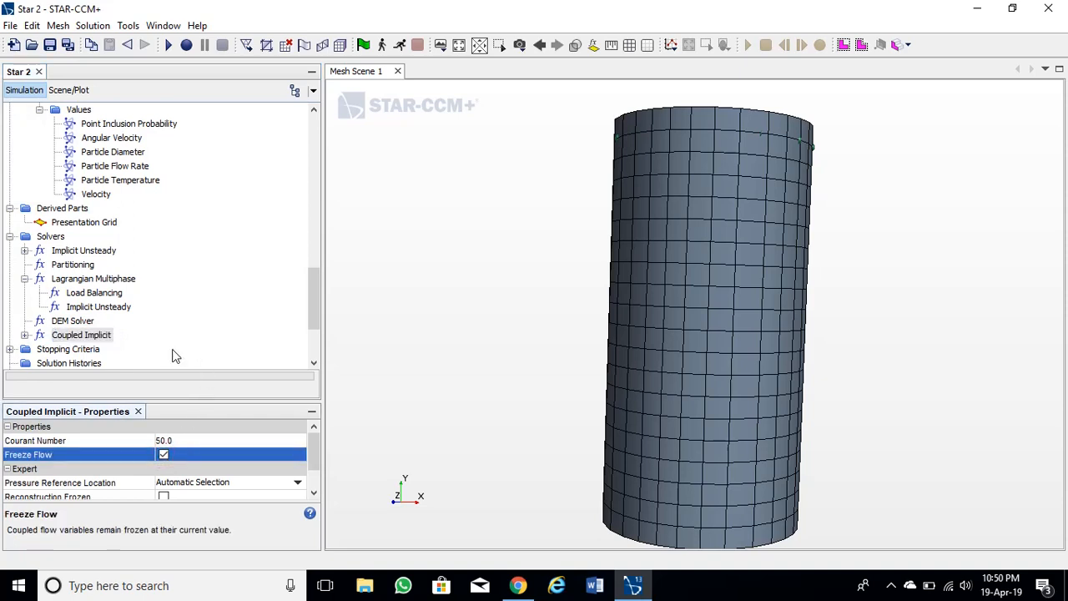
click(80, 334)
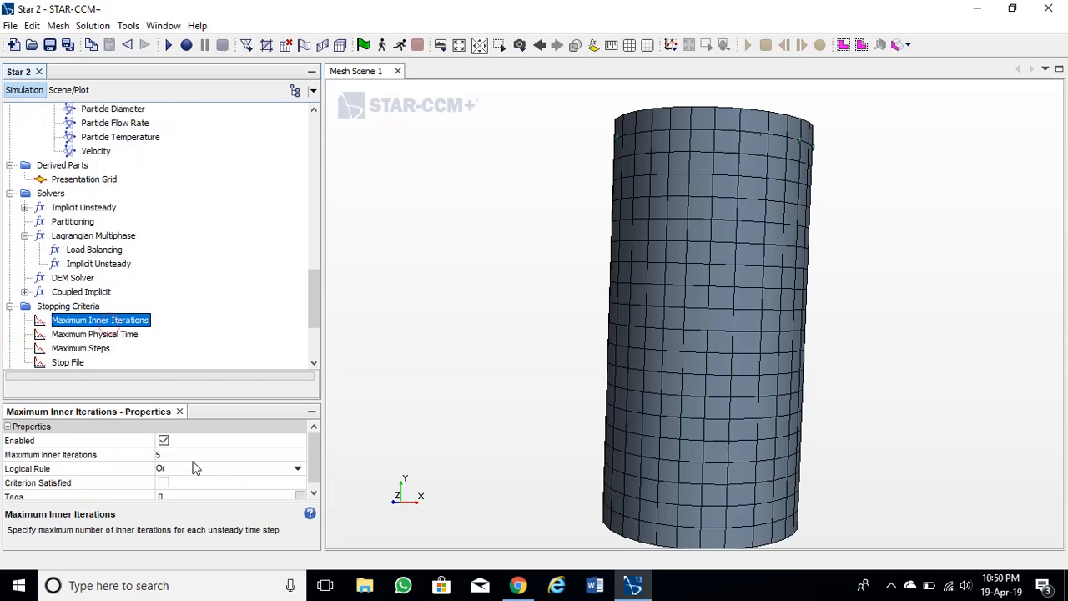
Step: Adjust Maximum Inner Iterations, set Maximum Physical Time to 5.0 s and review Maximum Steps
click(231, 454)
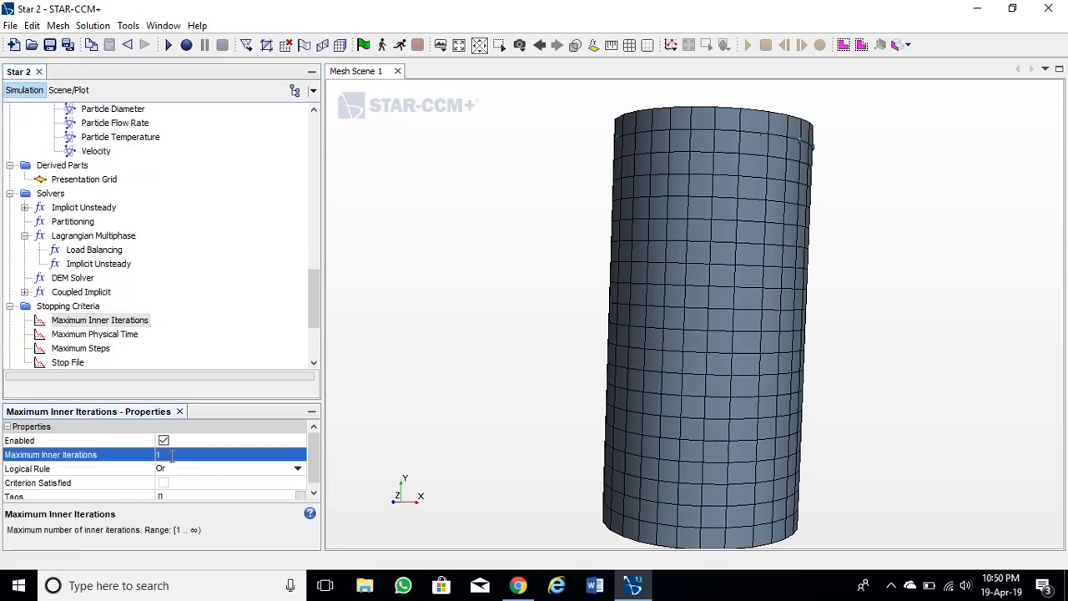
click(94, 333)
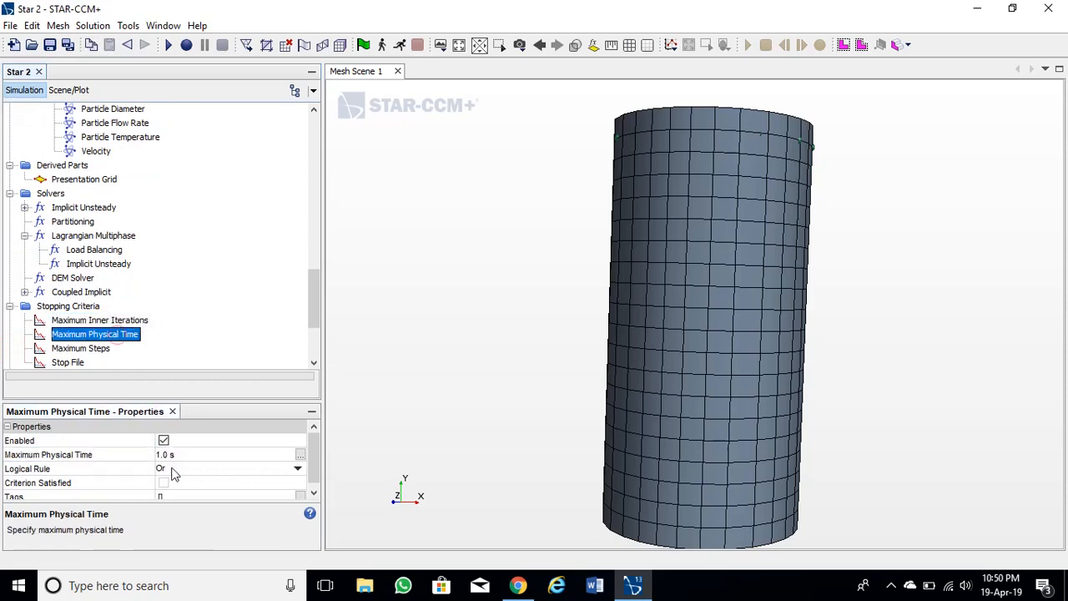
text(5.0 s)
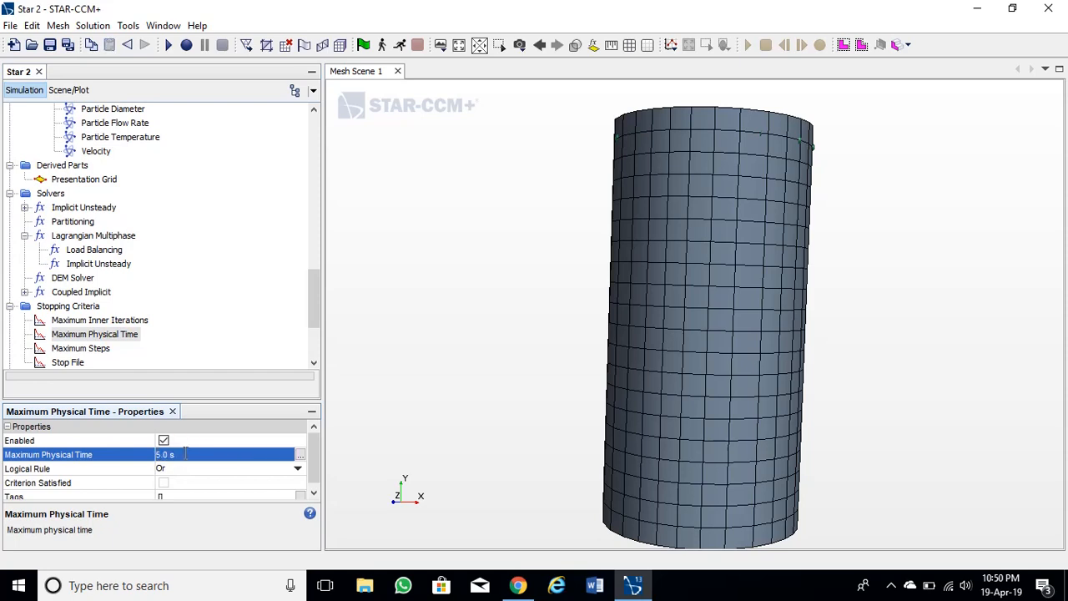
click(80, 349)
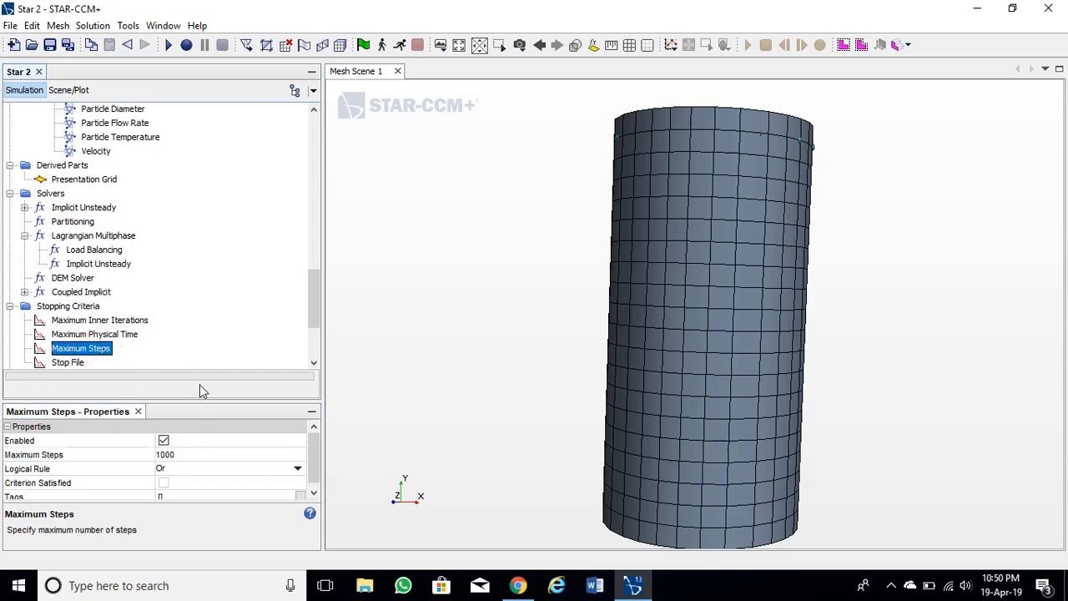
scroll(down, 3)
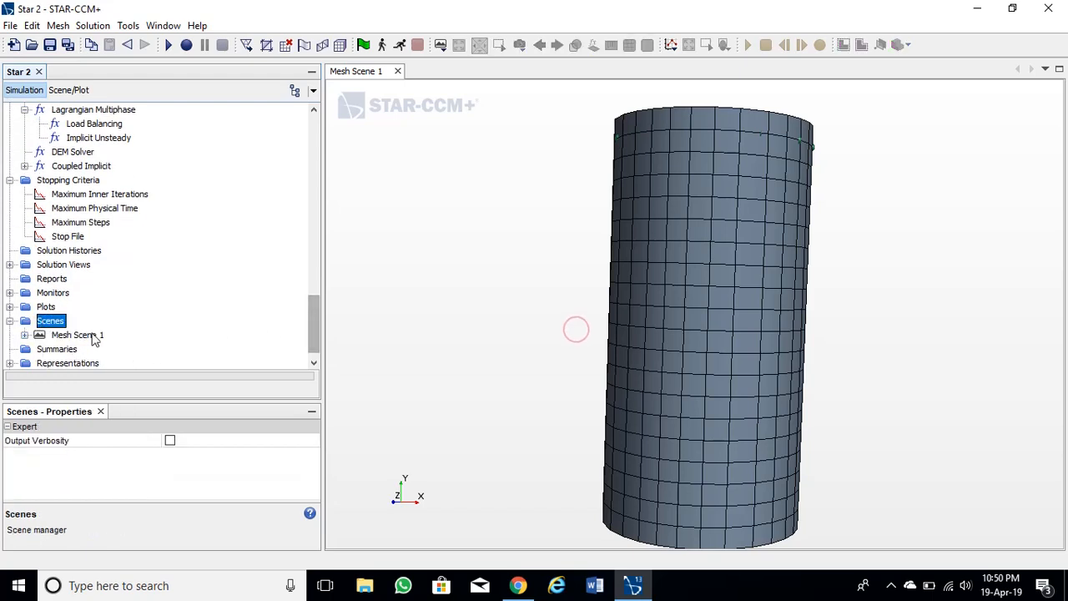
Step: Create a new scalar scene and select the particles Lagrangian phase as its displayer part
right_click(50, 320)
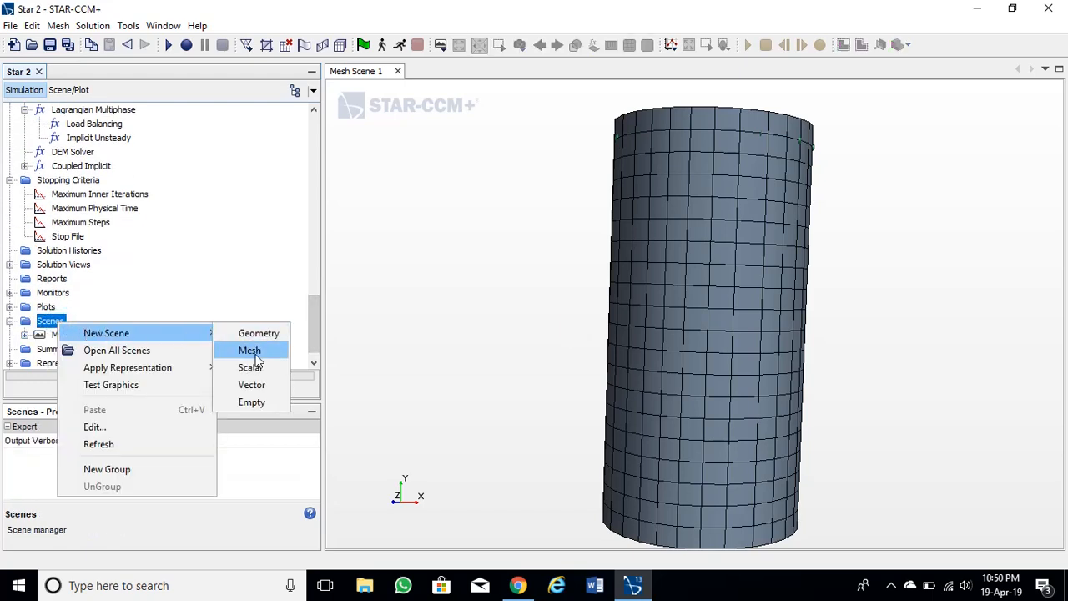
click(251, 368)
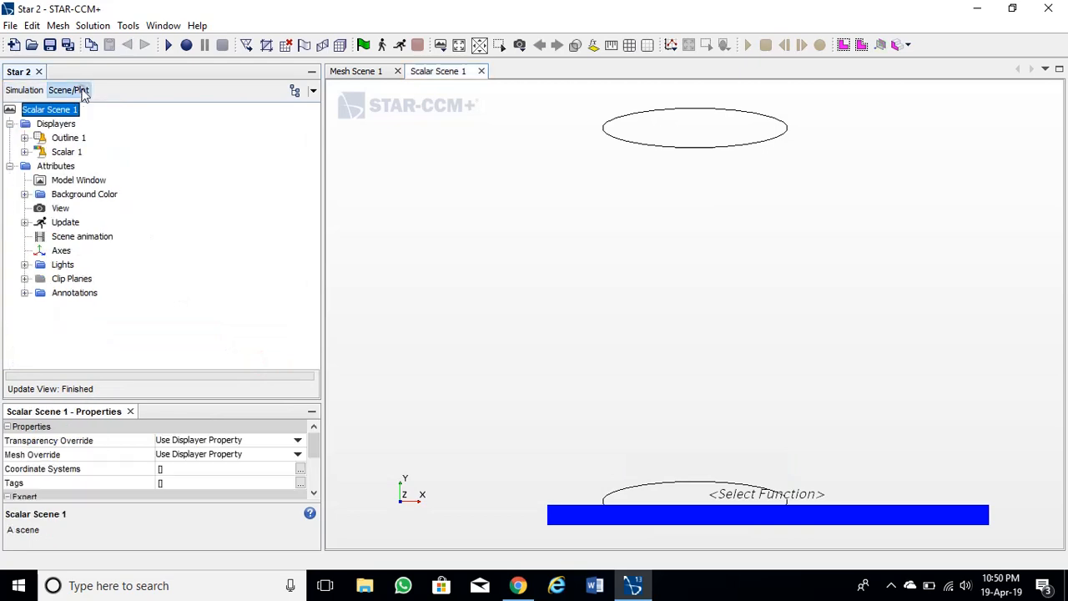
click(69, 137)
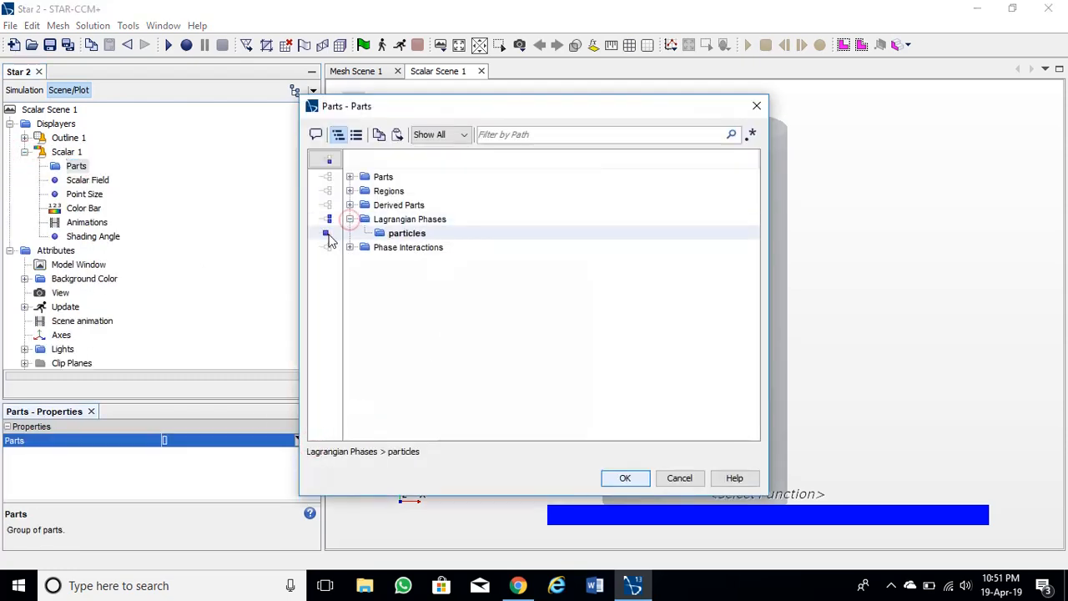
Step: Confirm the particles part for Scalar 1 and bring up its scalar field function list
click(624, 478)
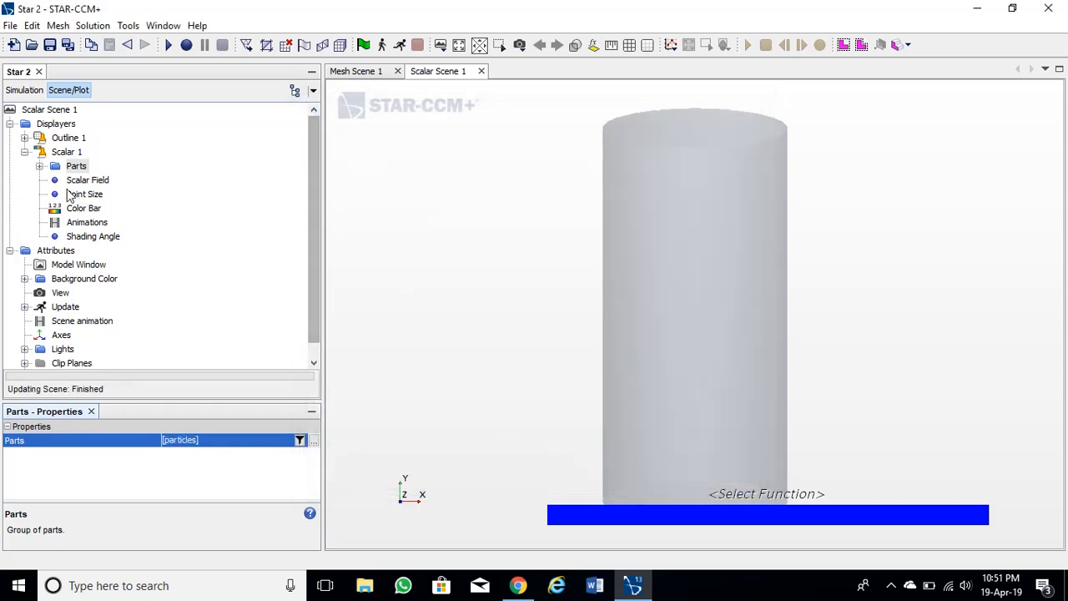
click(76, 165)
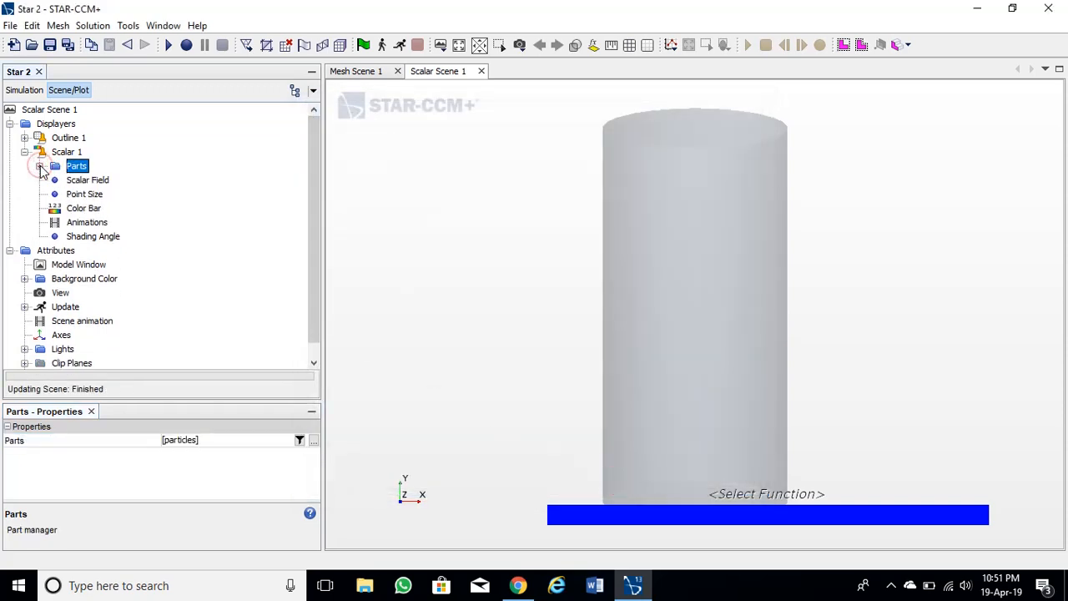
click(40, 165)
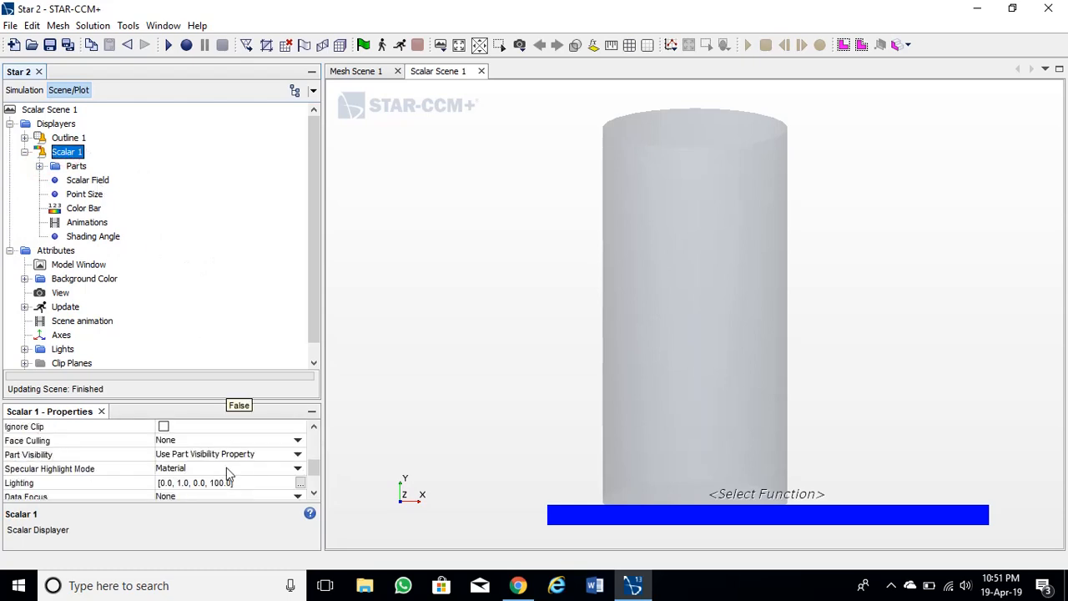
click(297, 482)
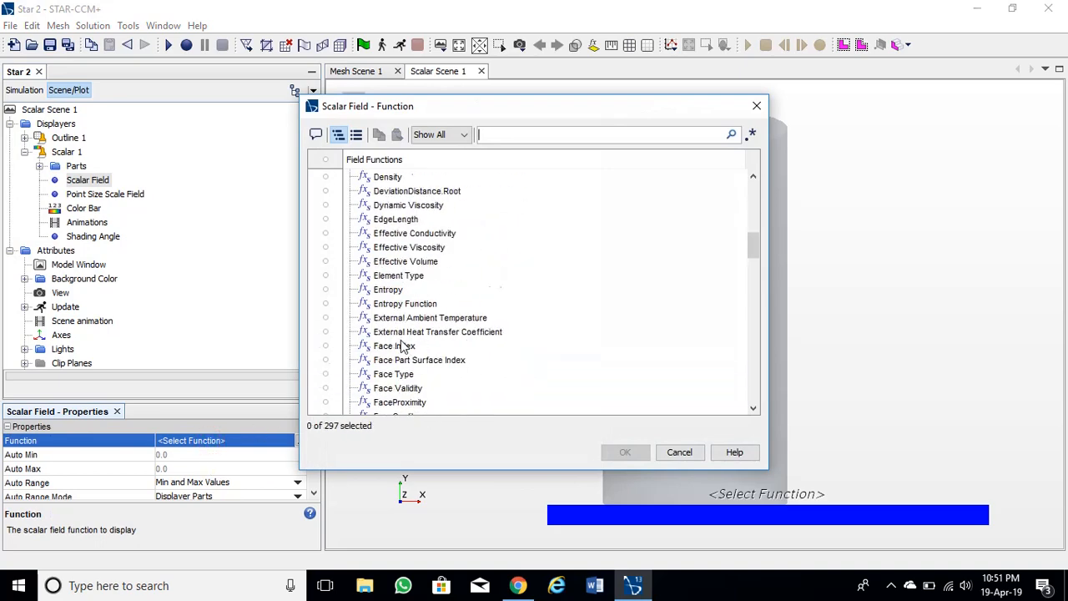
Step: Set the scalar field function to Particle Velocity > Magnitude and confirm
scroll(down, 3)
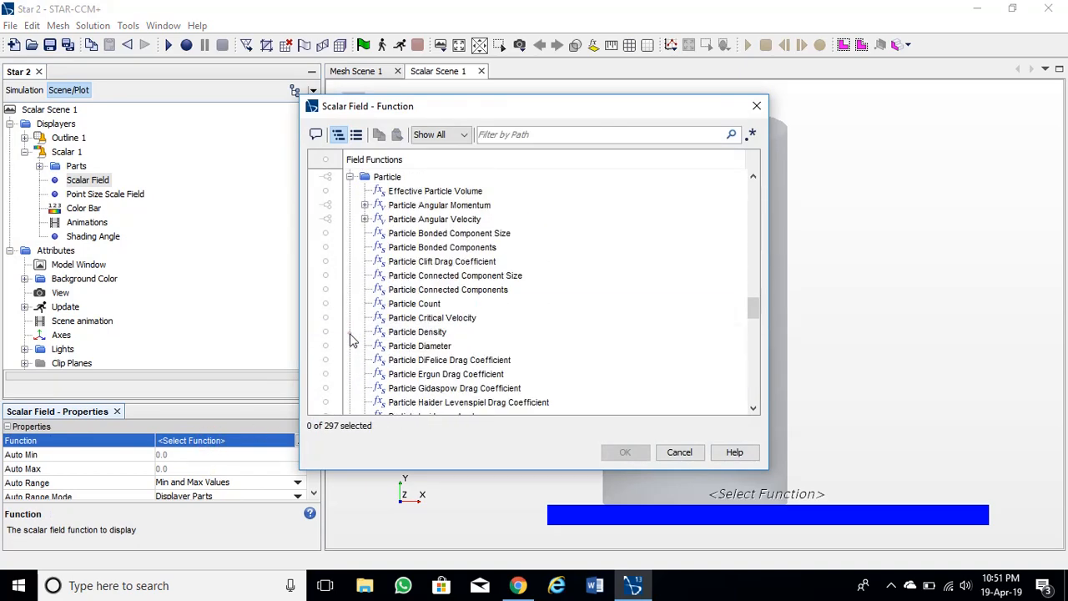
click(420, 345)
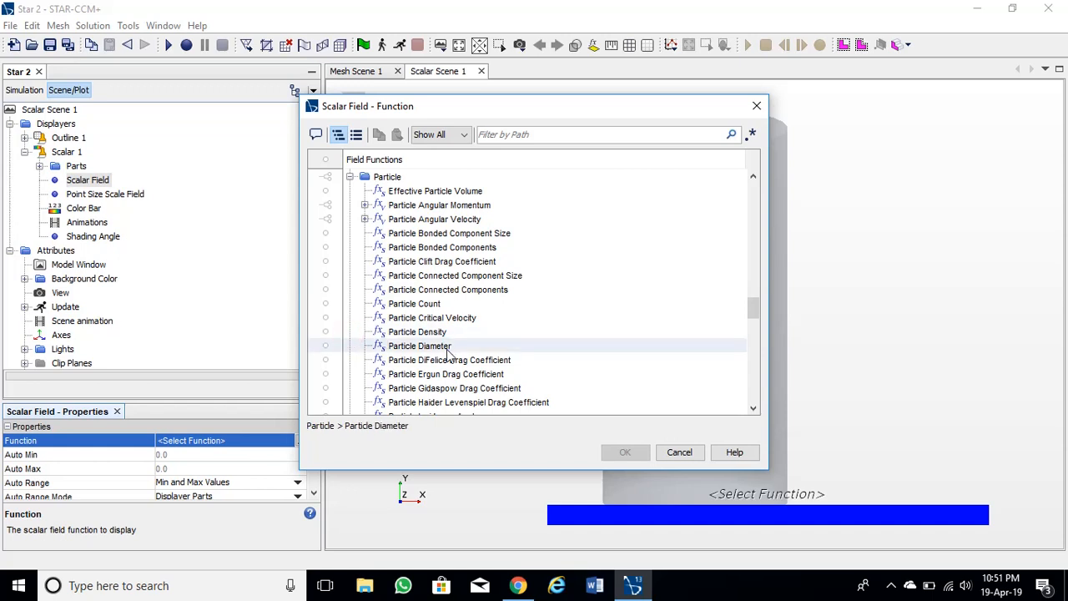
scroll(down, 3)
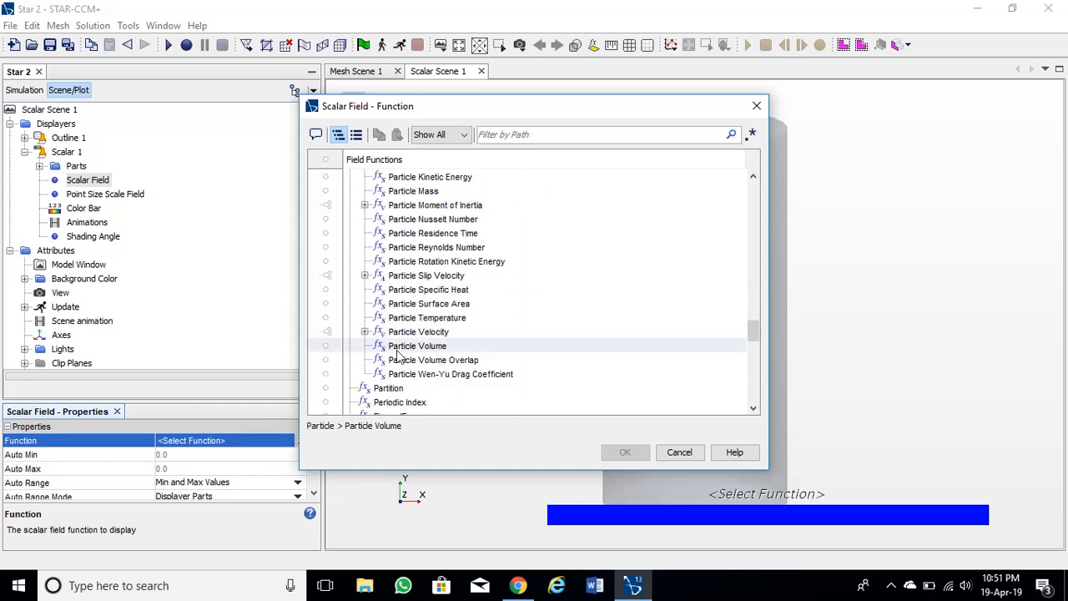
click(379, 331)
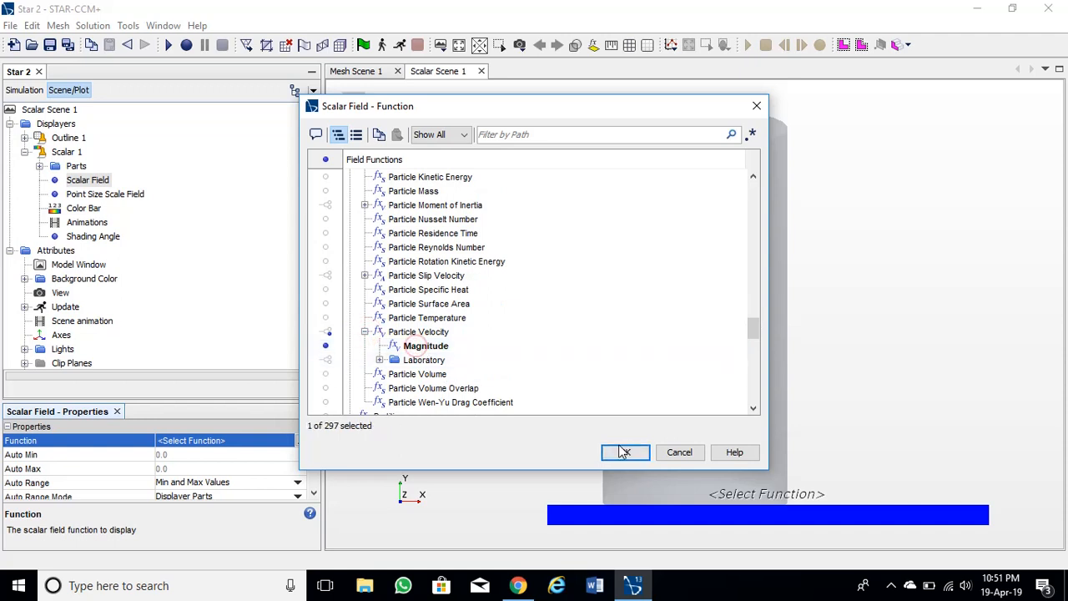
click(624, 450)
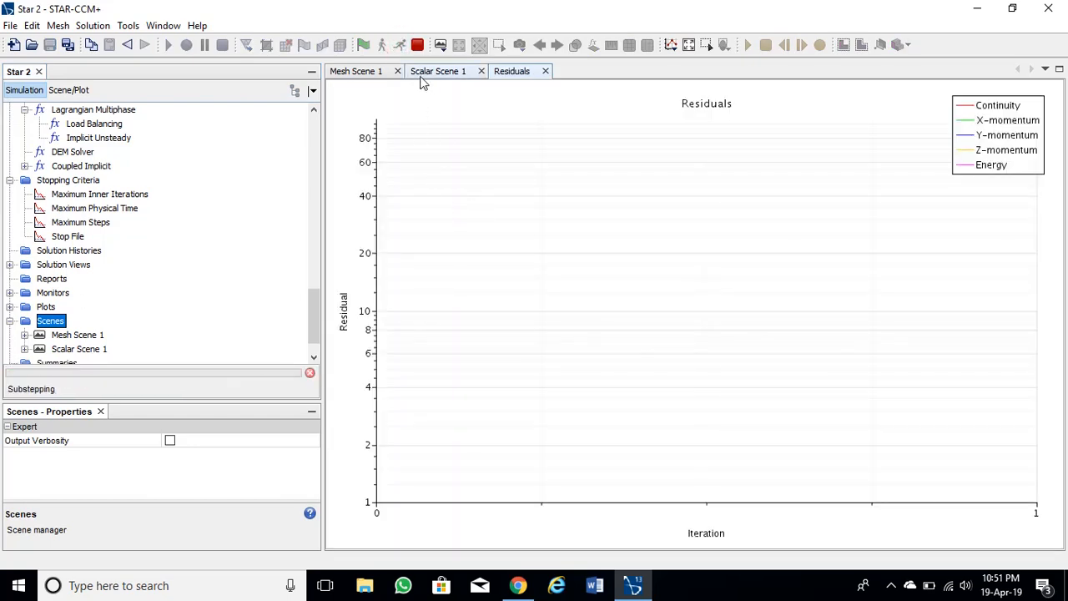
Step: Show Scalar Scene 1, run the solver so particles fall into the cylinder, then stop it
click(437, 71)
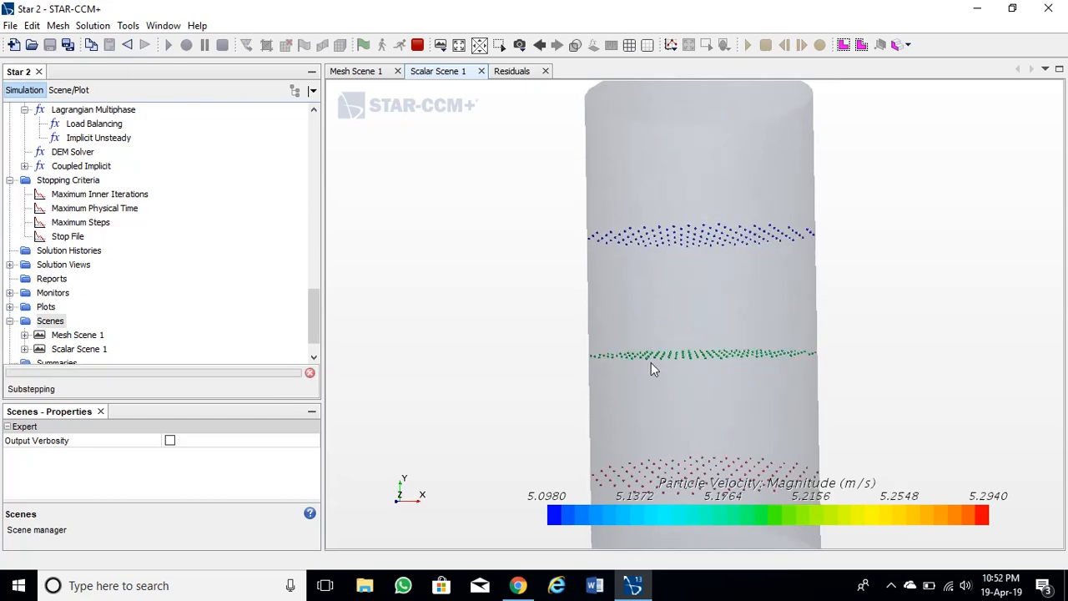
scroll(down, 3)
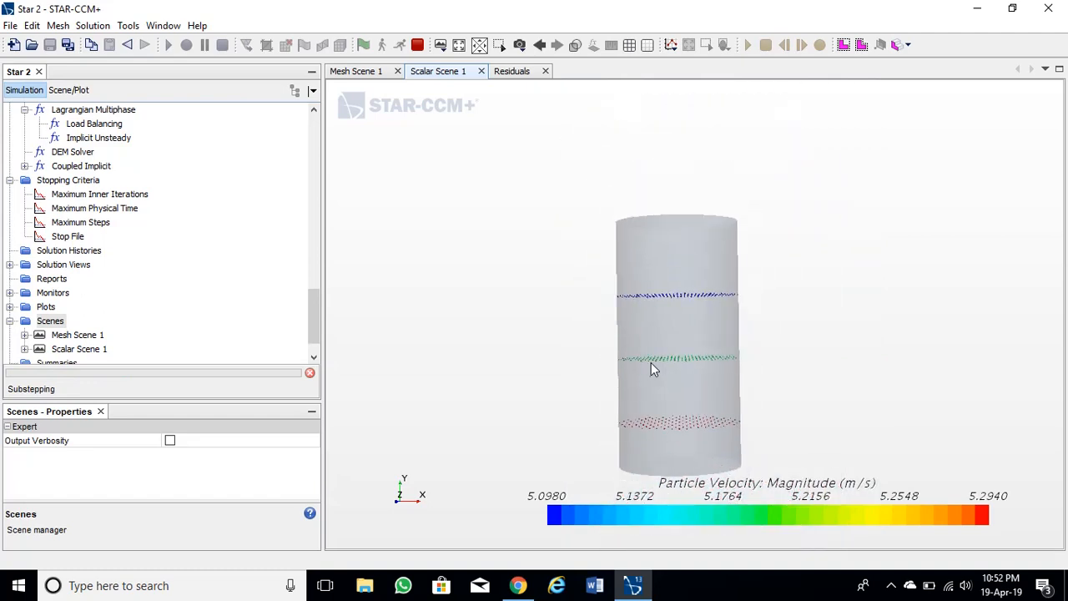
click(417, 45)
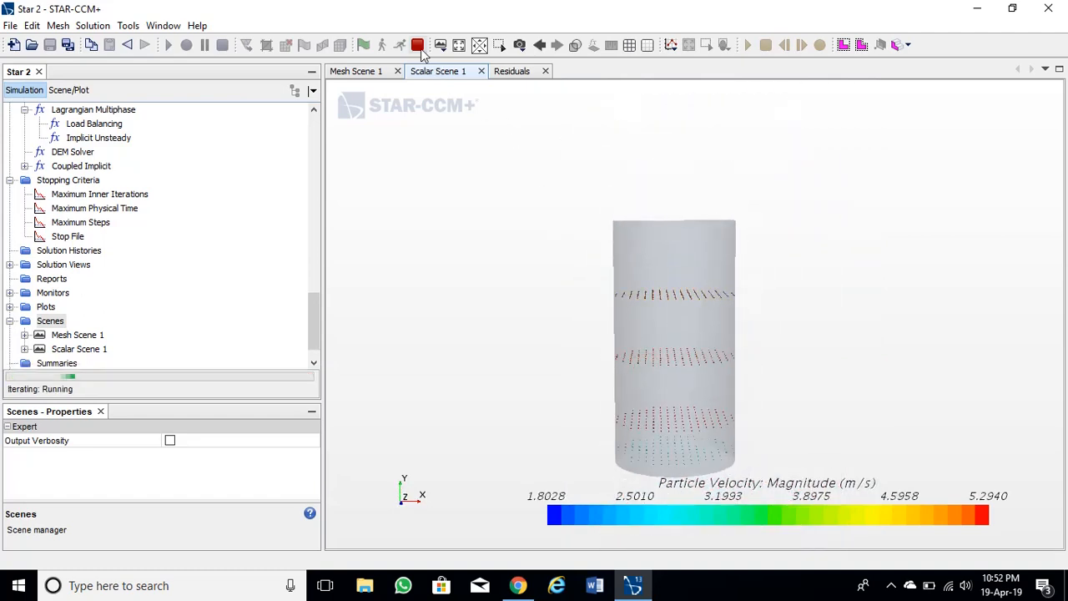
click(418, 45)
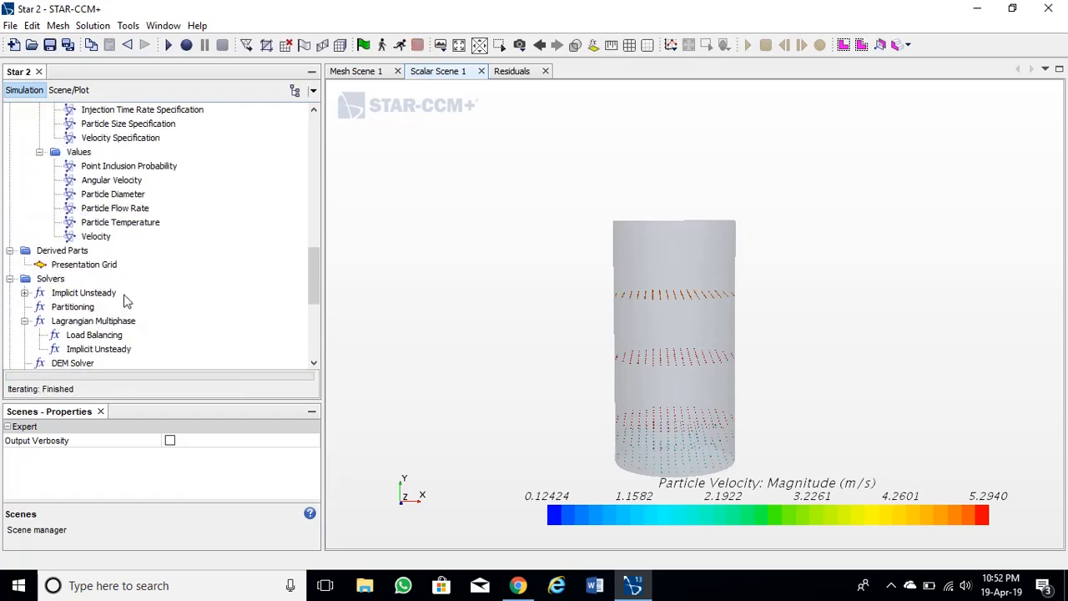
Step: Clear the solution and set Injector 1's particle flow rate to 2000 /s
click(113, 207)
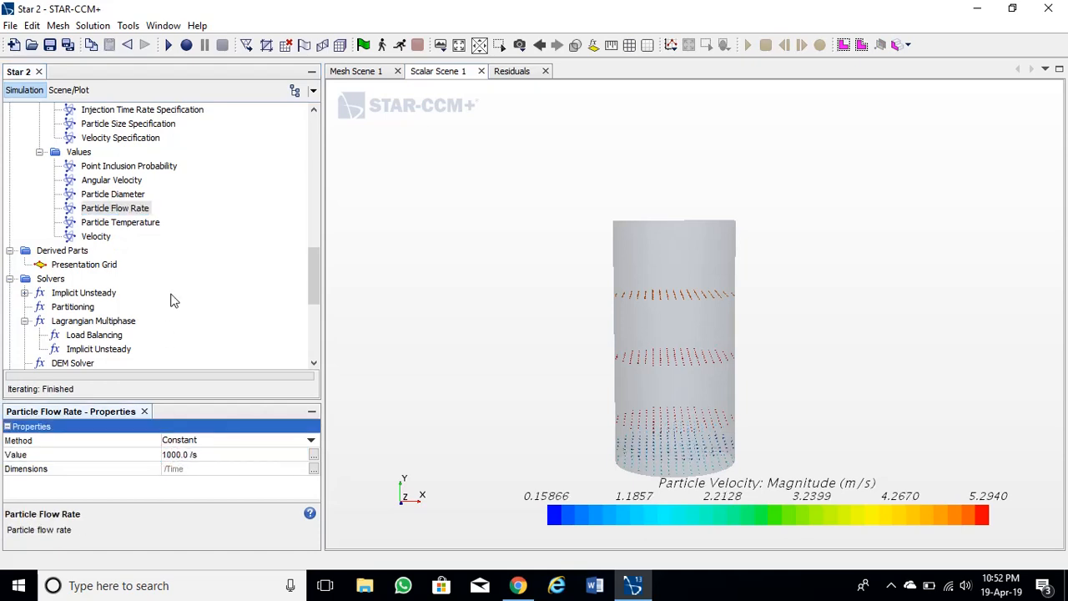
click(94, 25)
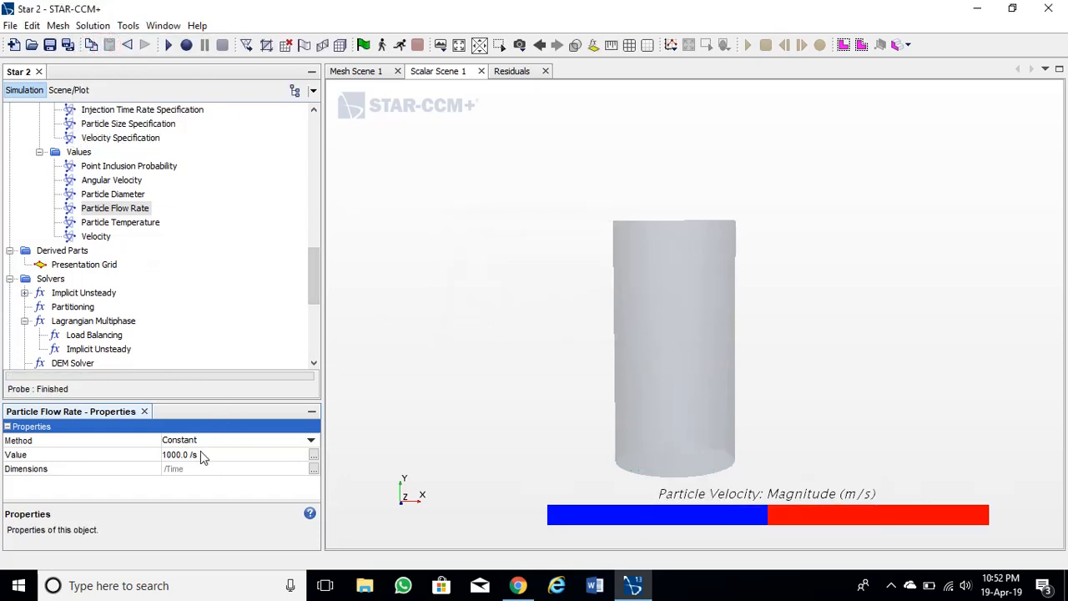
click(177, 454)
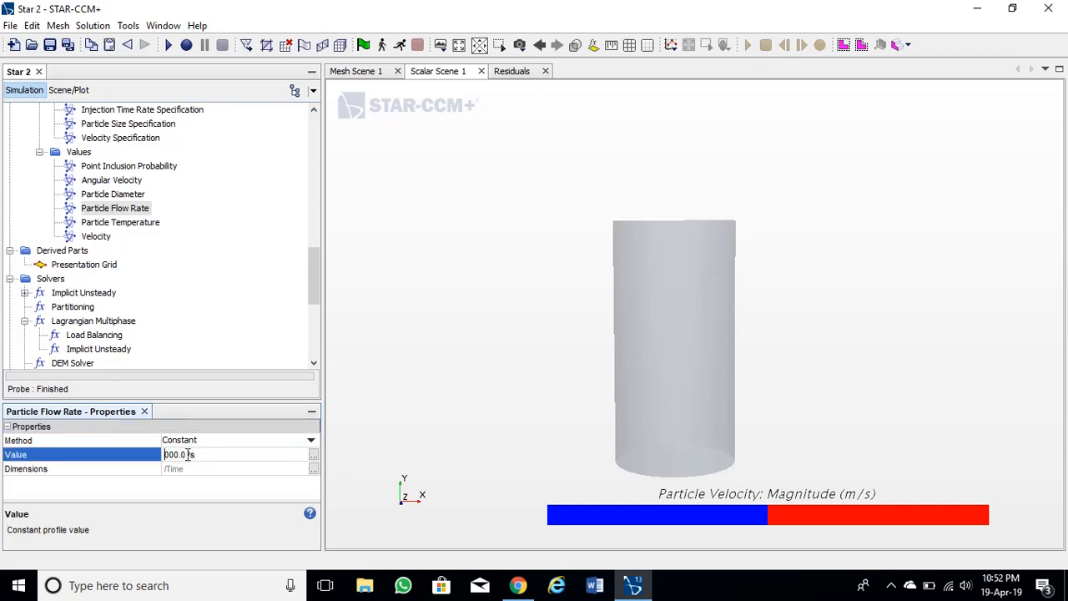
text(2000.0)
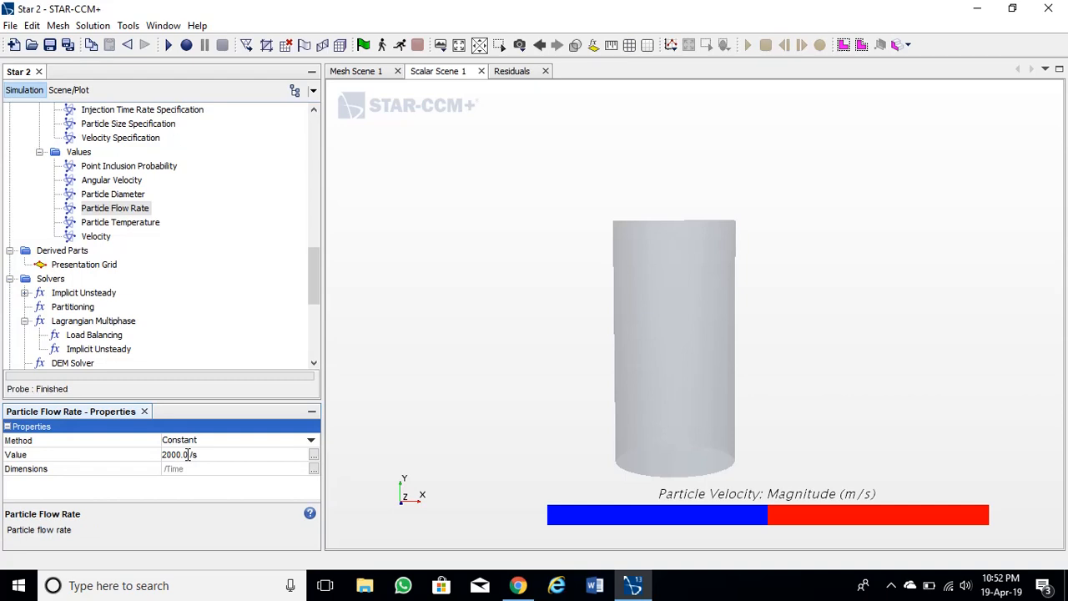
Step: Set particle diameter to 0.005 m and injection velocity to [0.0, -2.0, 0.0] m/s
click(114, 194)
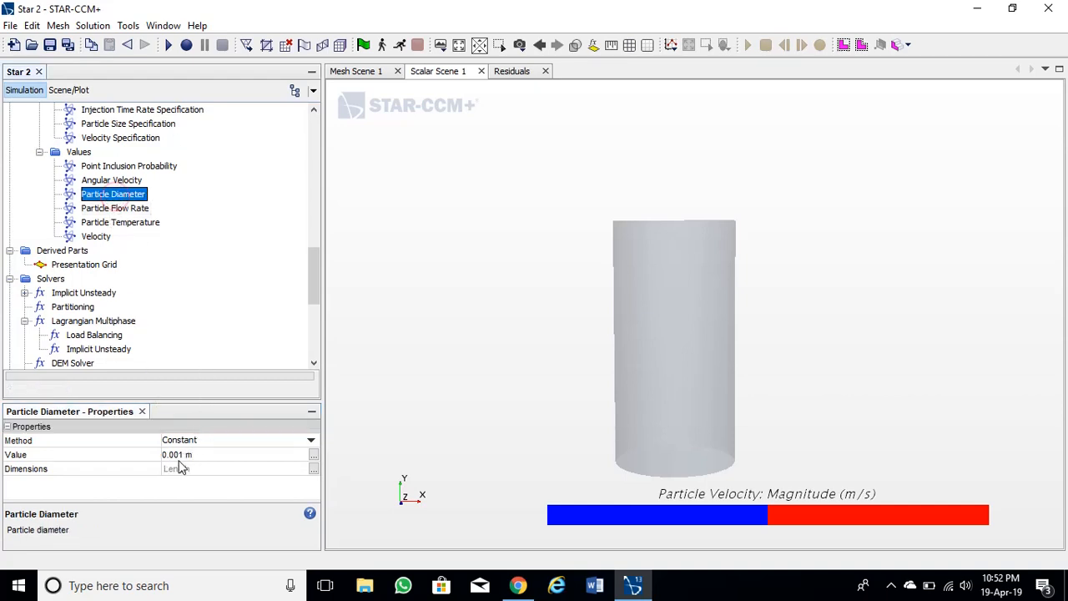
click(177, 453)
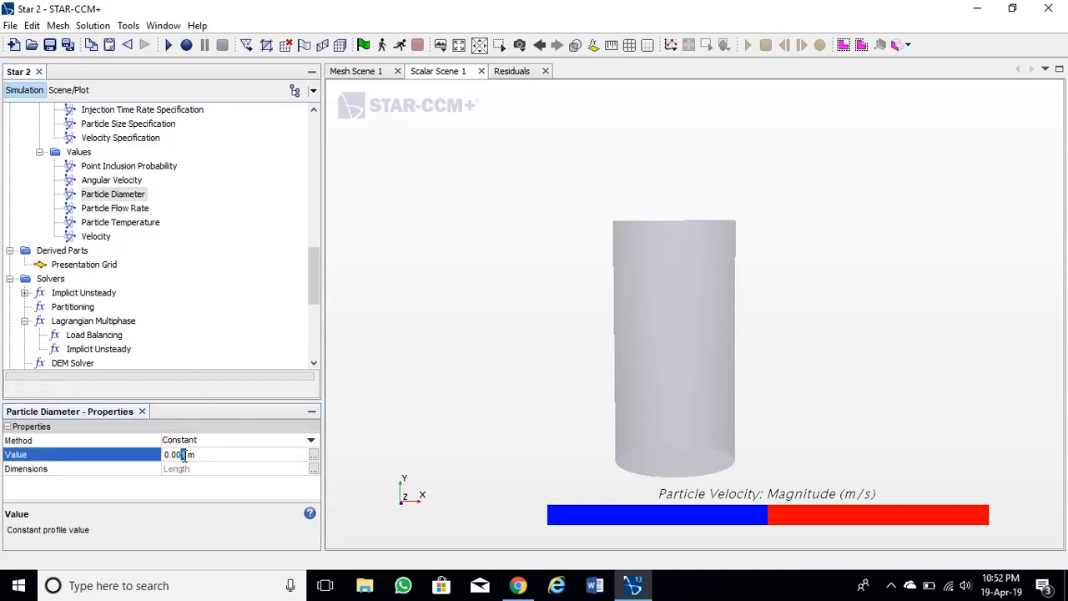
text(0.005)
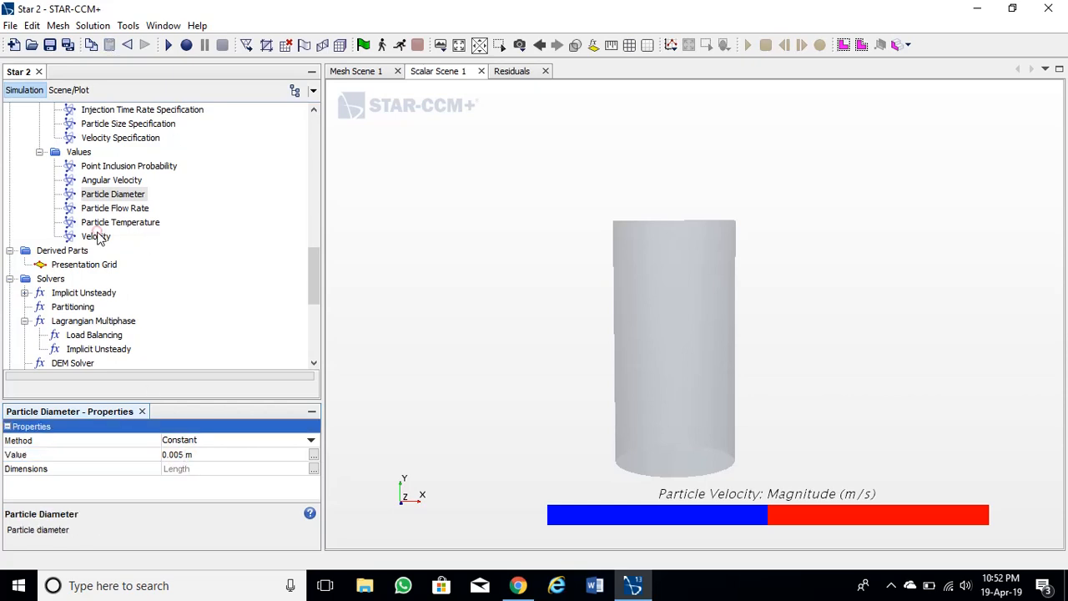
click(95, 237)
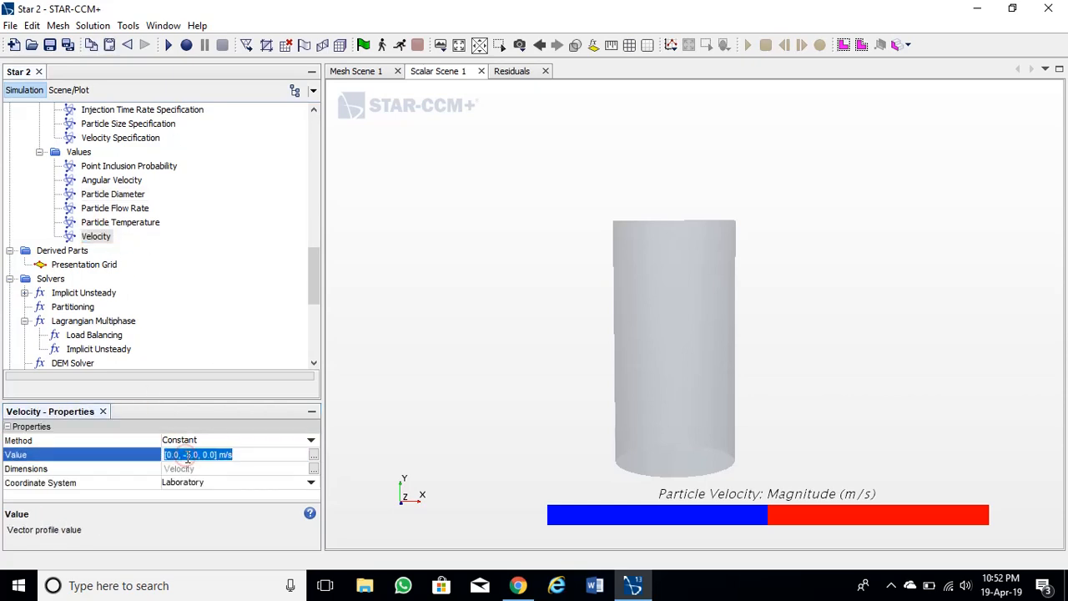
text(-2)
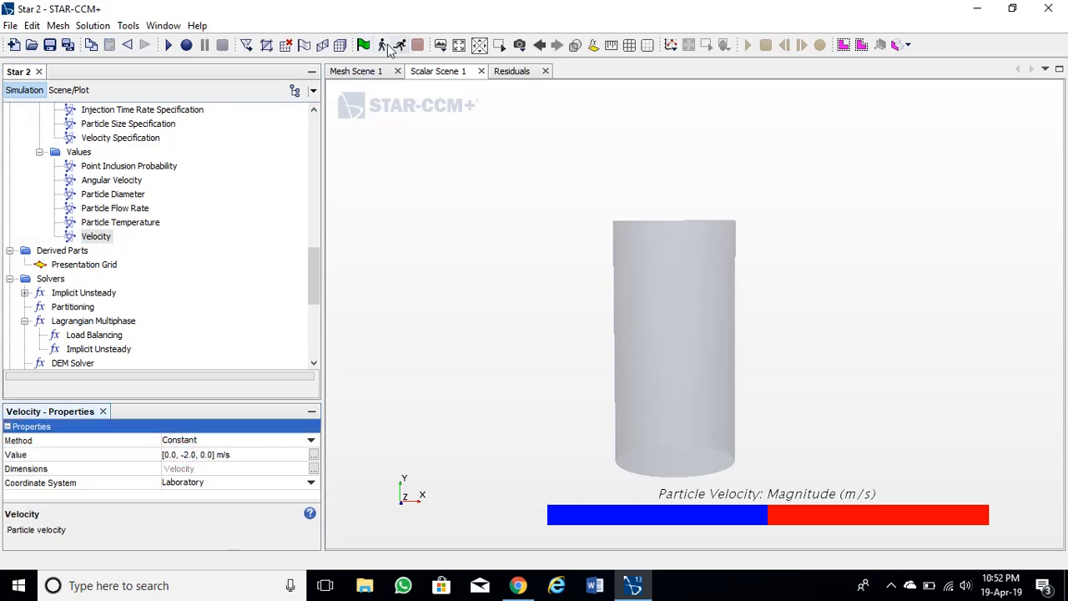
Step: Run the simulation with the new injector settings, filling the cylinder with particle layers
click(167, 44)
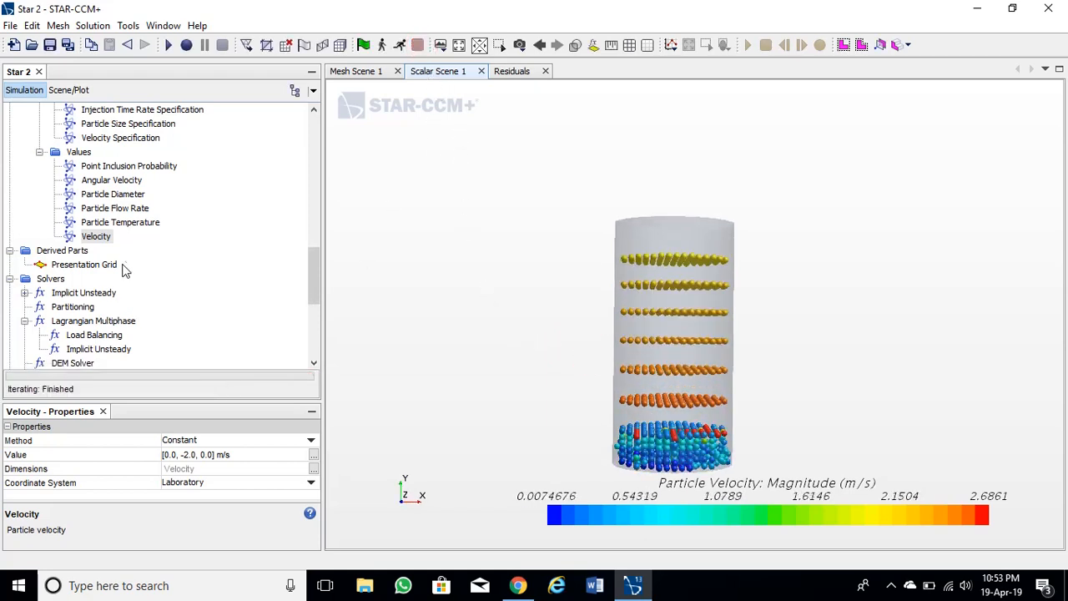
click(114, 207)
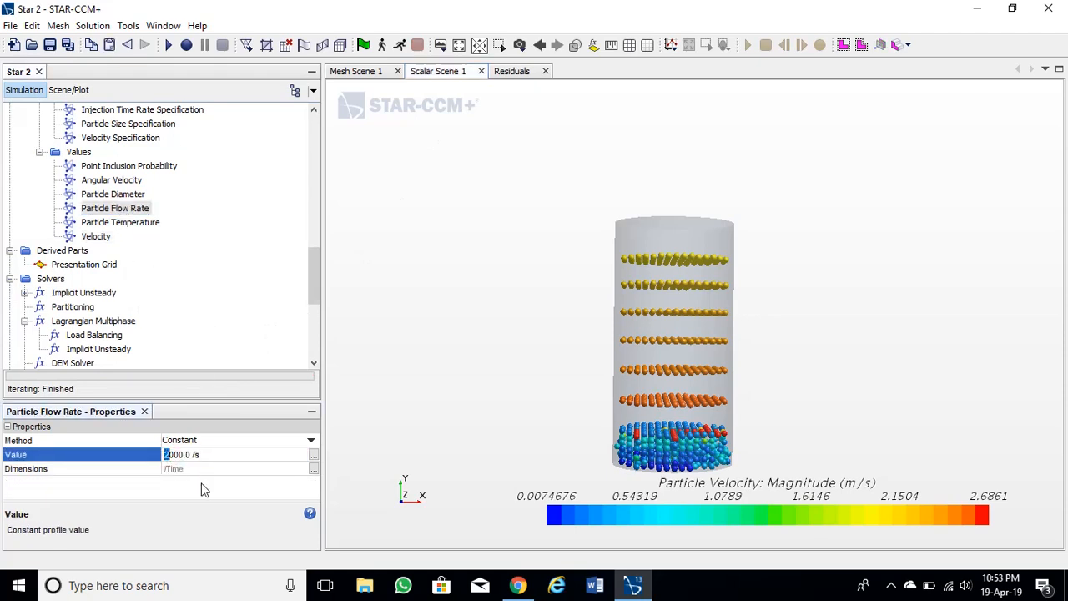
Step: Set particle flow rate to 6000 /s, run the solver for denser layers, then stop it
text(6000.0)
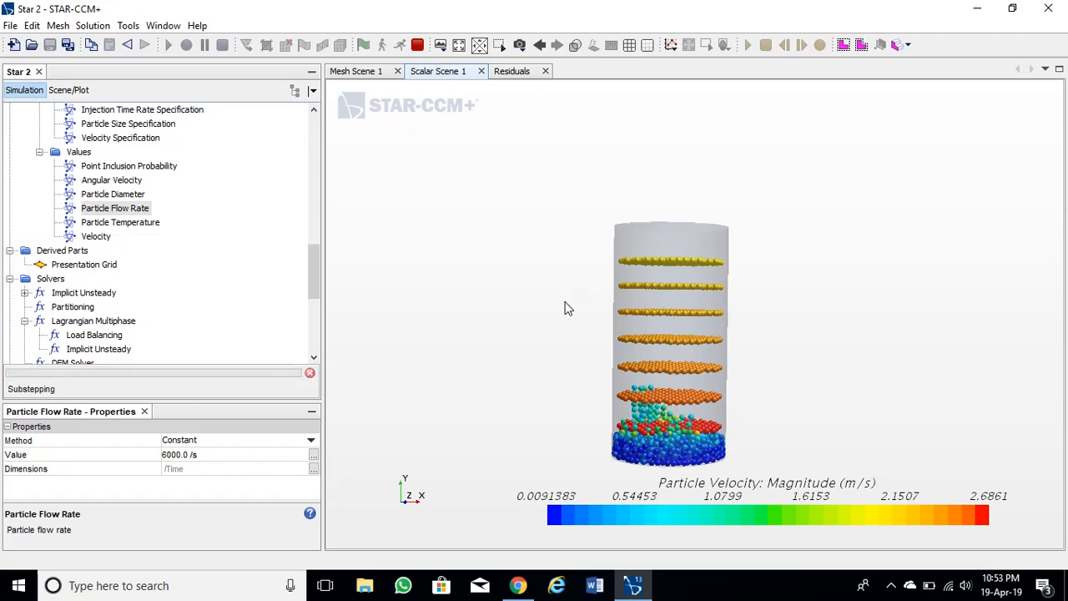
click(167, 45)
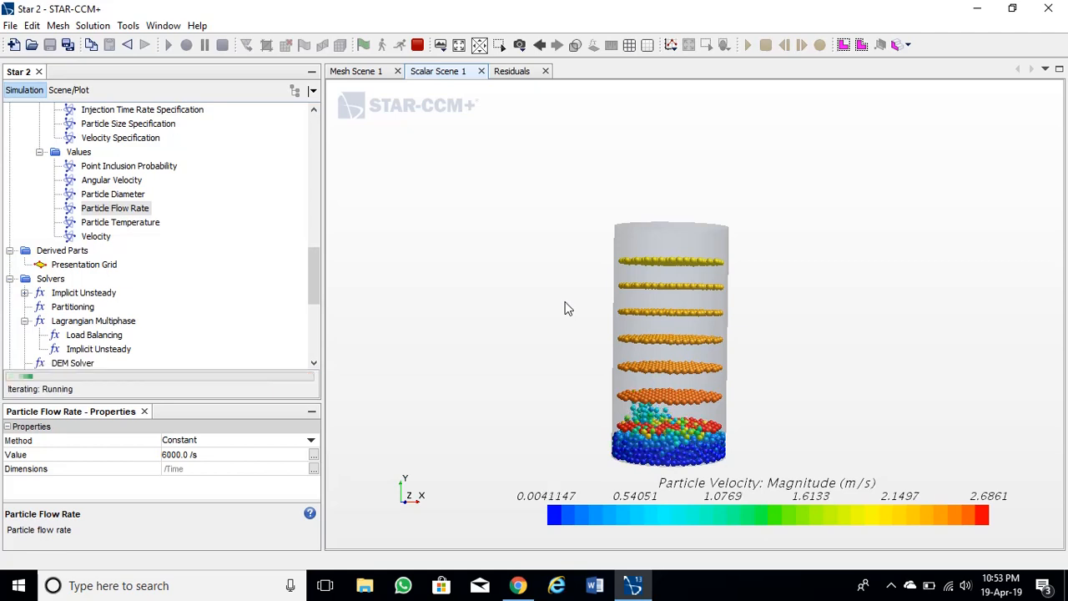
click(417, 45)
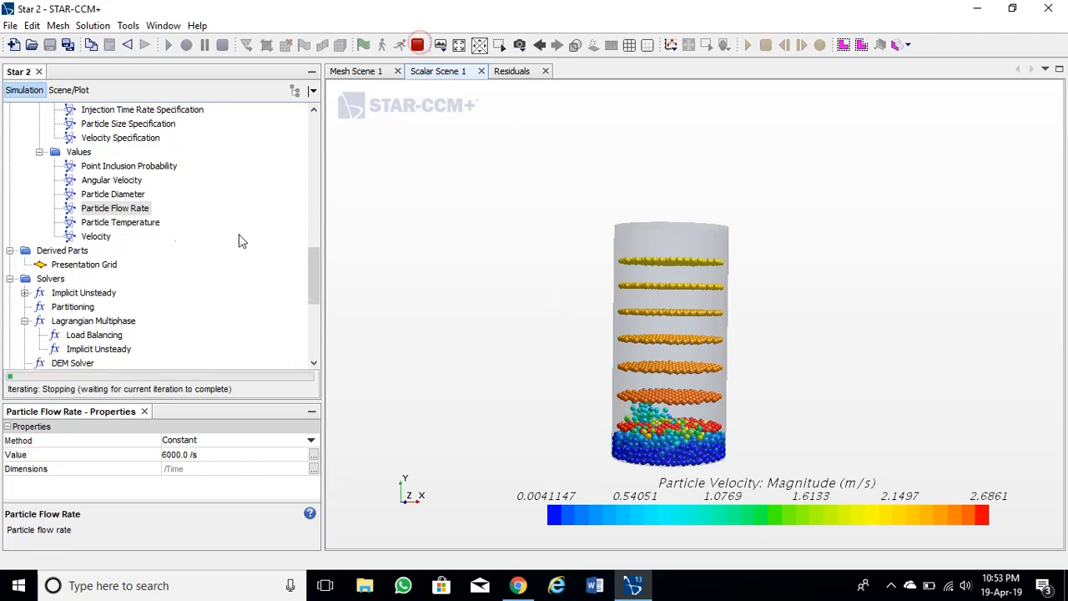
click(95, 237)
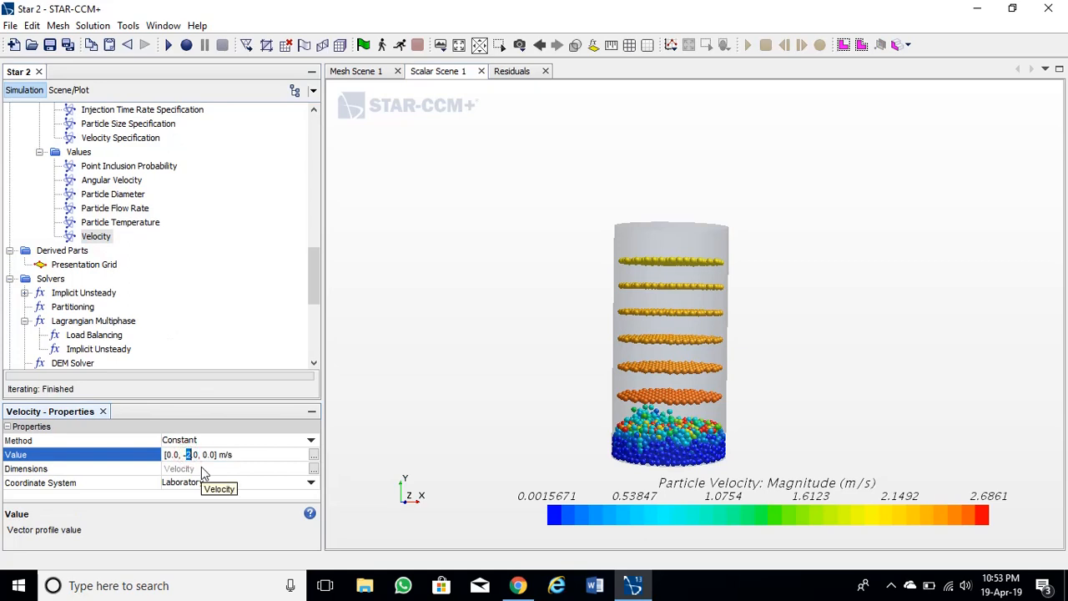
Step: Set velocity to [0.0, -5.0, 0.0] m/s and flow rate to 10000 /s, then rerun
text(-5.0)
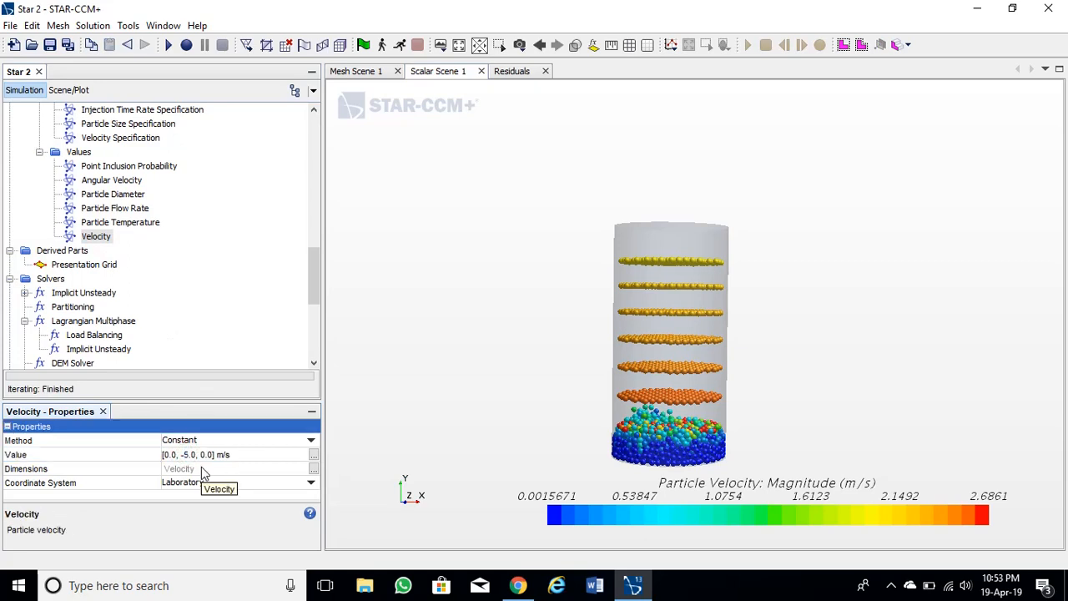
click(113, 207)
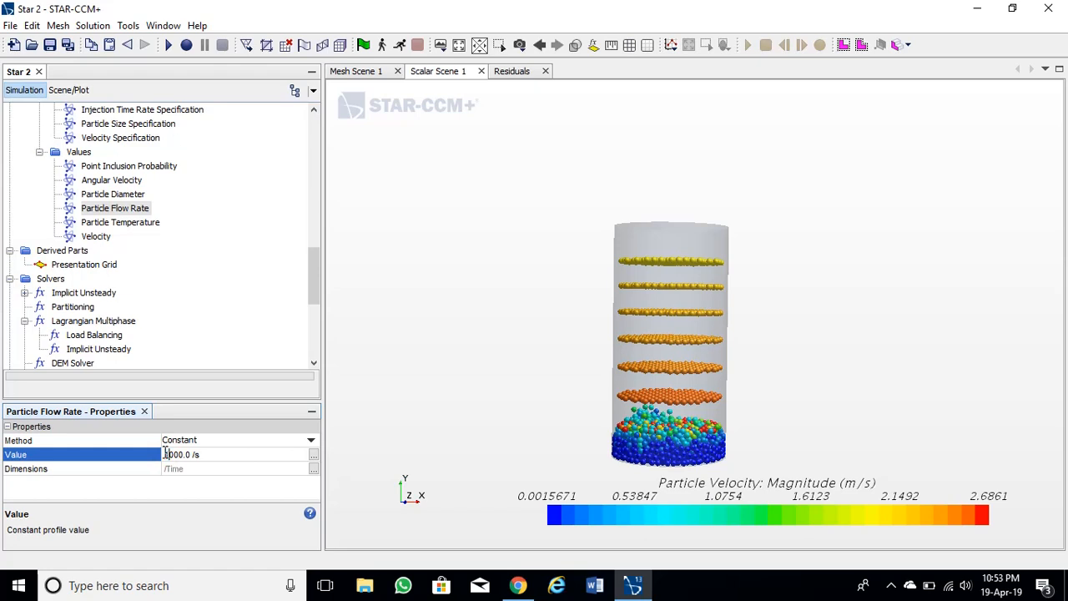
text(10000.0)
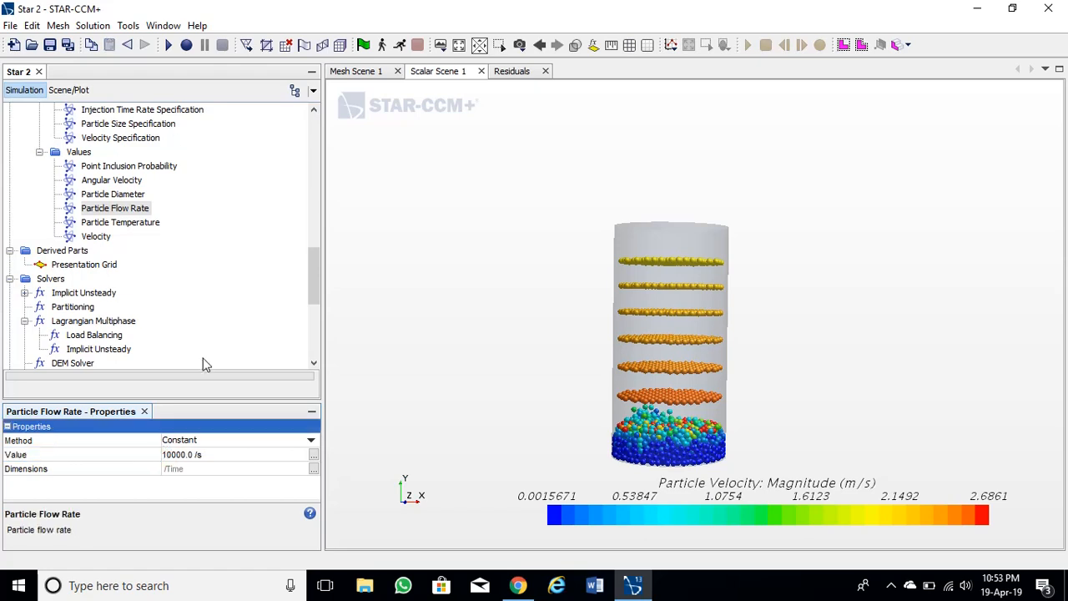
click(167, 45)
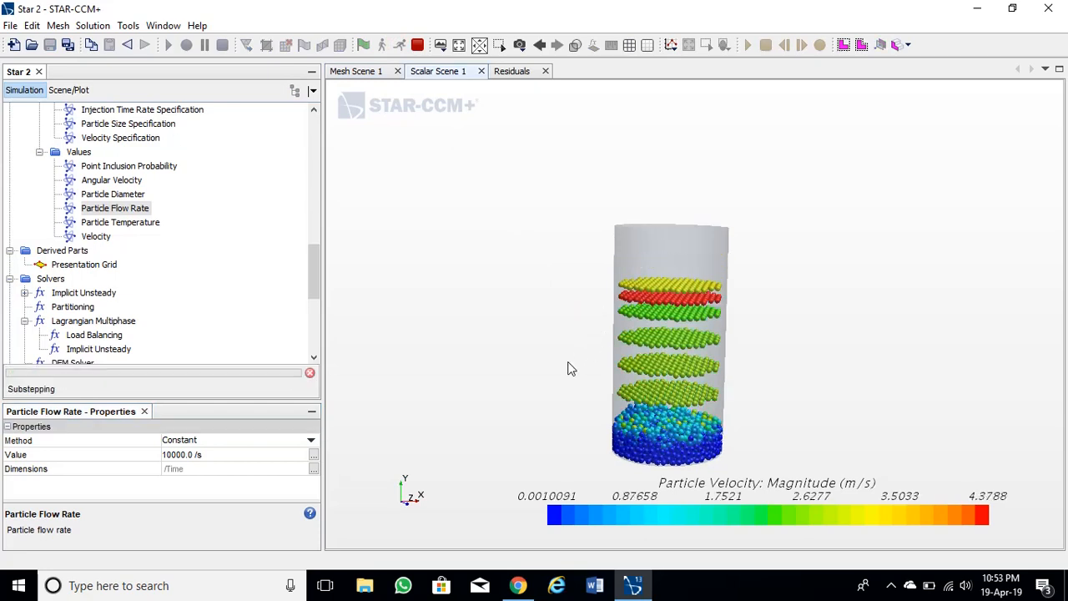
click(166, 45)
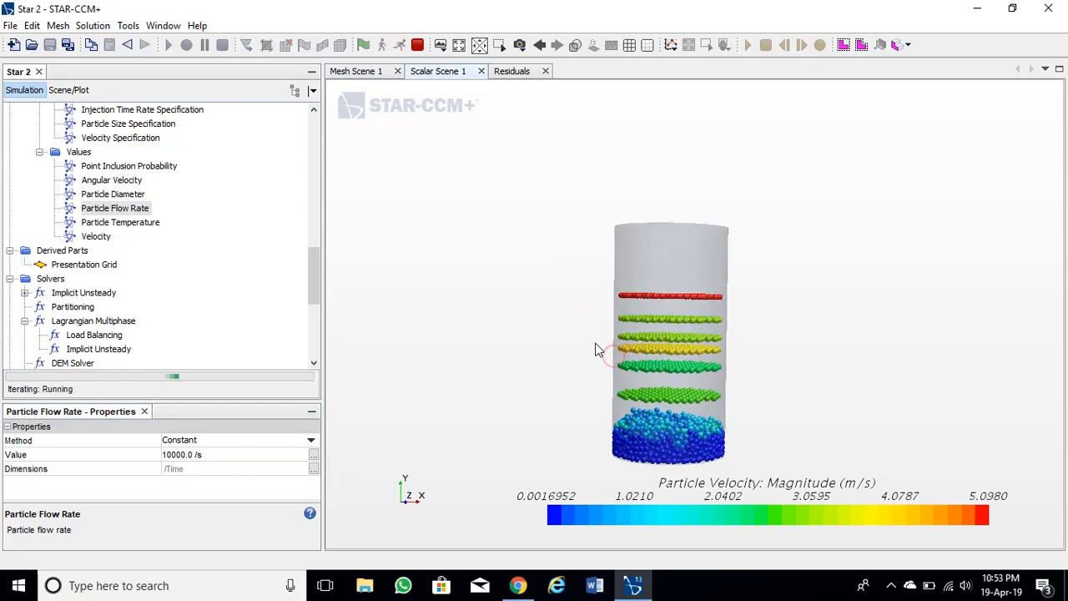